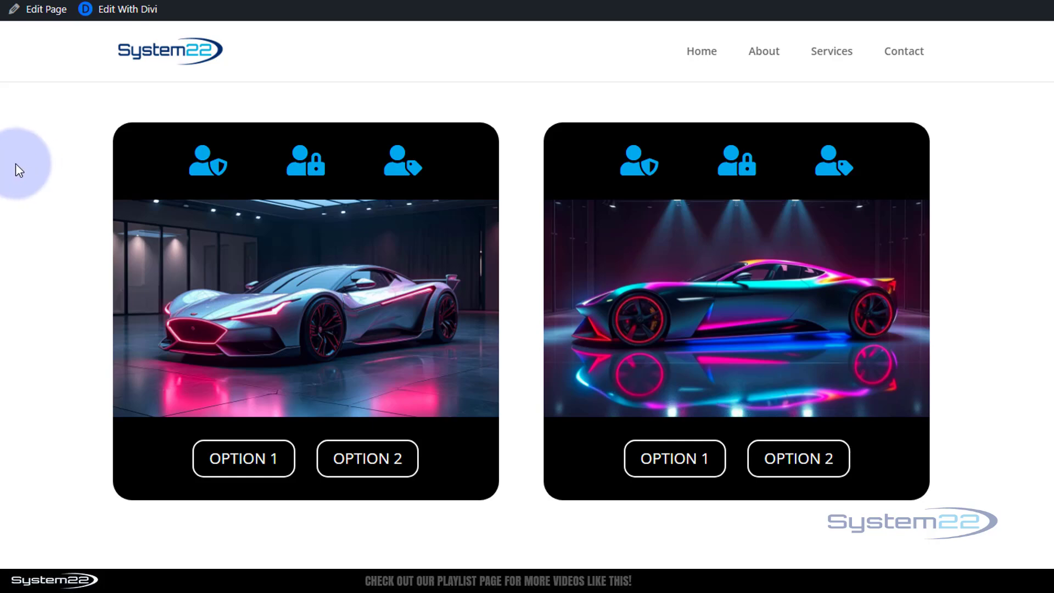
mouse_move(442, 166)
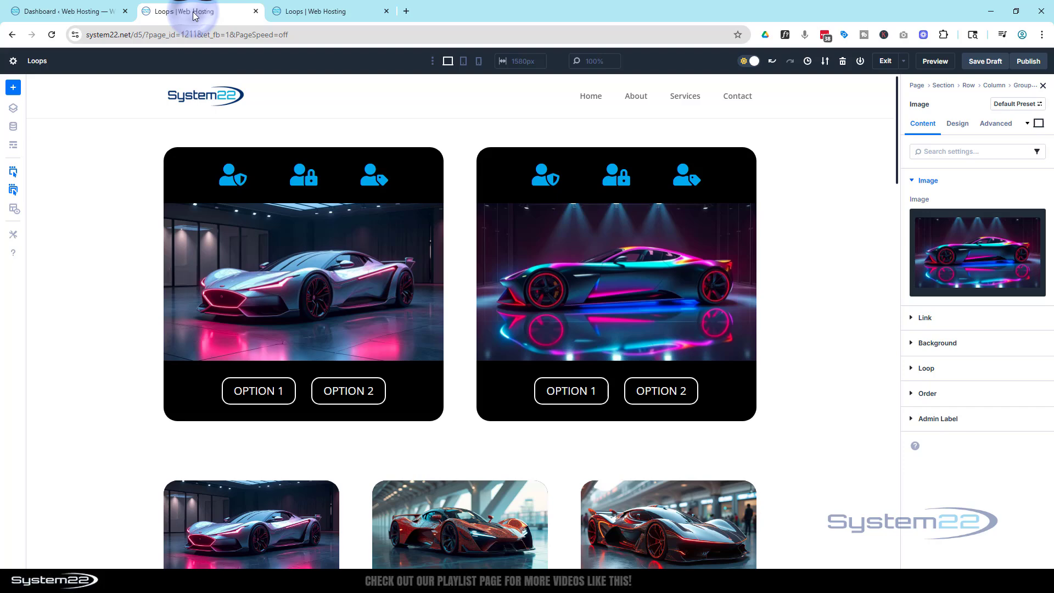
Close the duplicate page tab and add a two-column section below the car cards
click(364, 11)
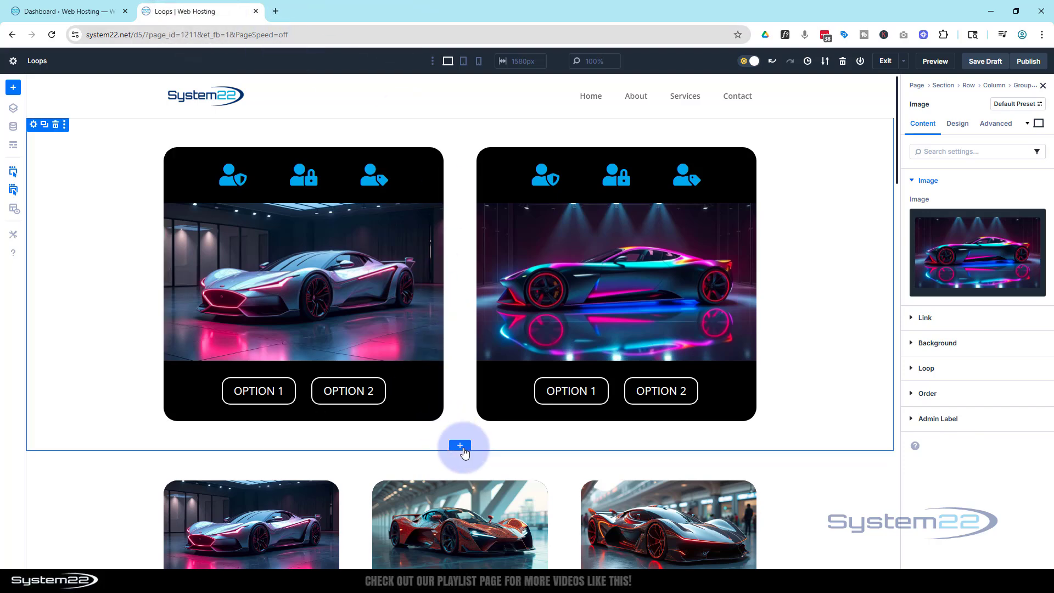
click(460, 446)
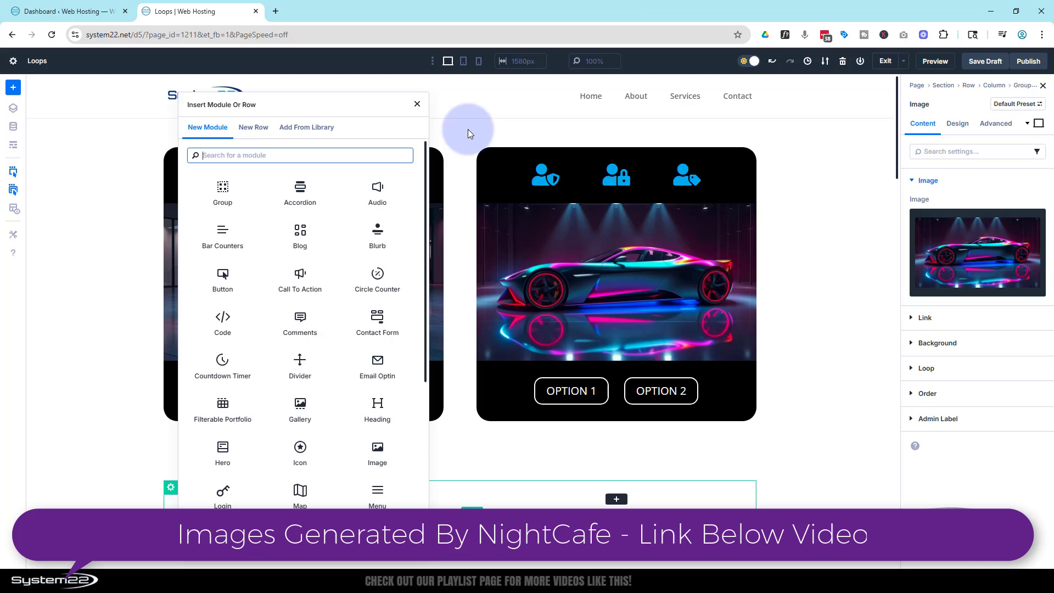
click(416, 104)
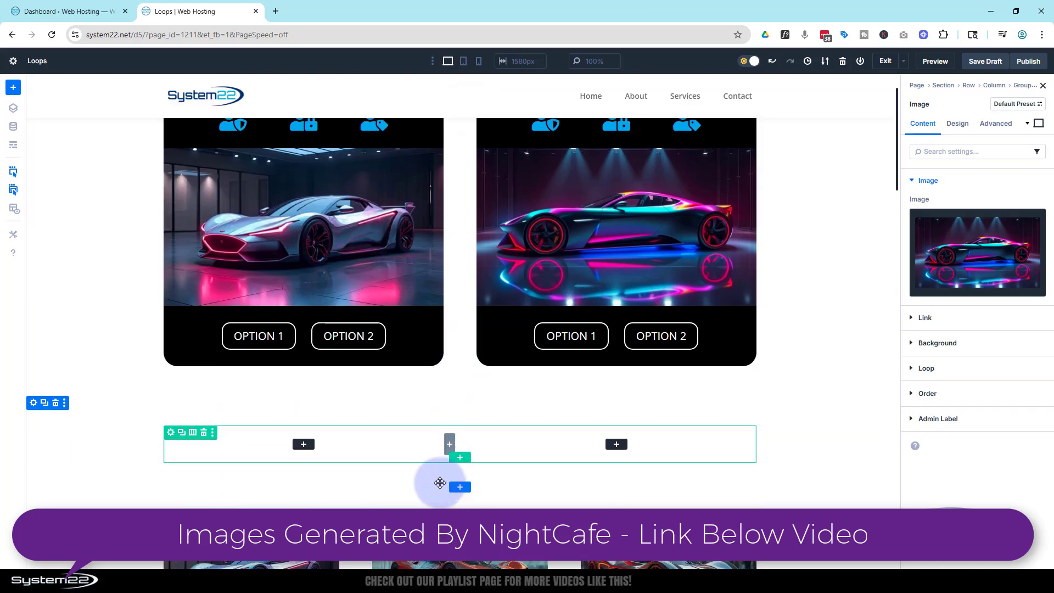
Insert a Group in the left column containing a three-column row
click(460, 457)
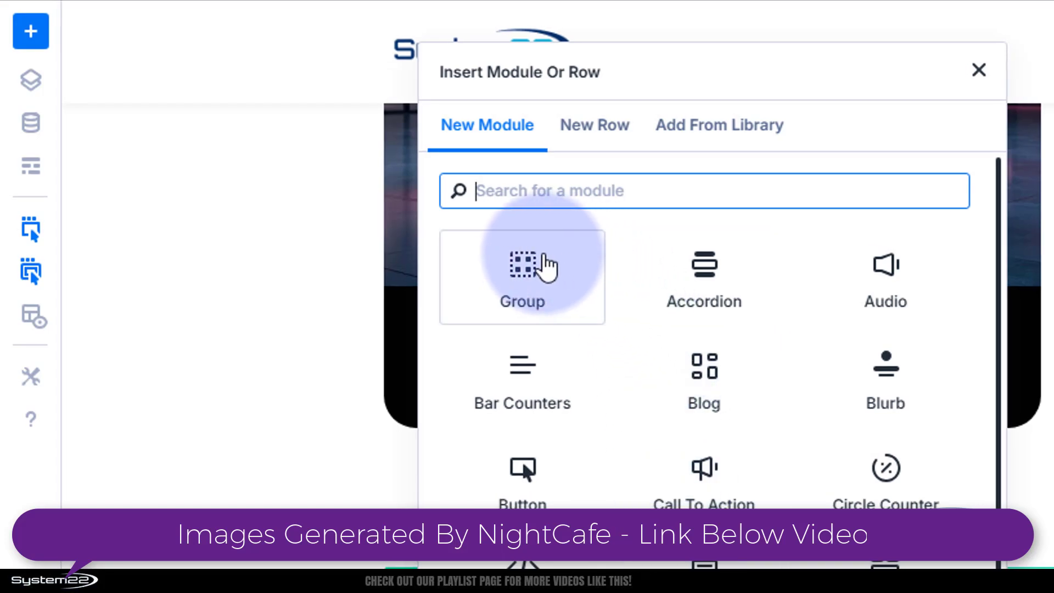
mouse_move(524, 269)
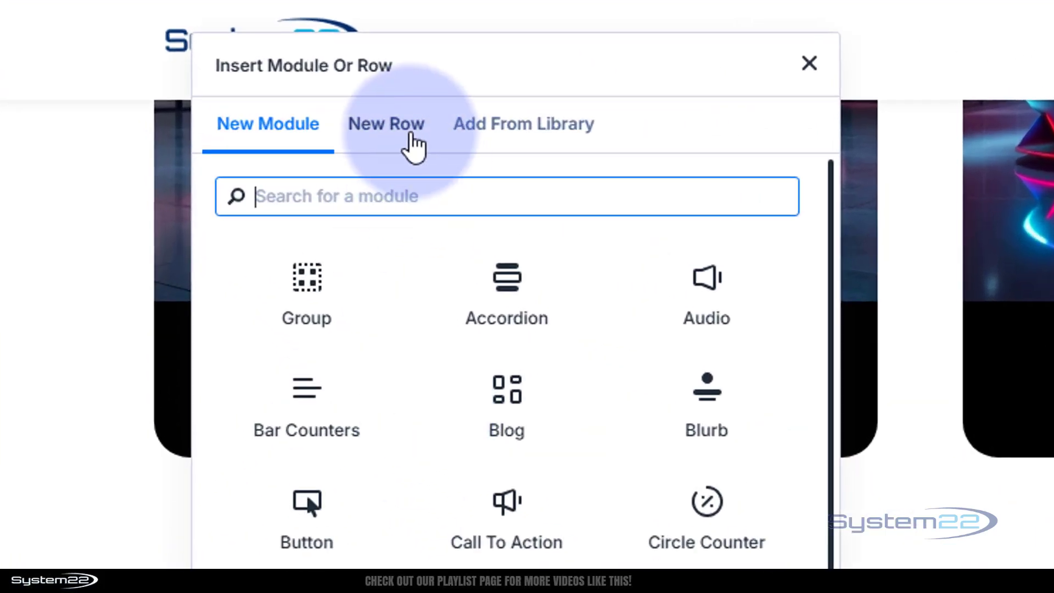
click(386, 123)
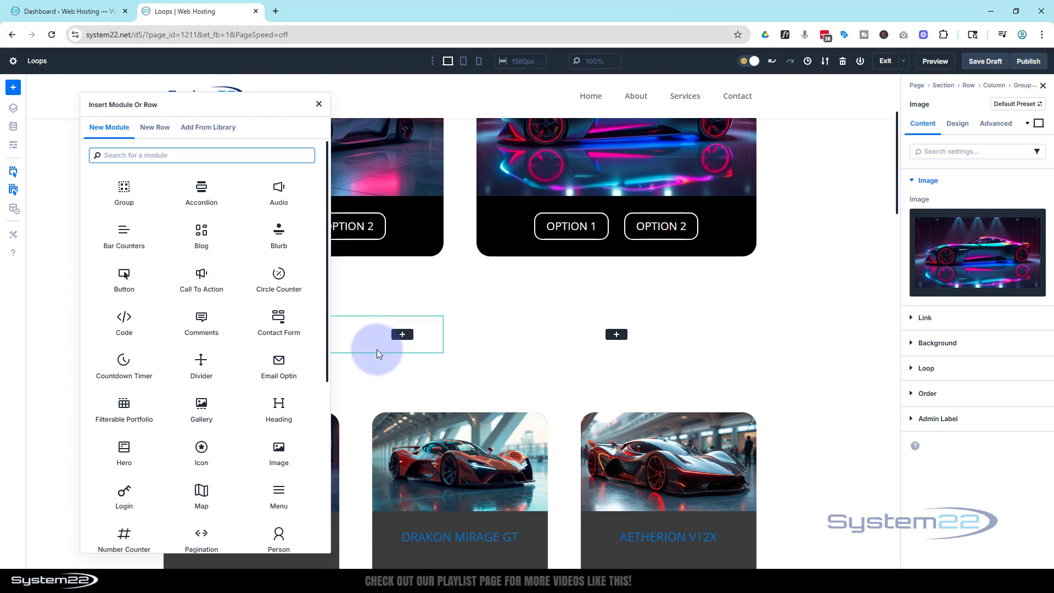
click(318, 104)
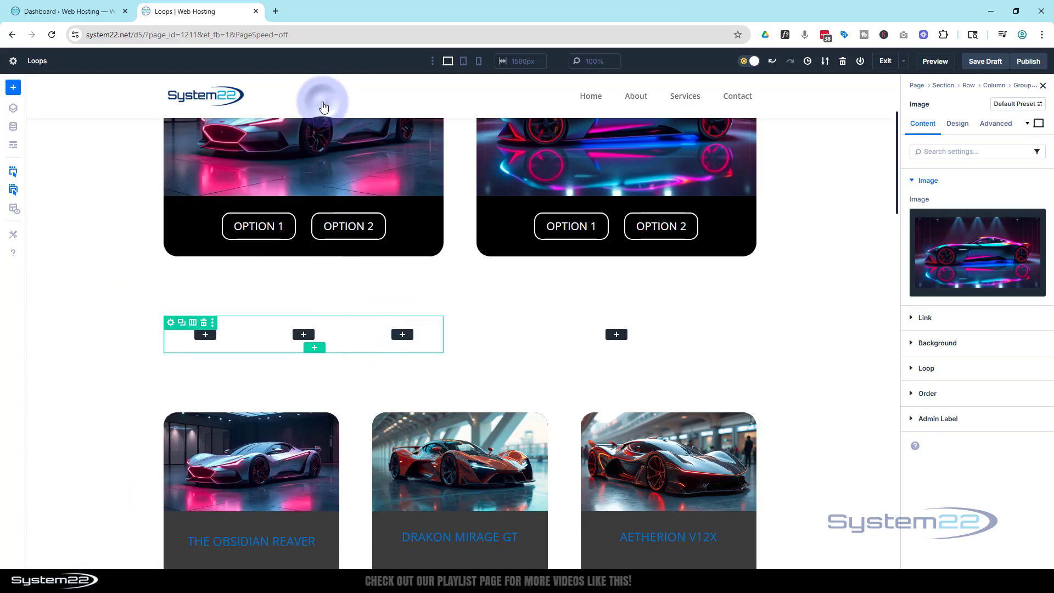
Switch to Wireframe View and open the module list for the inner row's first column
click(11, 144)
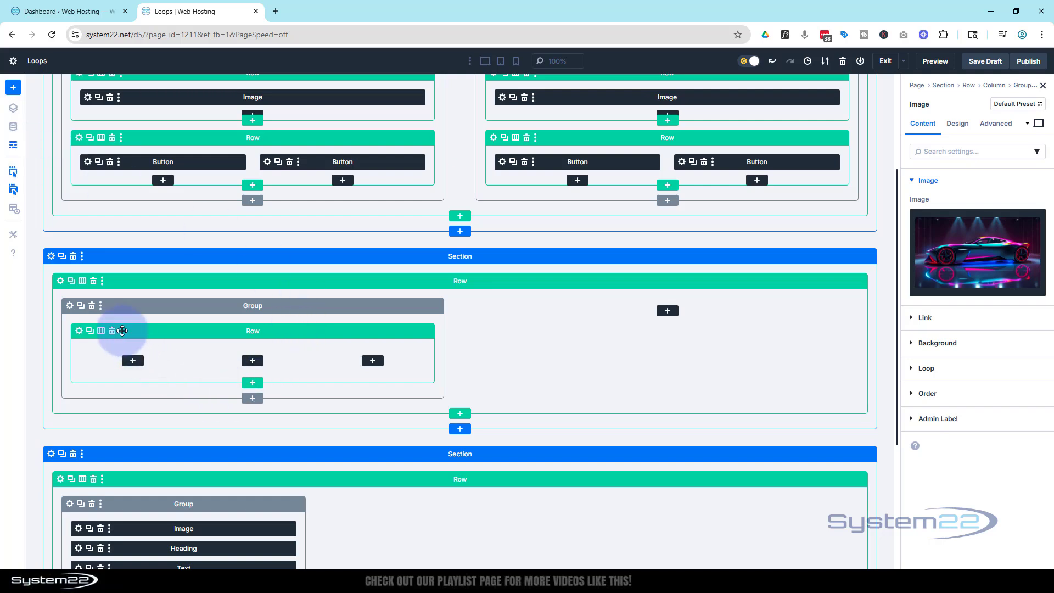
mouse_move(98, 252)
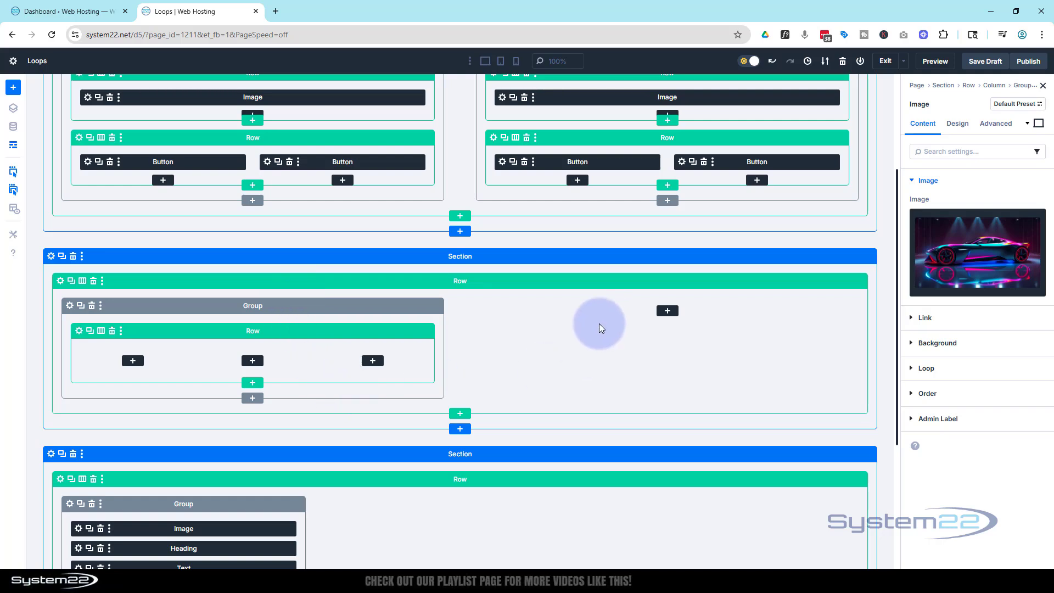
mouse_move(329, 335)
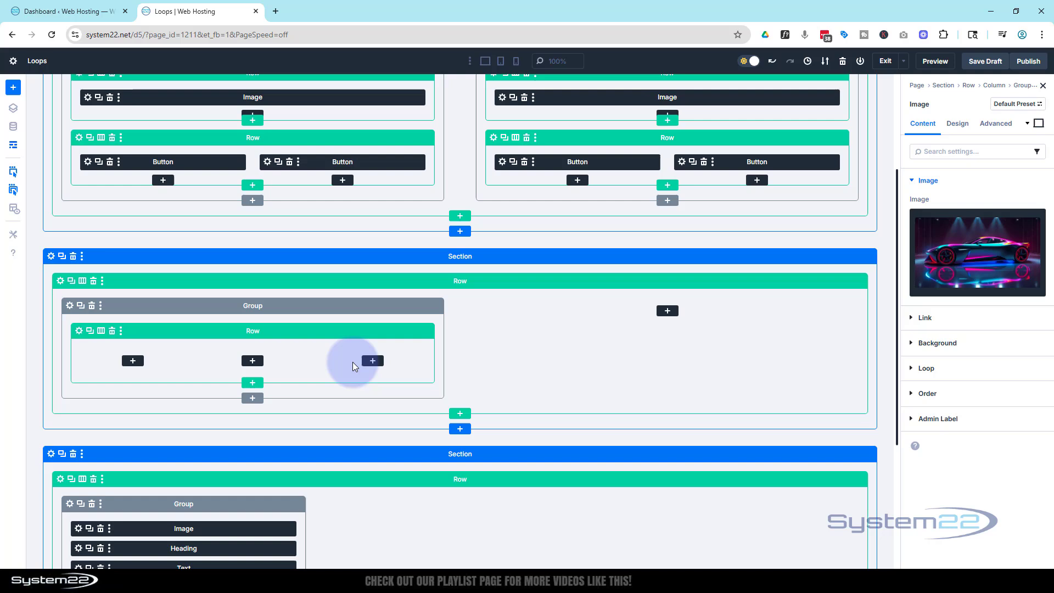
mouse_move(133, 361)
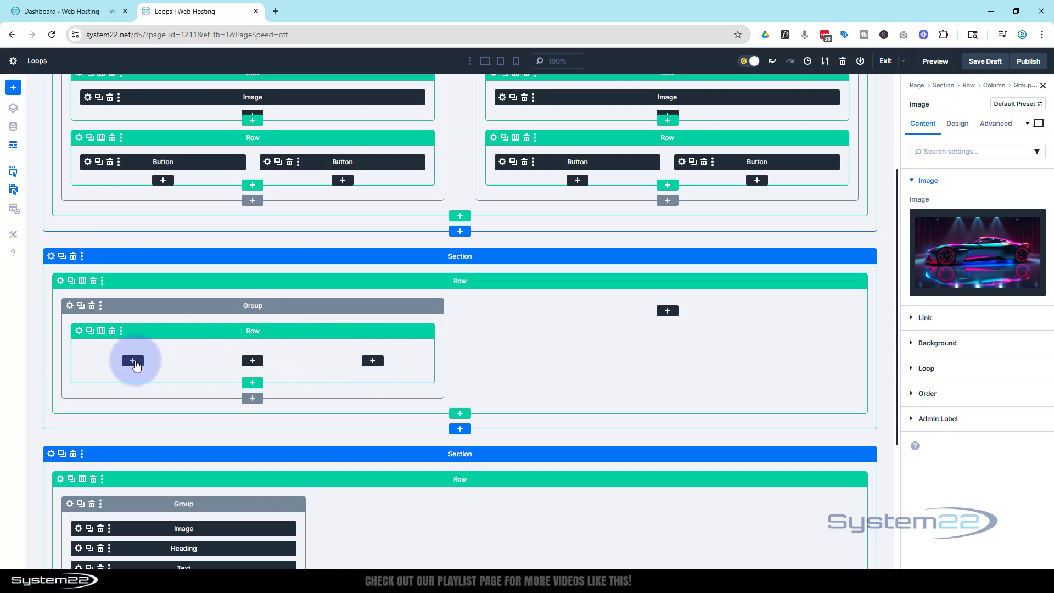
click(132, 360)
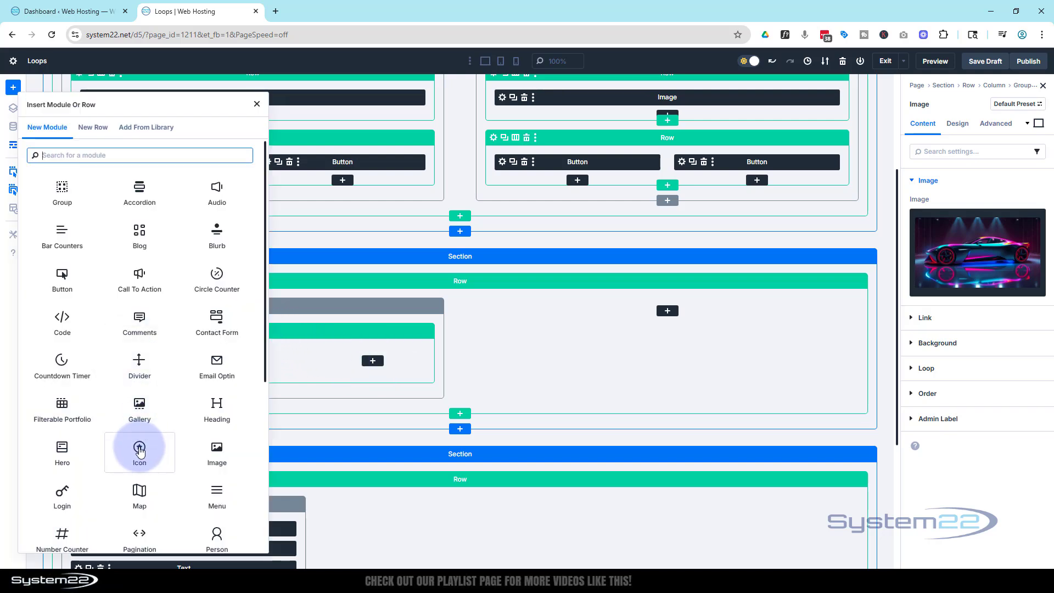
Add an Icon module showing the person-with-shield icon found by searching 'person'
click(139, 451)
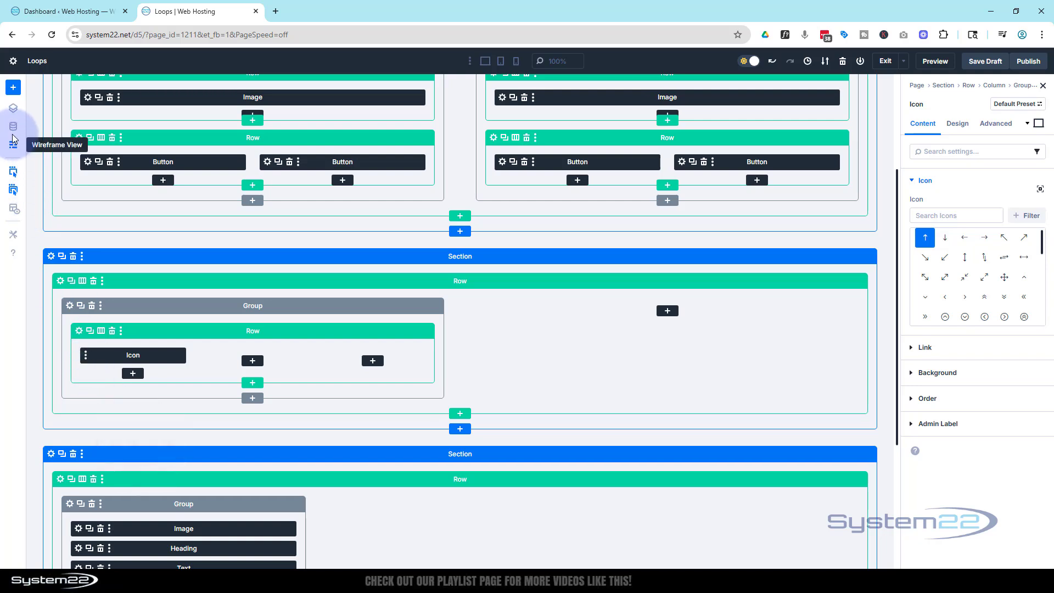
click(12, 144)
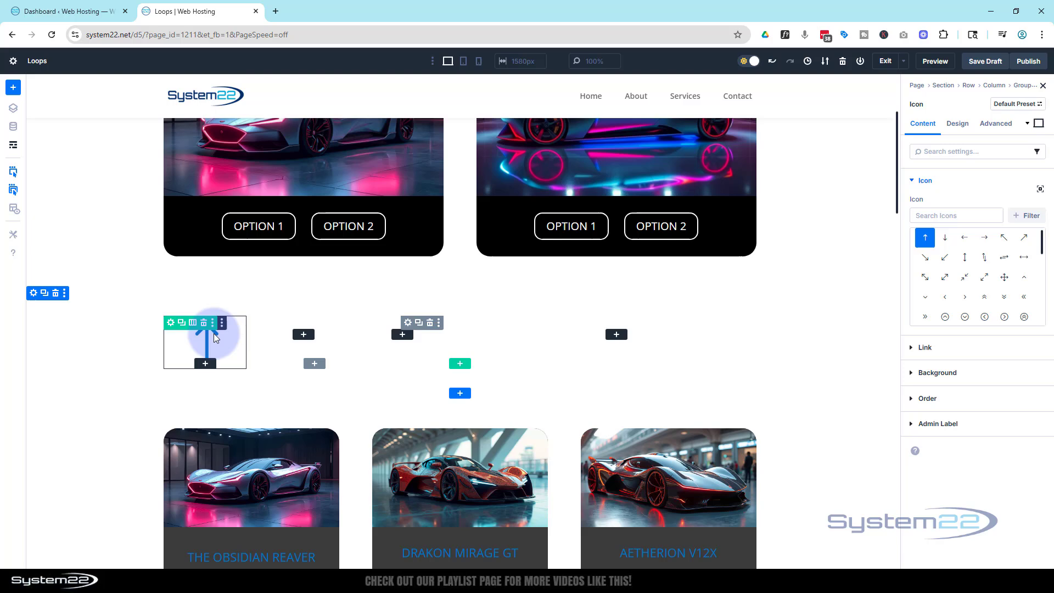
click(954, 215)
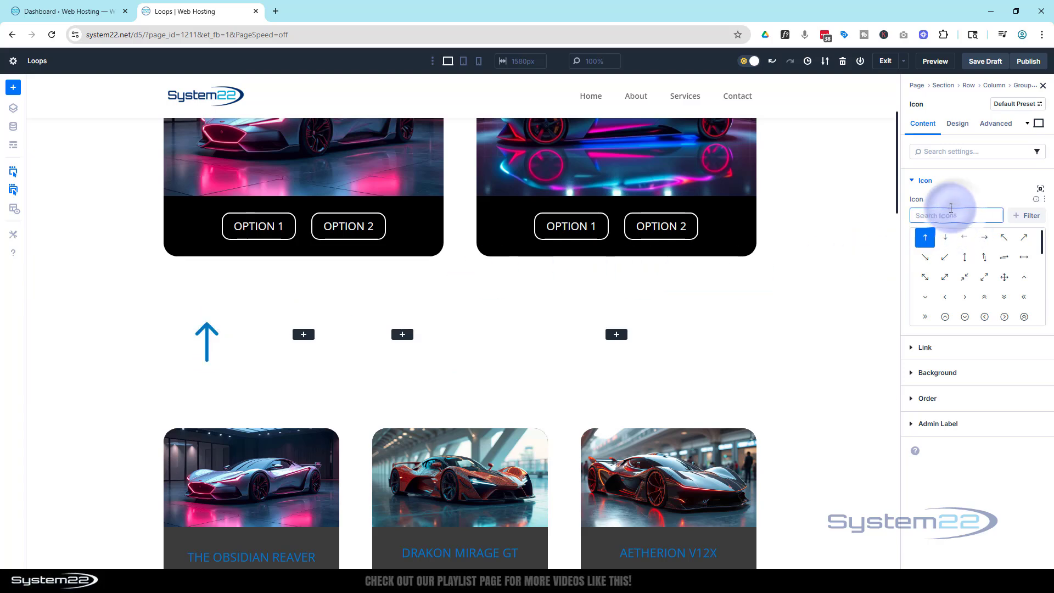
text(person)
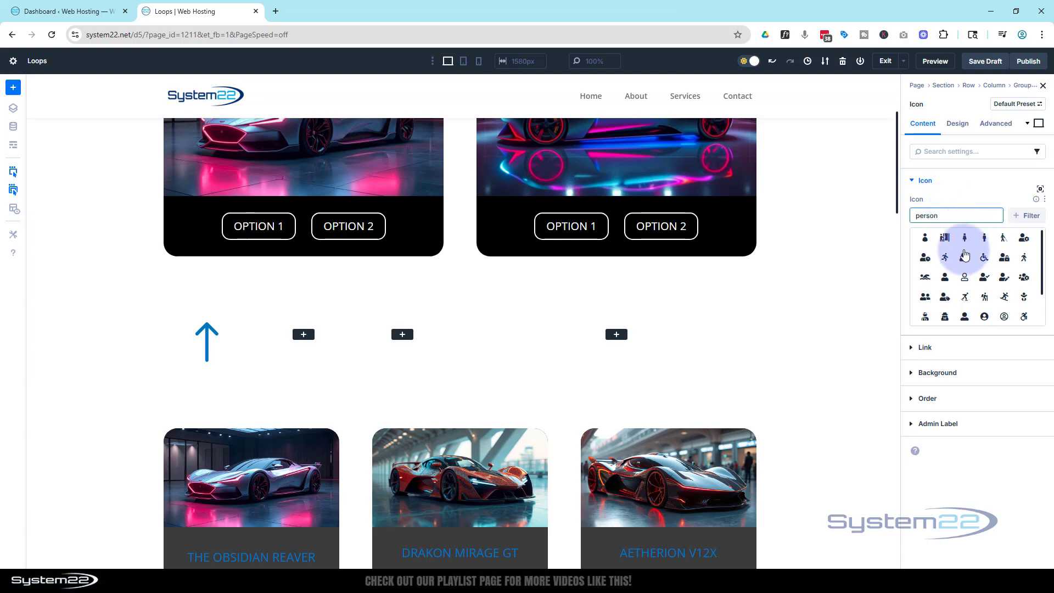
click(963, 256)
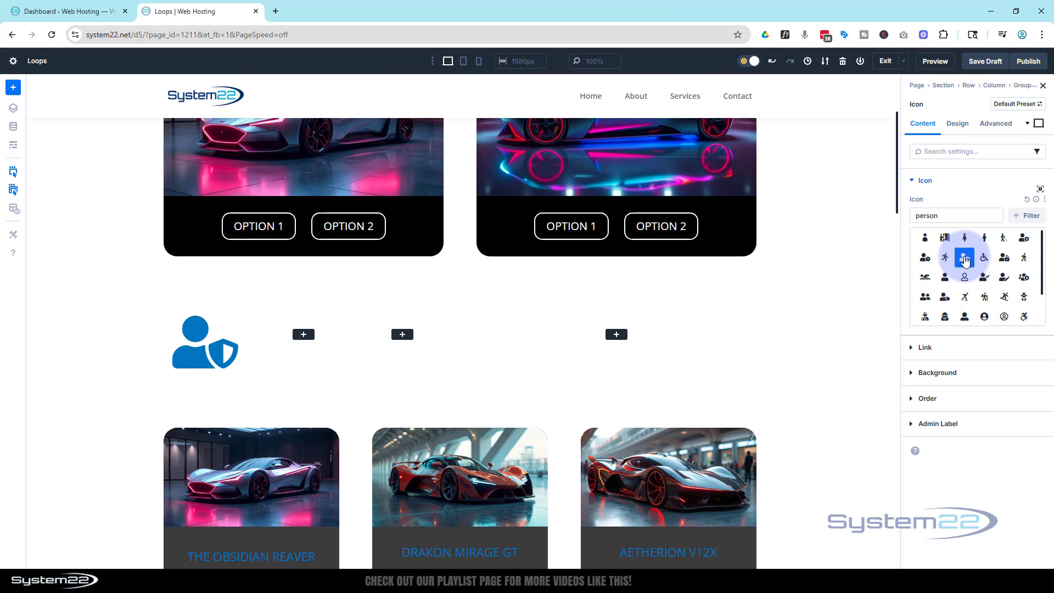
Set the icon colour to Secondary Color and its size to 40px
click(957, 123)
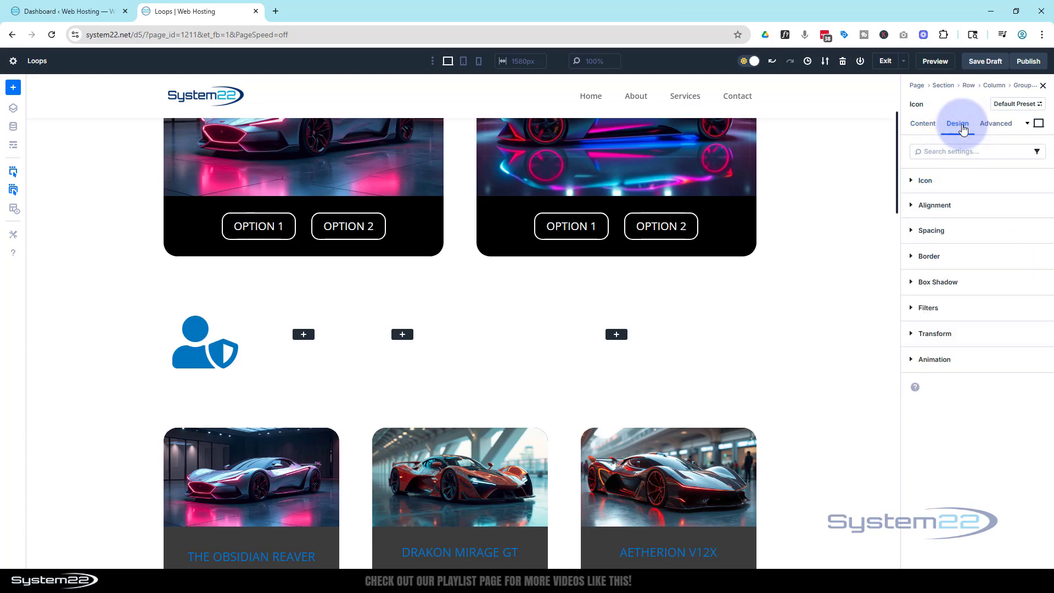
click(924, 180)
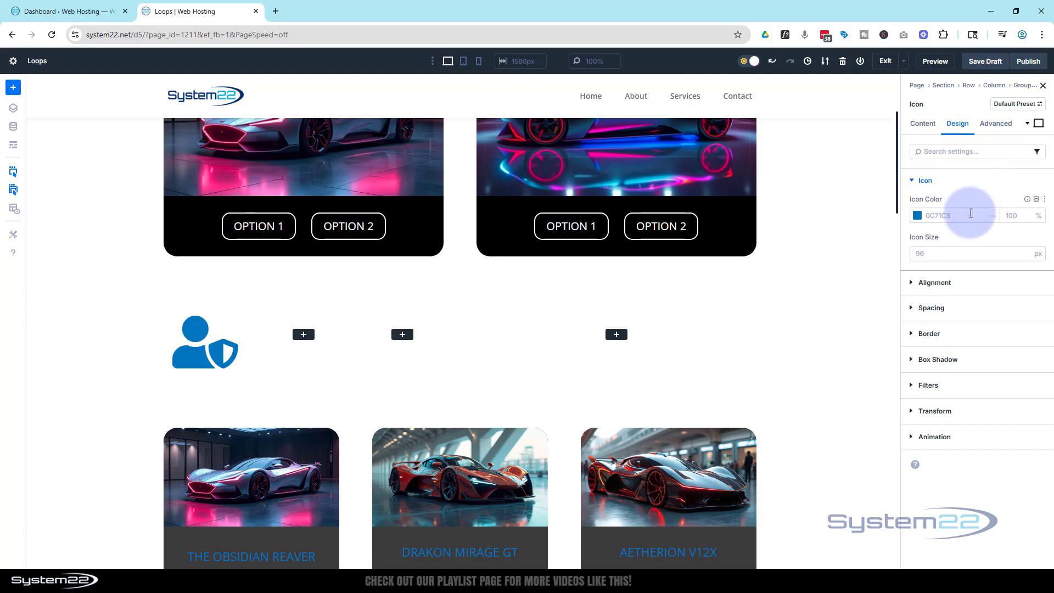
click(918, 215)
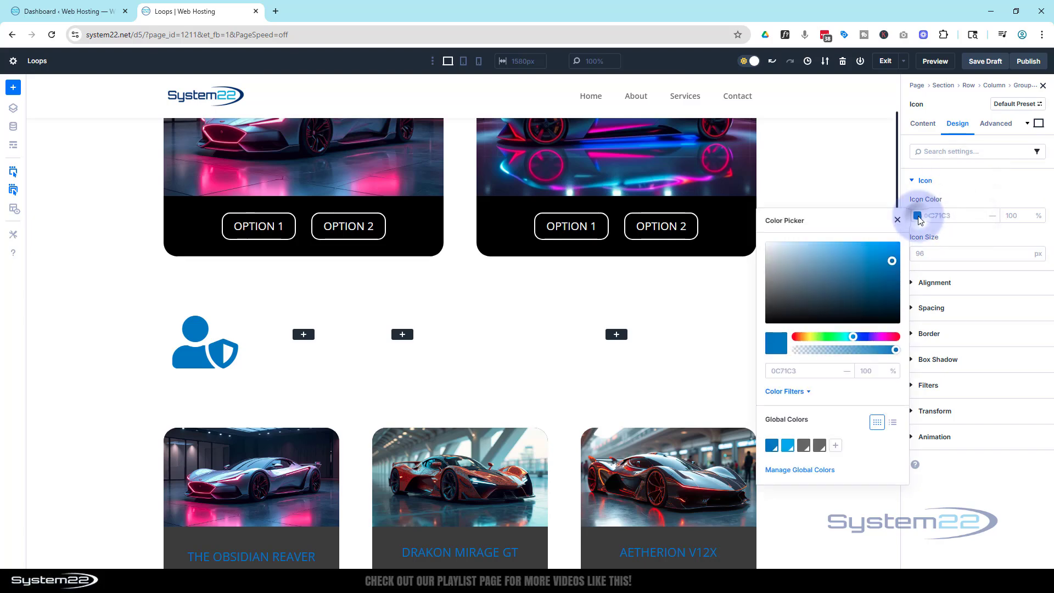
click(785, 445)
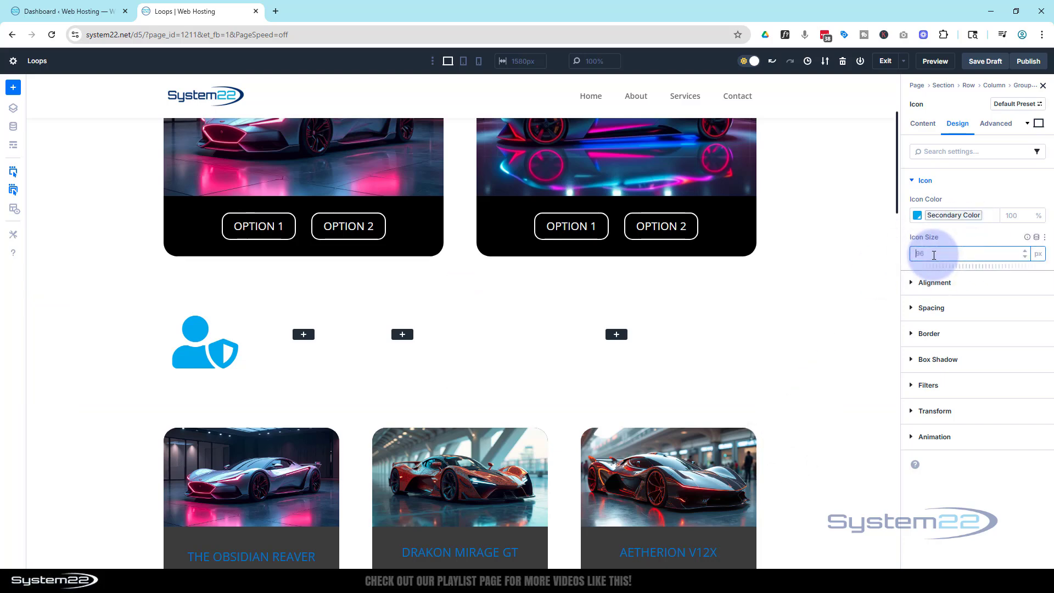
text(40)
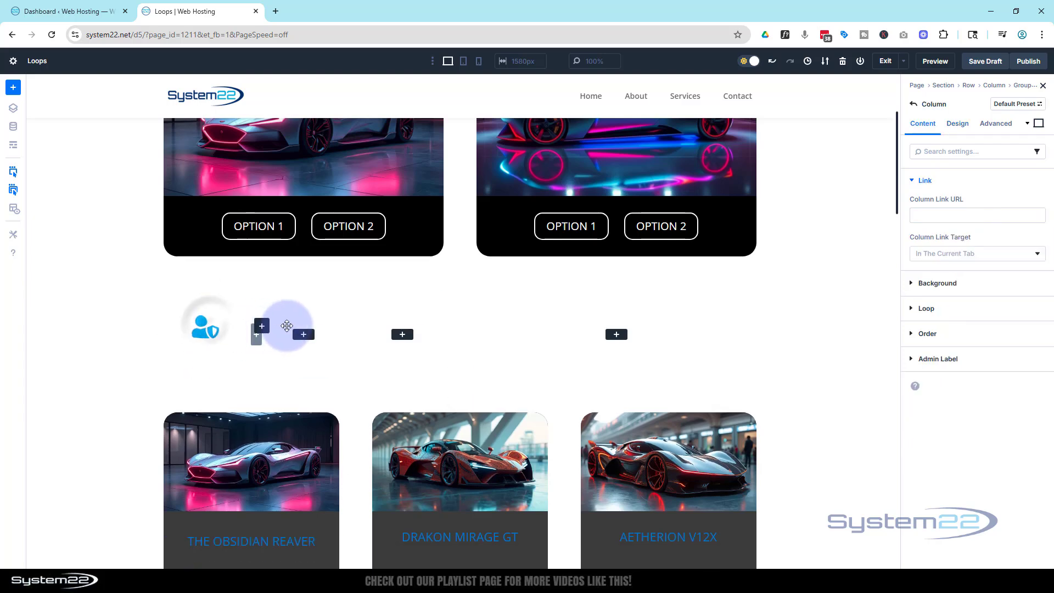
Fill the second and third columns with icon copies showing person-with-lock and person-with-tag symbols
click(303, 327)
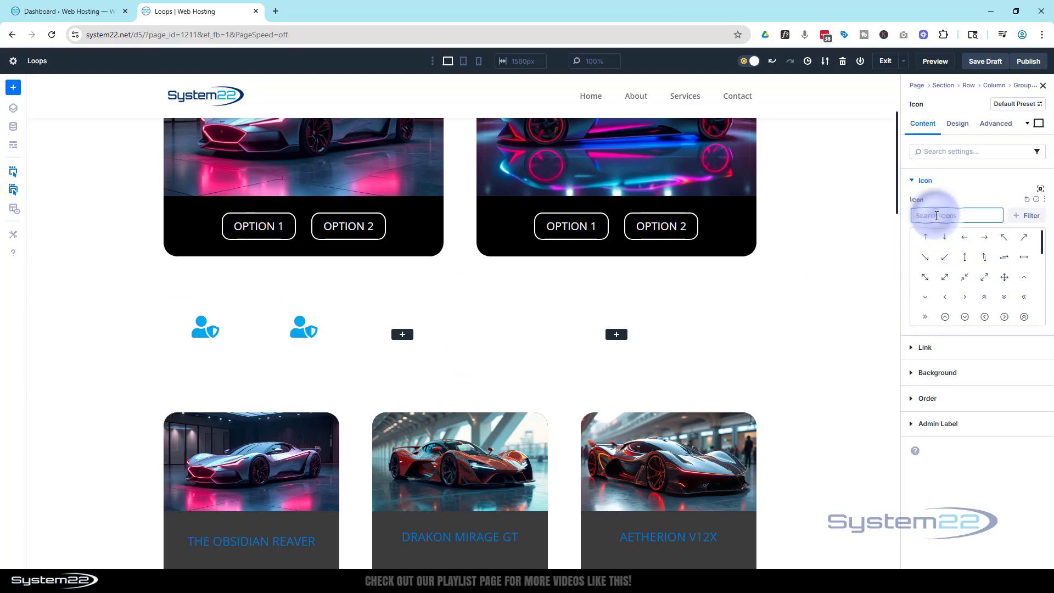
text(person)
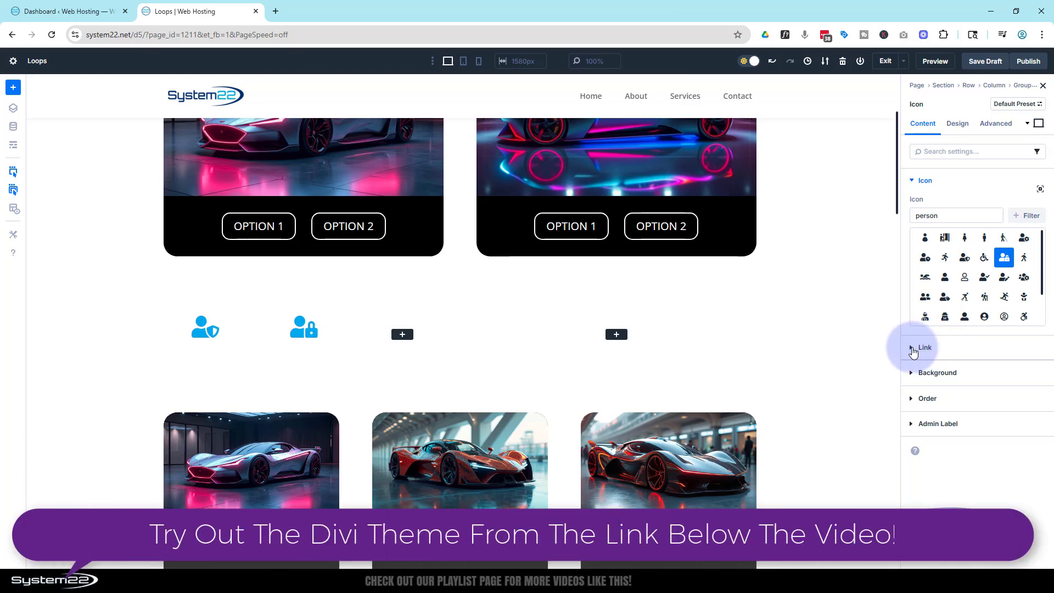
click(924, 347)
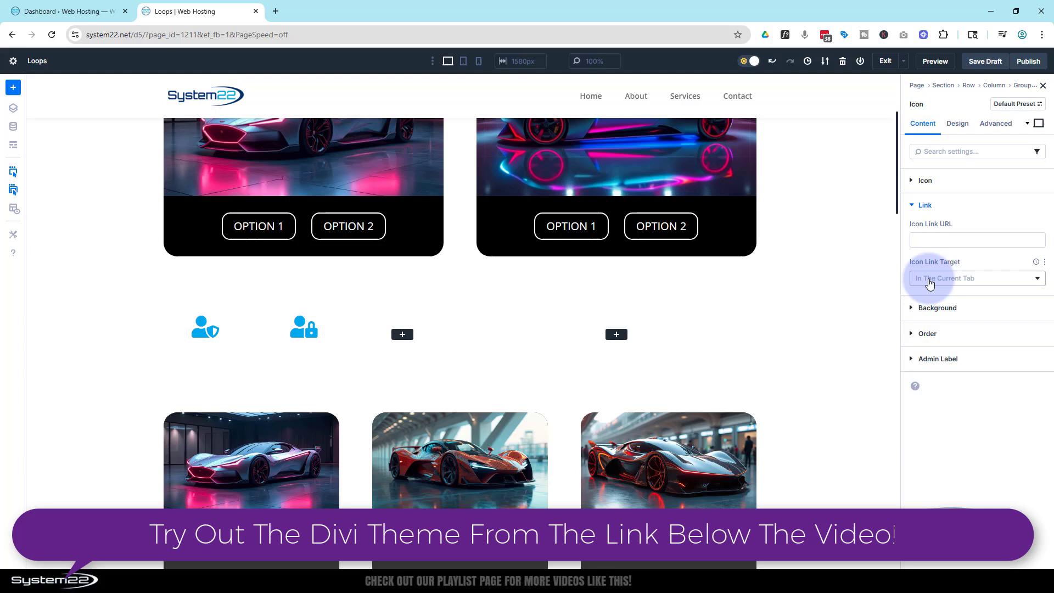
click(975, 240)
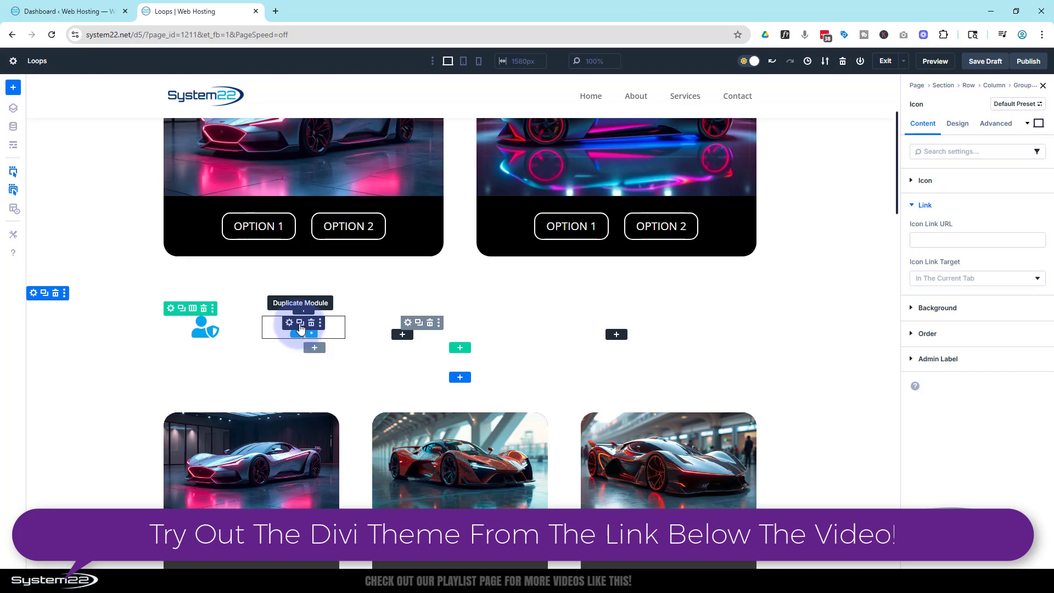
click(300, 322)
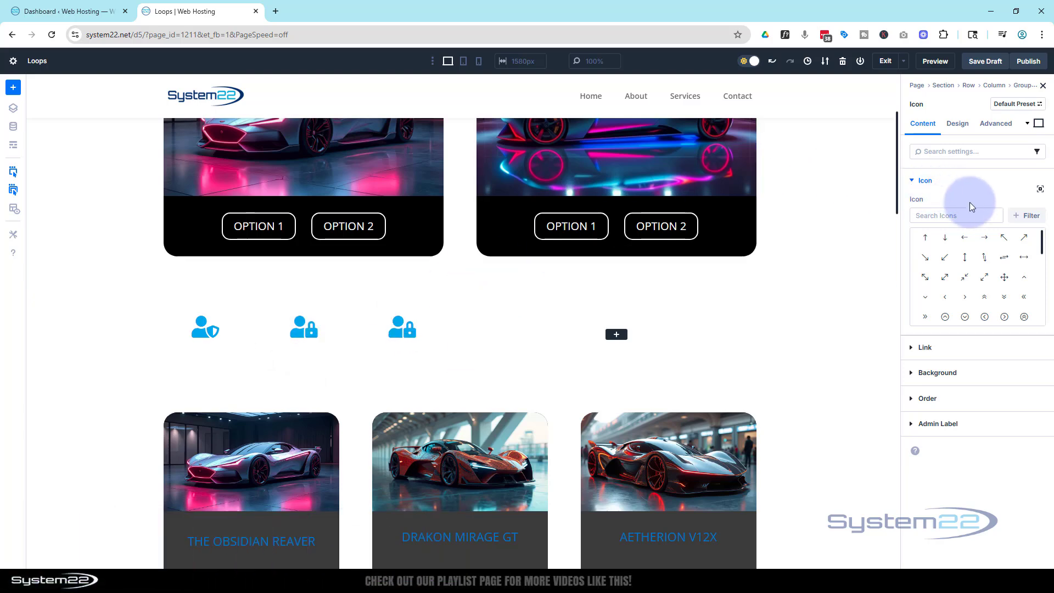
click(955, 215)
text(person)
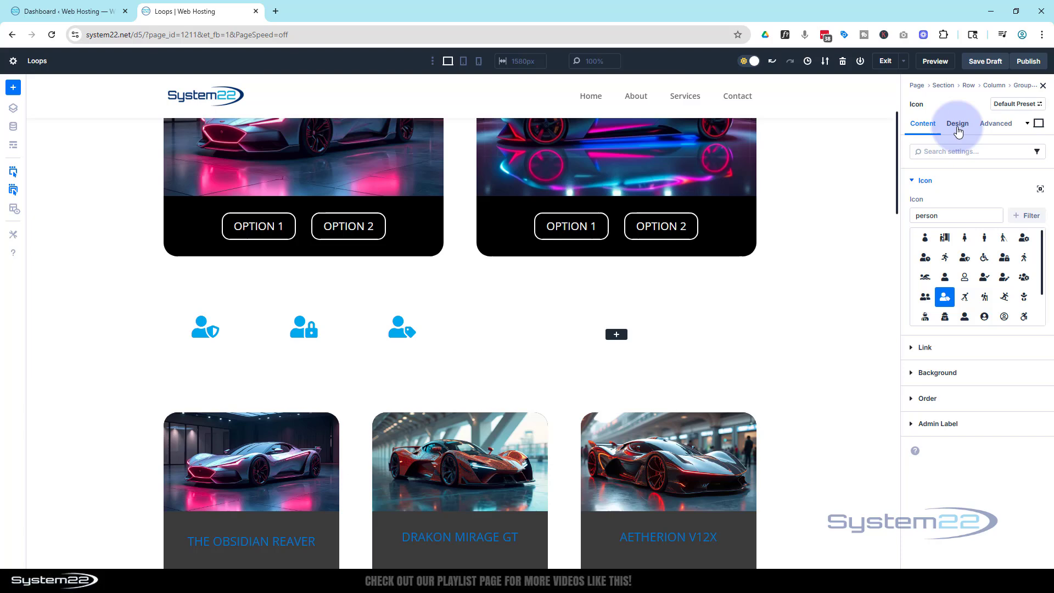
Align the tag icon left, the middle lock icon center, and the shield icon right
click(957, 124)
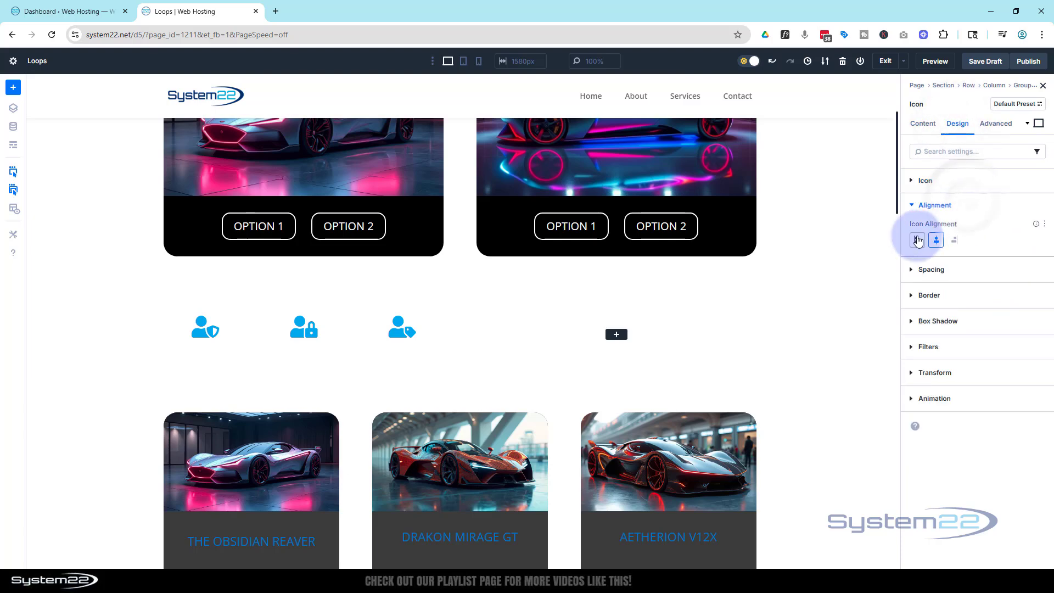
click(917, 239)
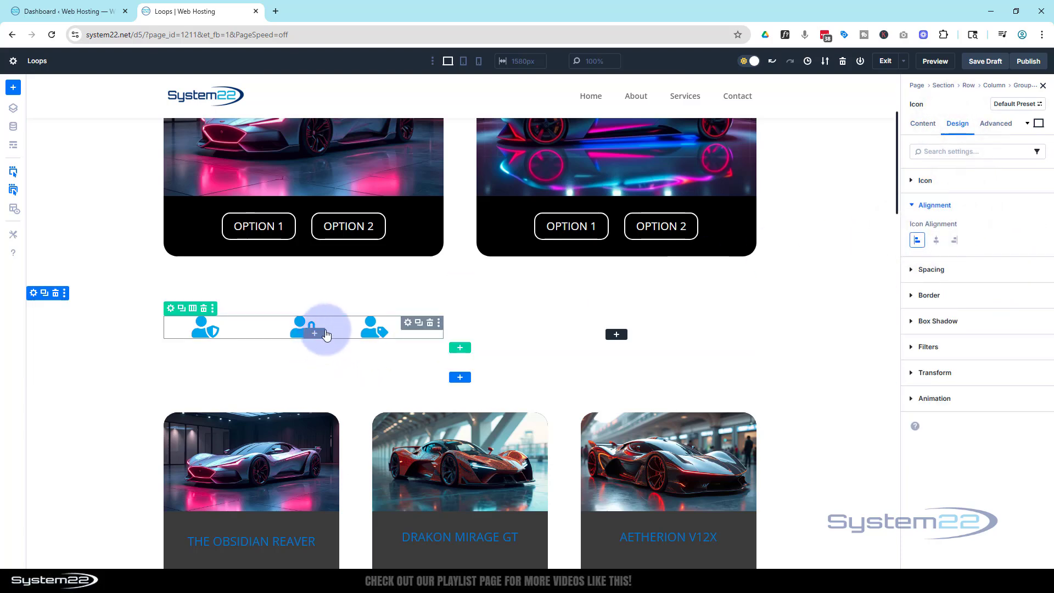
click(922, 123)
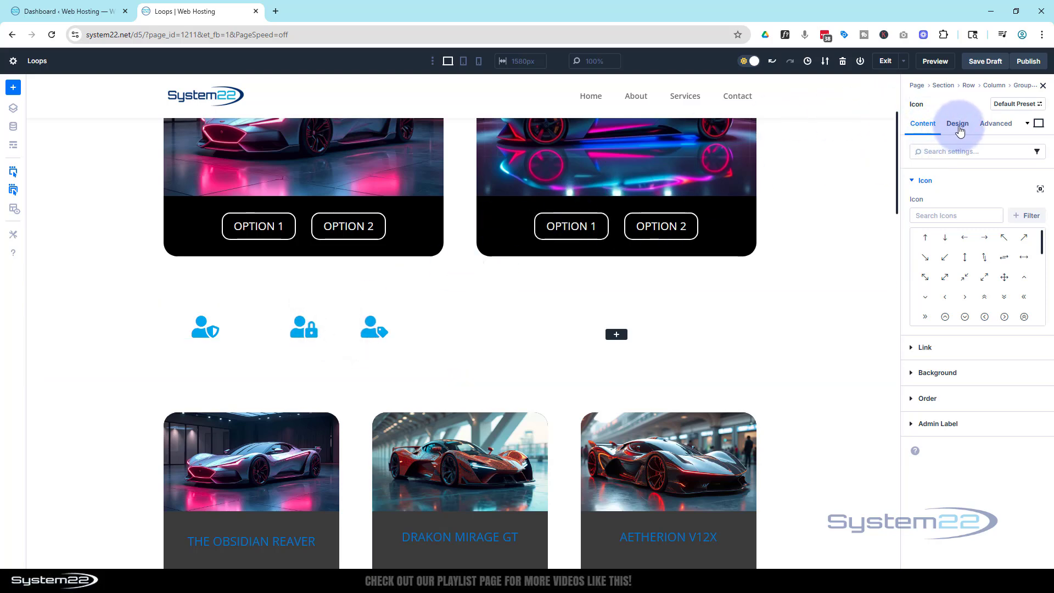
click(957, 123)
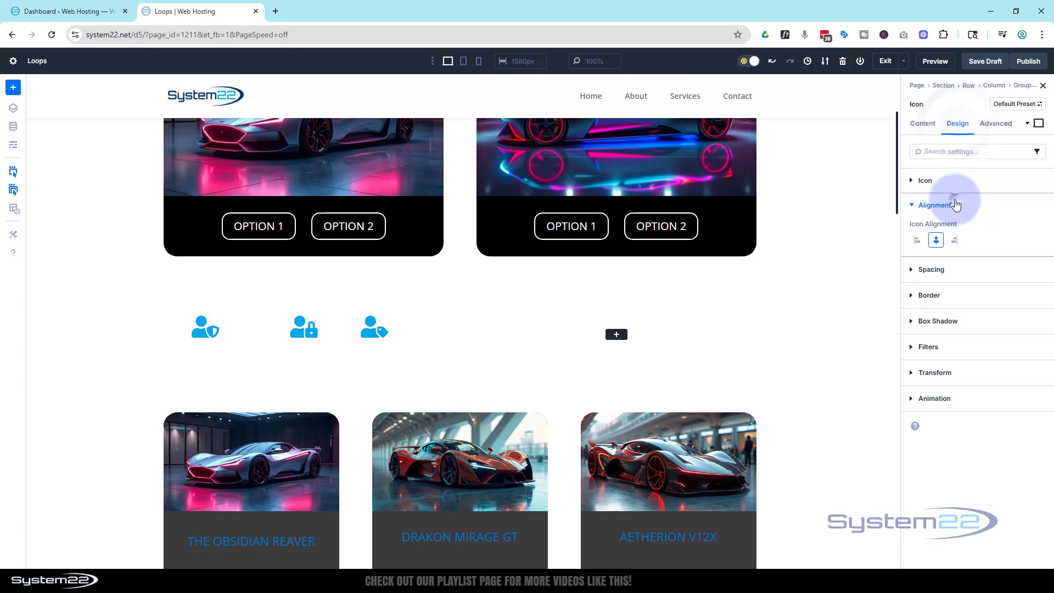
click(922, 123)
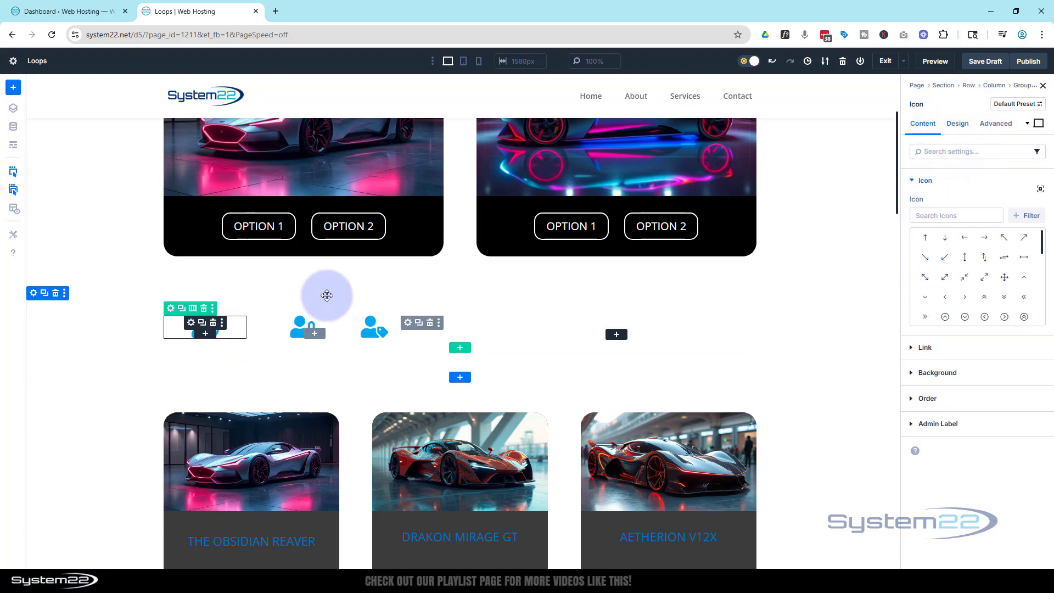
click(957, 123)
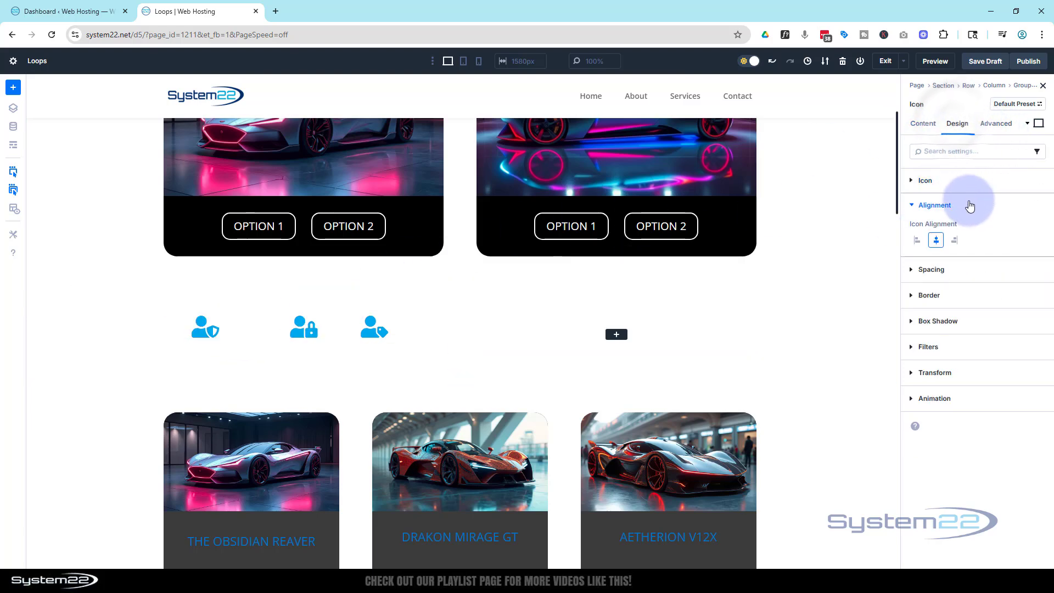
click(915, 240)
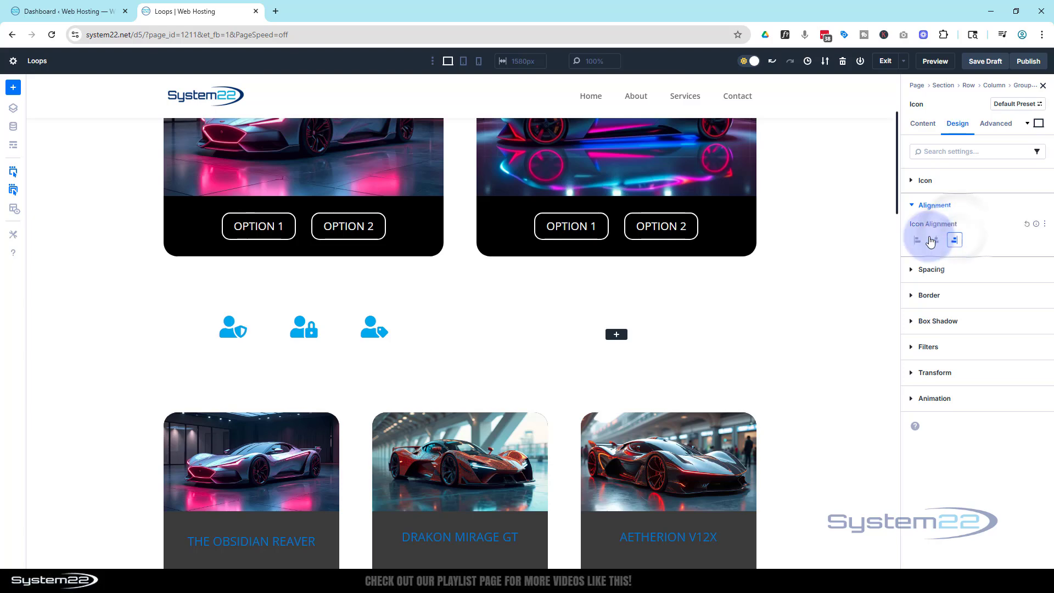
click(954, 240)
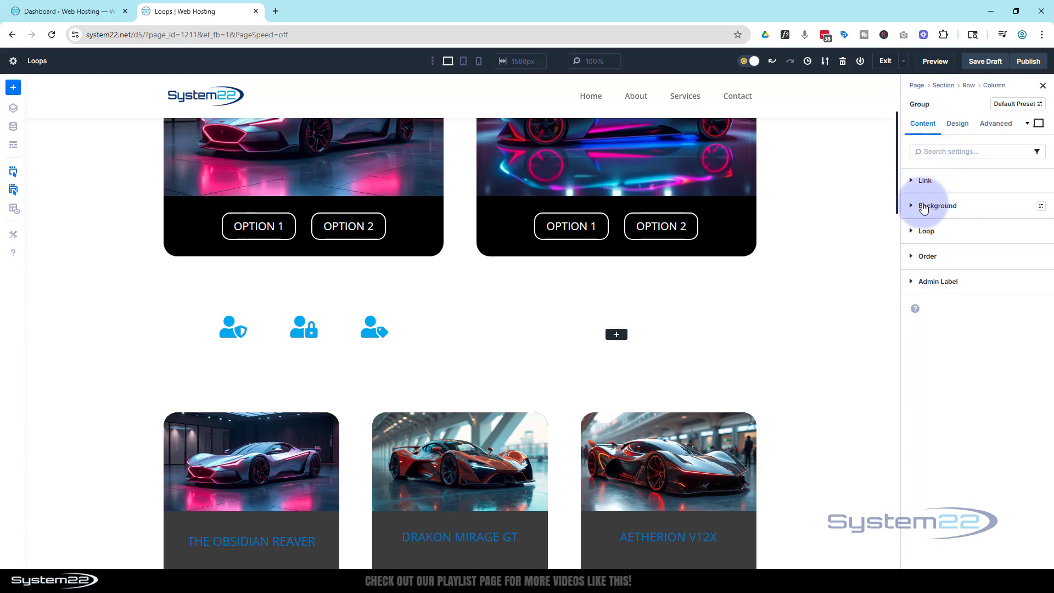
Give the group a 000000 background, 30 padding and a 25px border radius
click(936, 206)
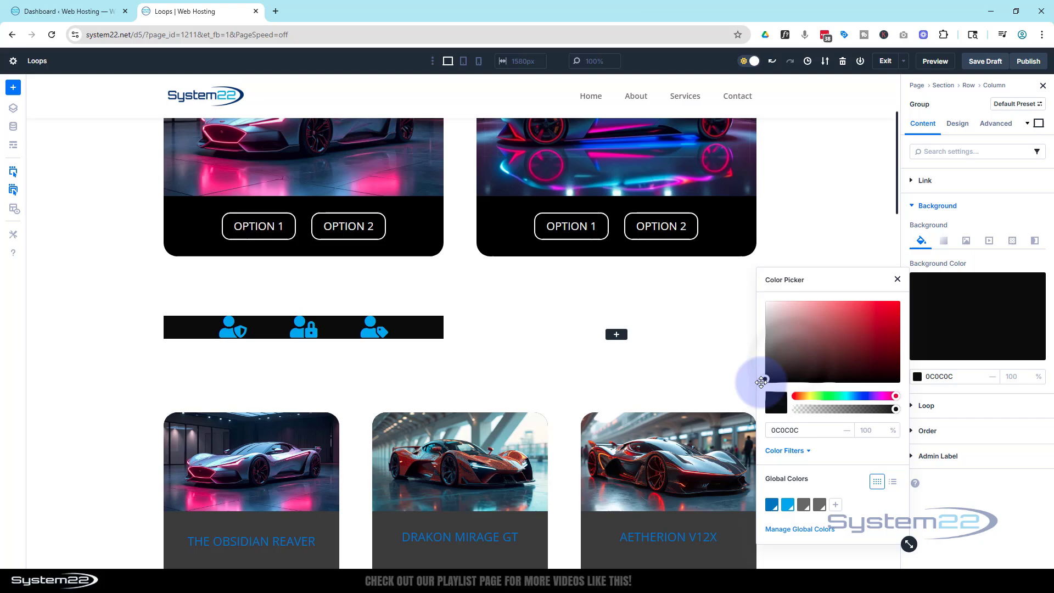
click(863, 341)
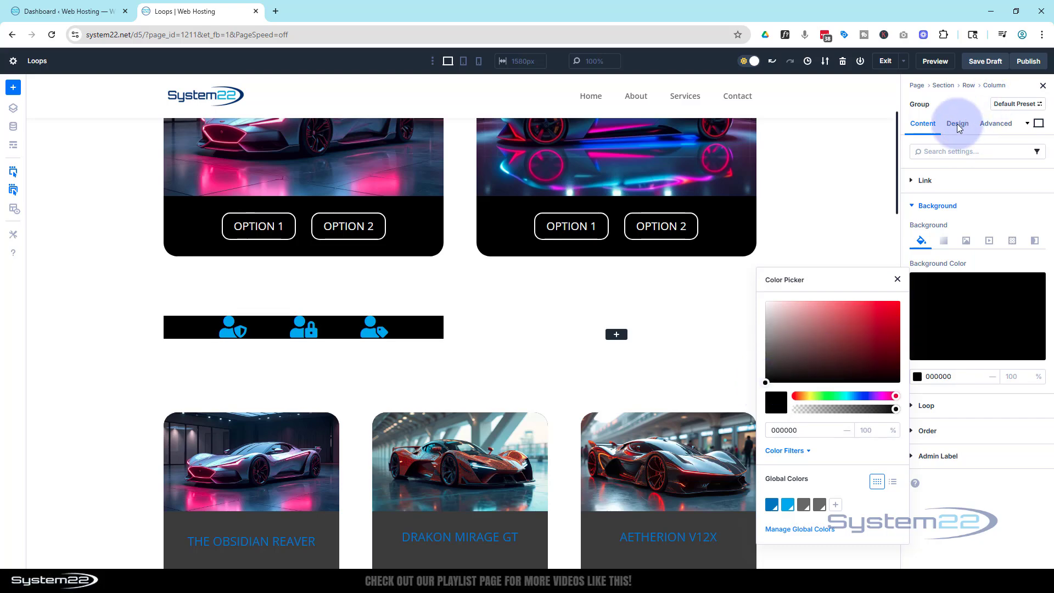
click(957, 123)
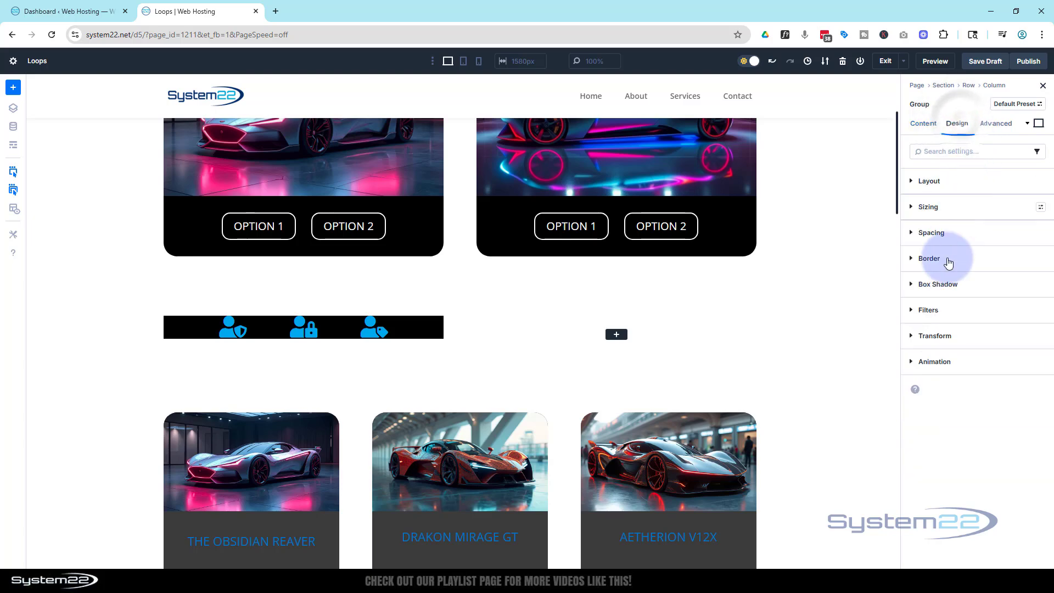
click(930, 232)
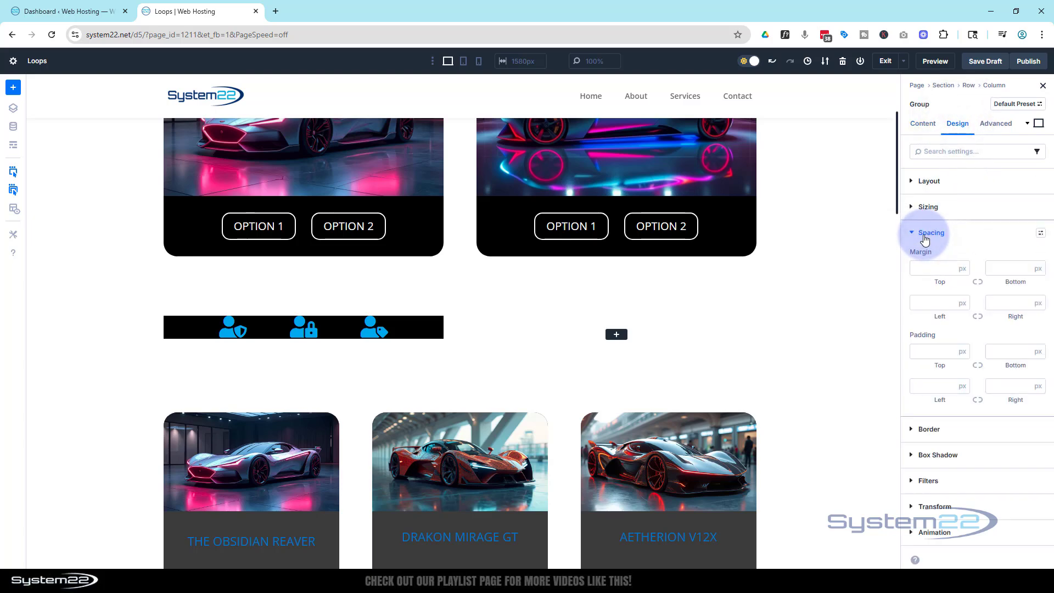
click(934, 351)
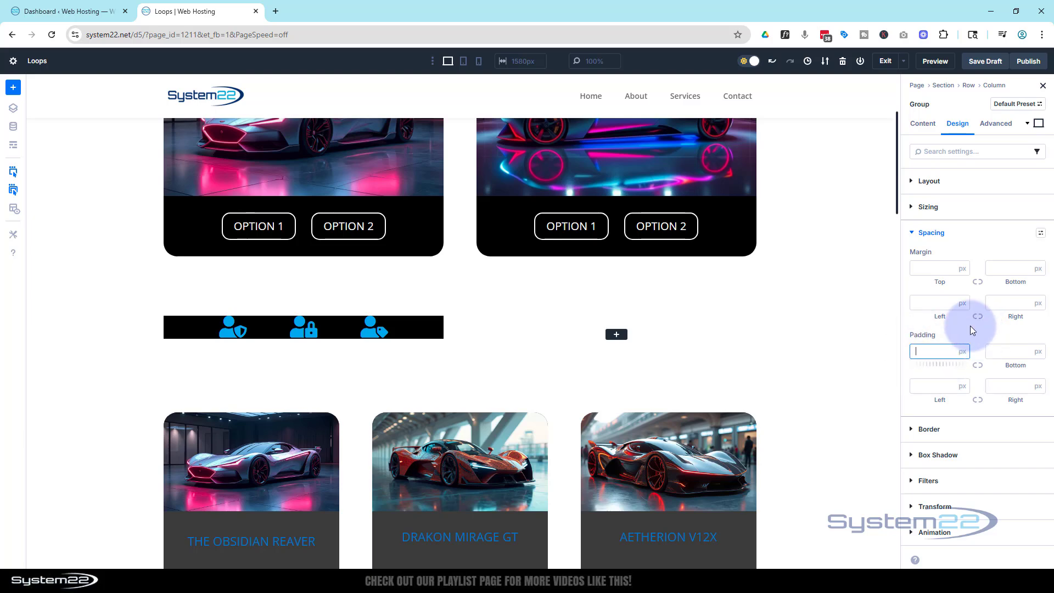
text(30)
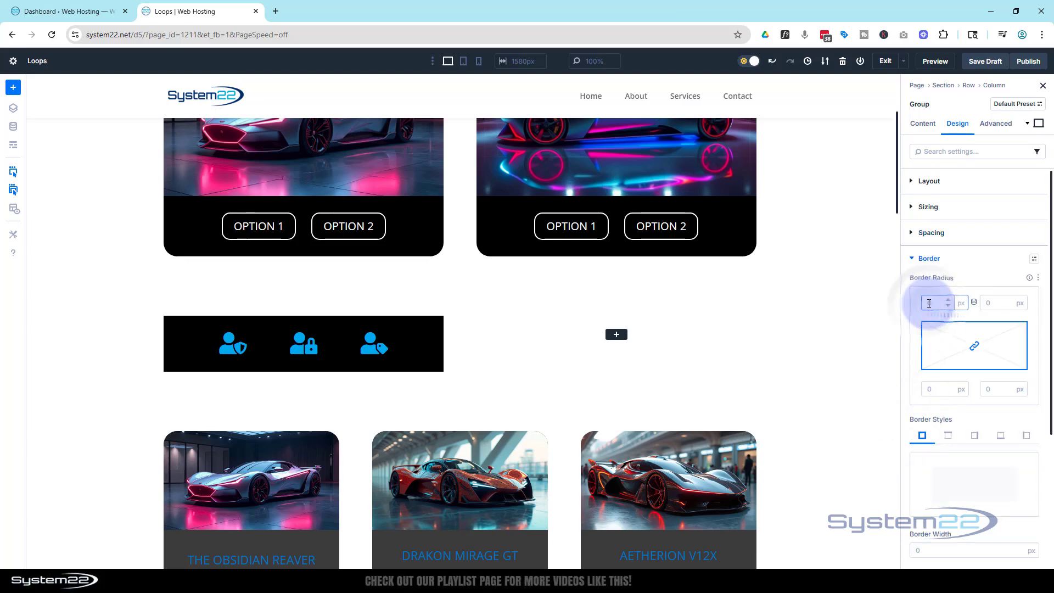
text(25)
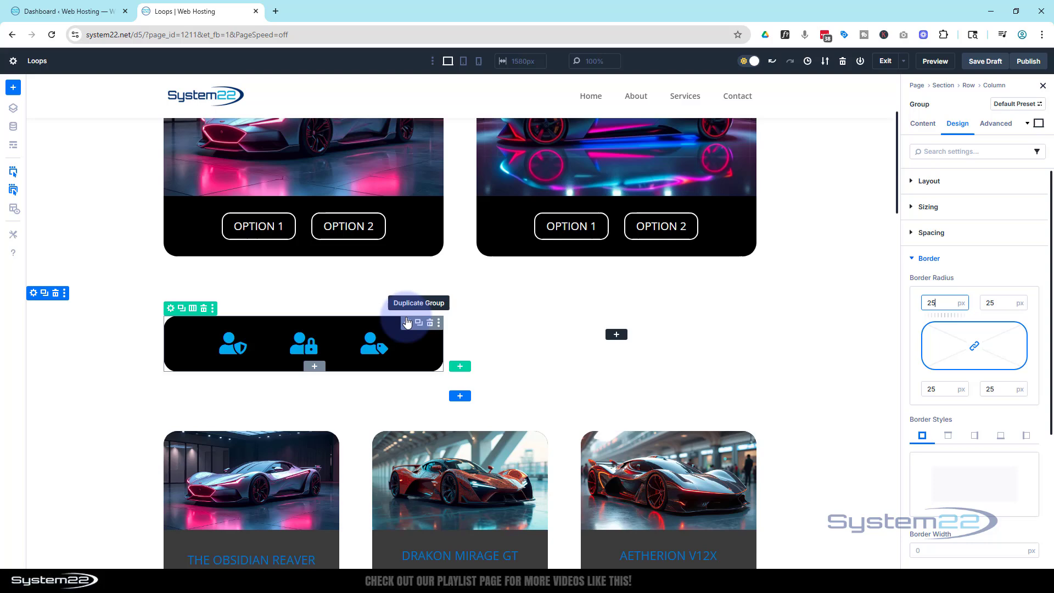
mouse_move(342, 327)
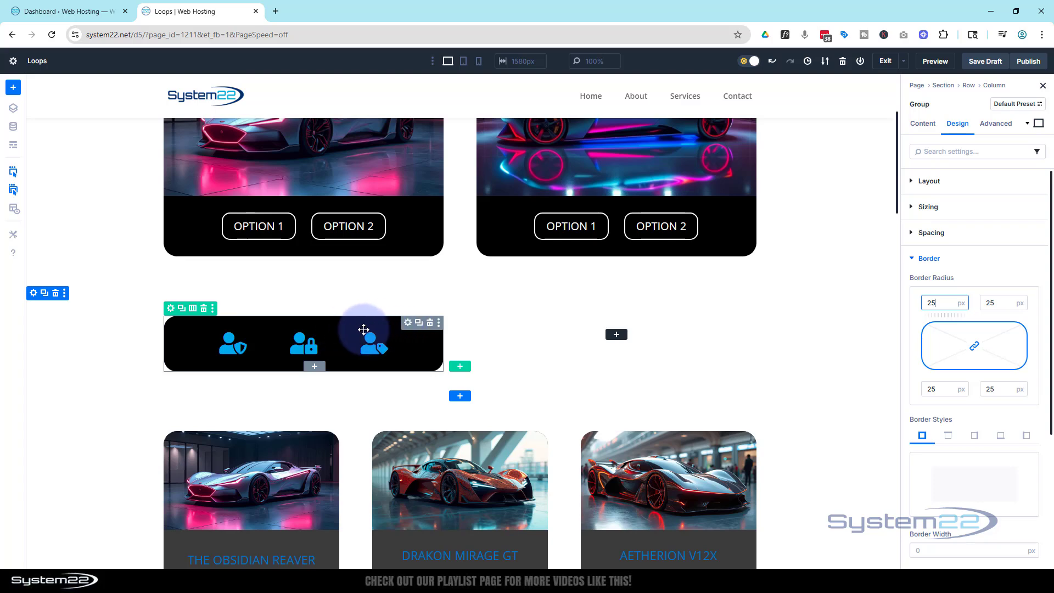
mouse_move(314, 368)
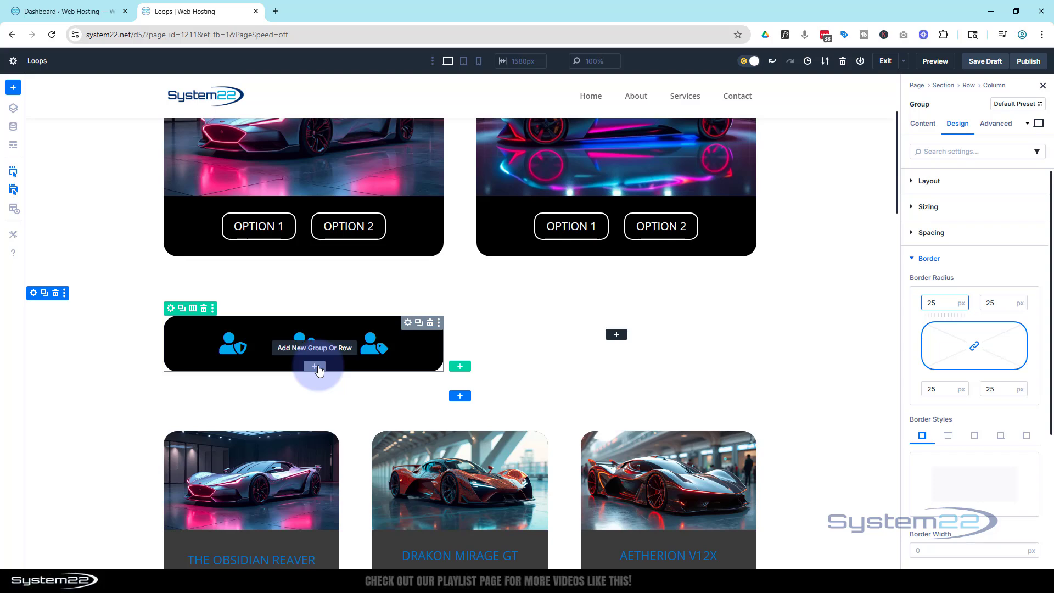
Add a single-column row below the icon group
click(315, 367)
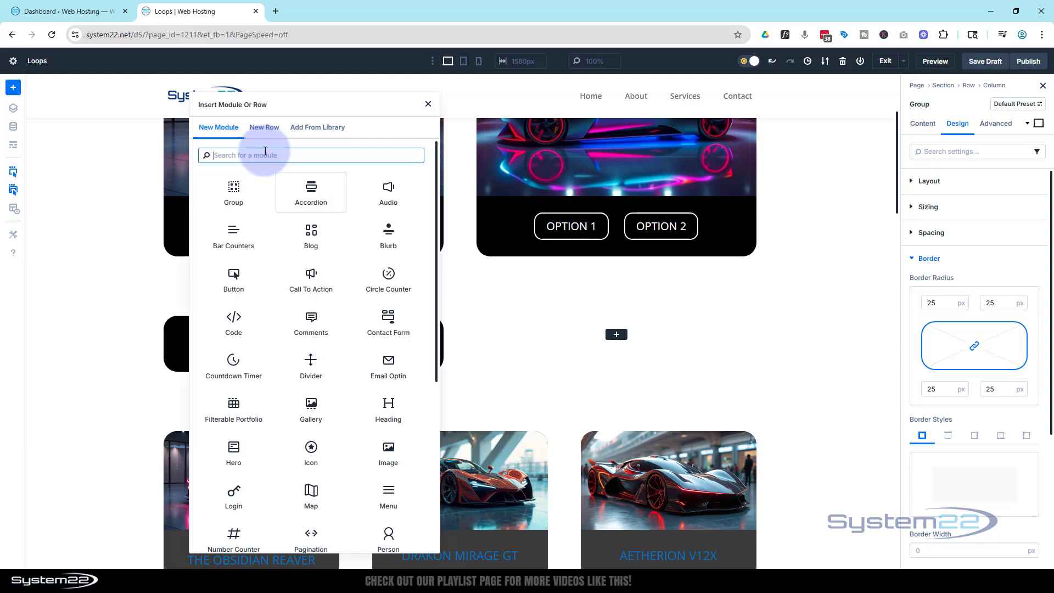
click(264, 127)
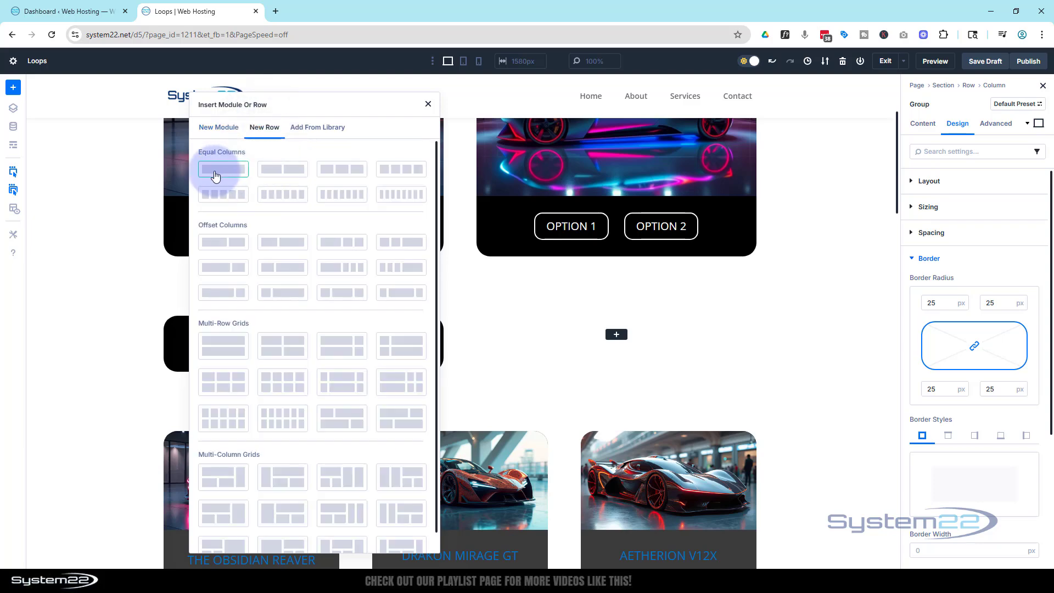
click(207, 127)
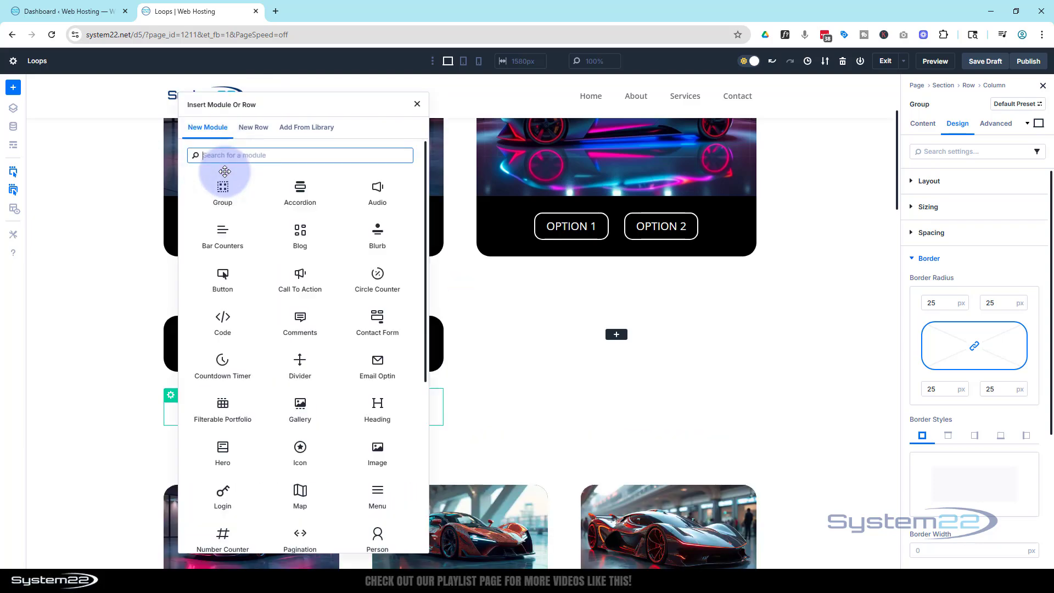
mouse_move(377, 180)
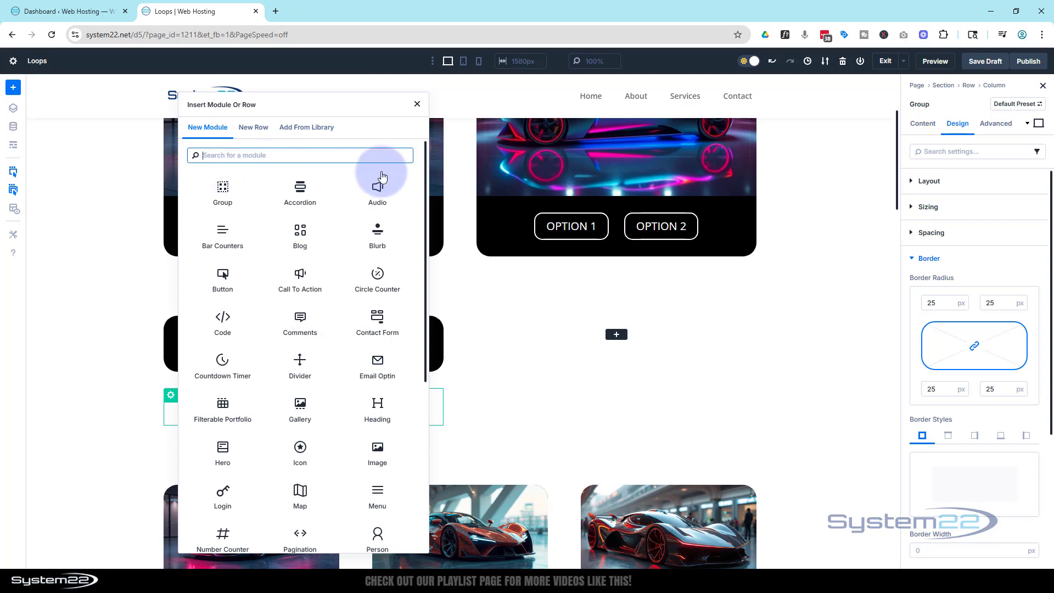
mouse_move(377, 410)
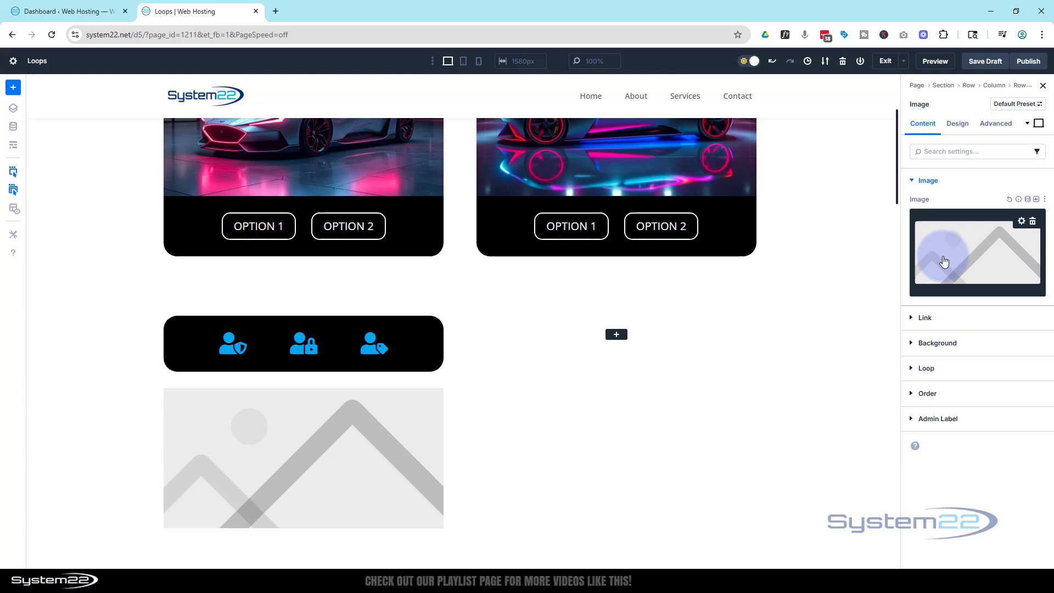
Place the pink-lit sports car photo from the Media Library in an Image module
click(976, 252)
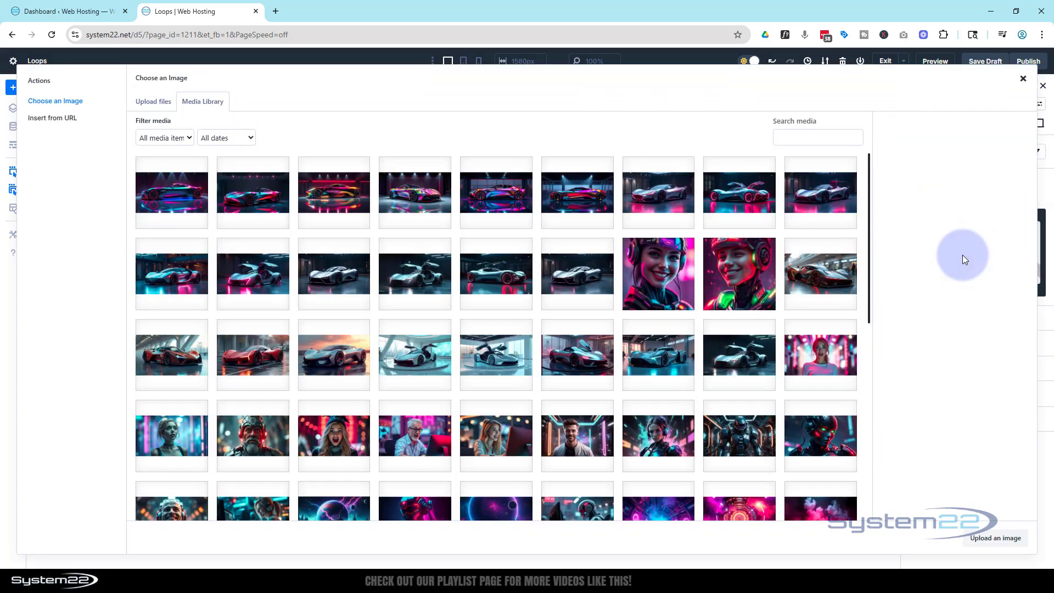
click(252, 192)
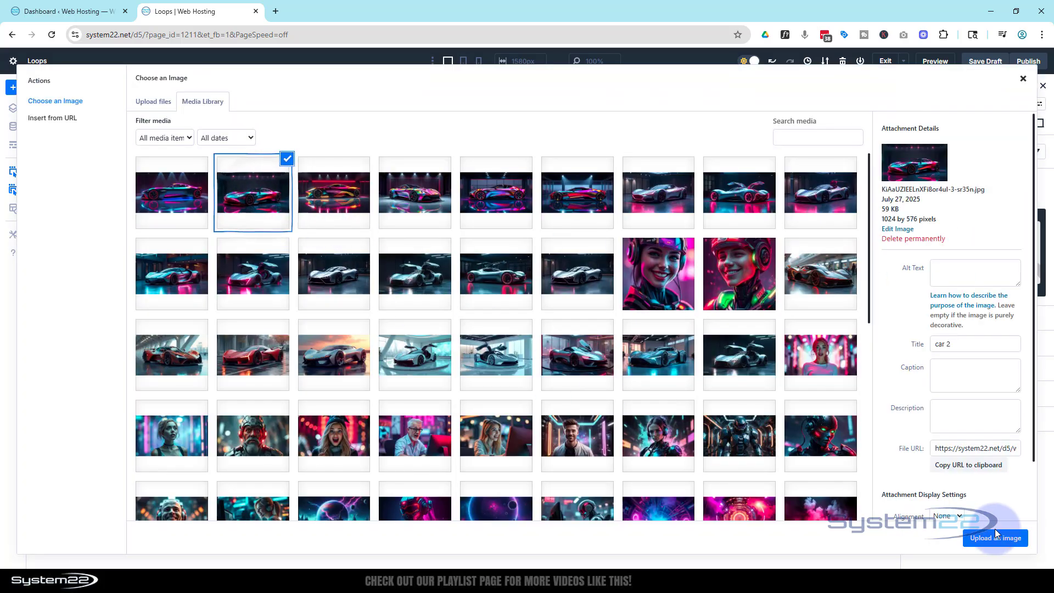
click(995, 538)
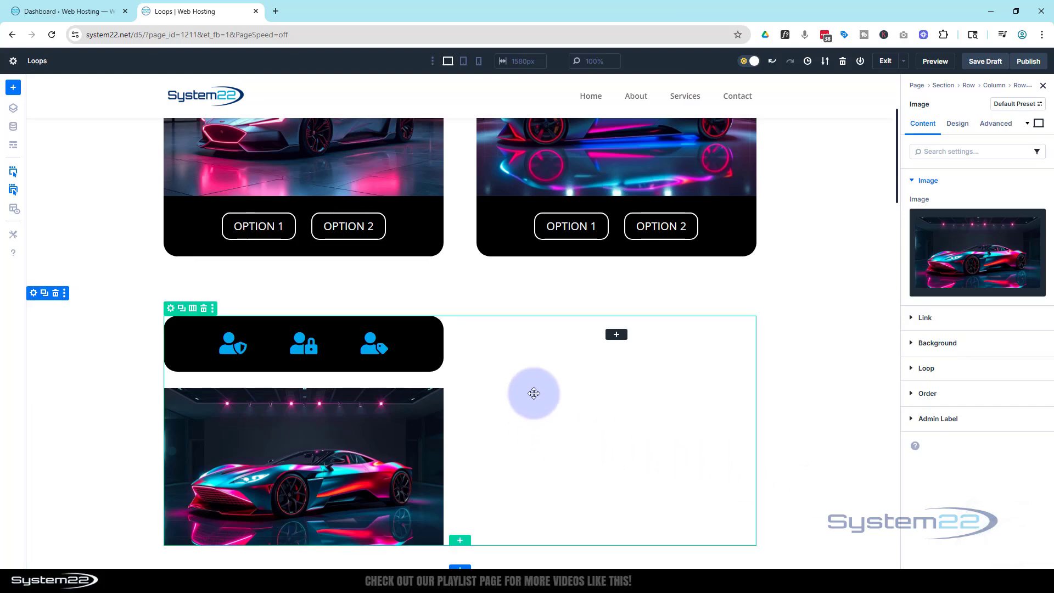
Switch to the wireframe outline of sections, rows, groups and modules
scroll(down, 3)
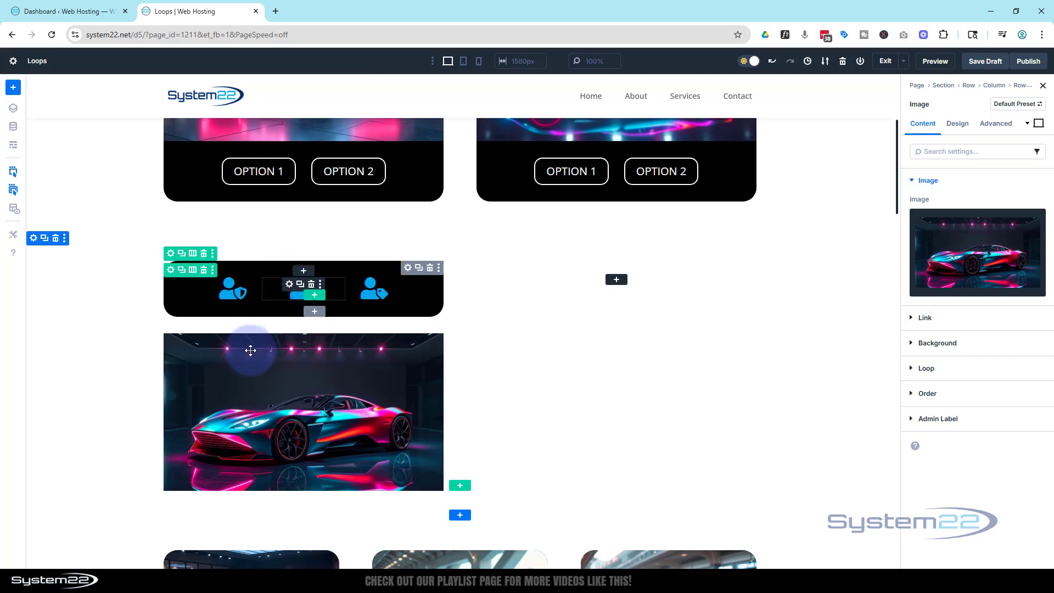
mouse_move(247, 355)
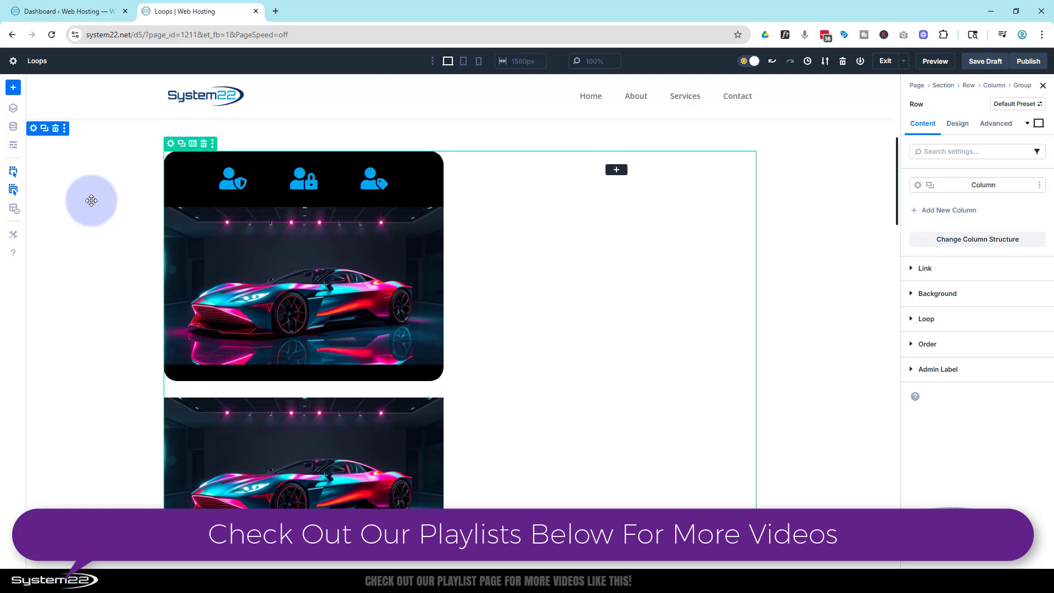
click(13, 144)
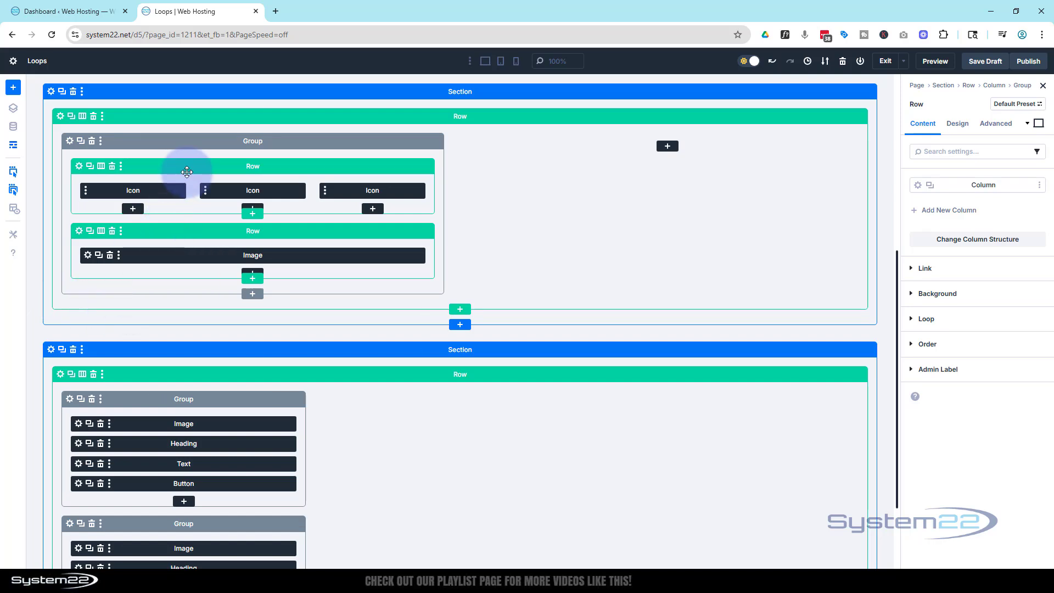
mouse_move(201, 236)
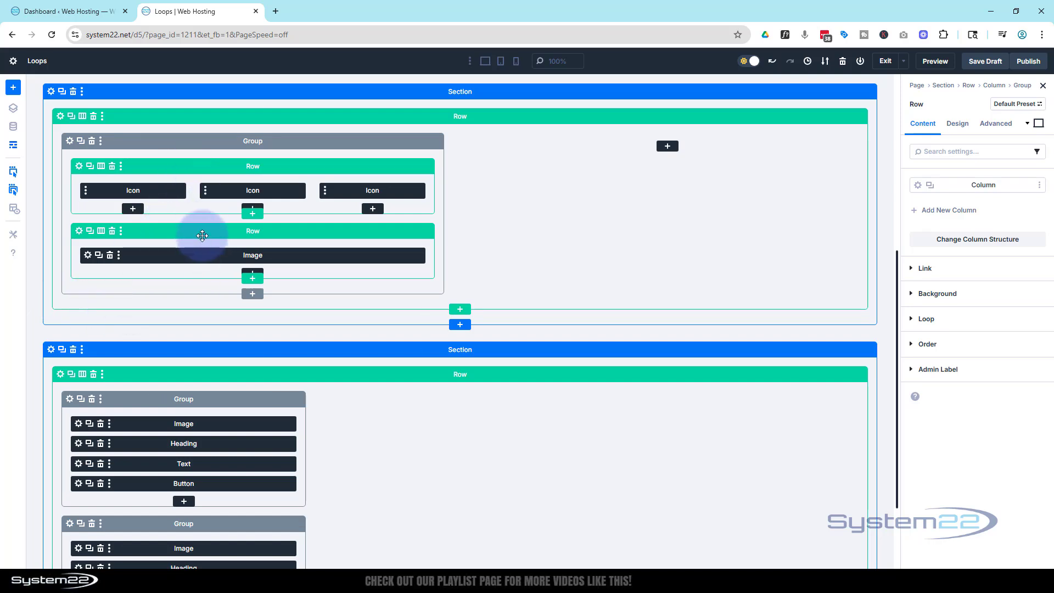
mouse_move(252, 294)
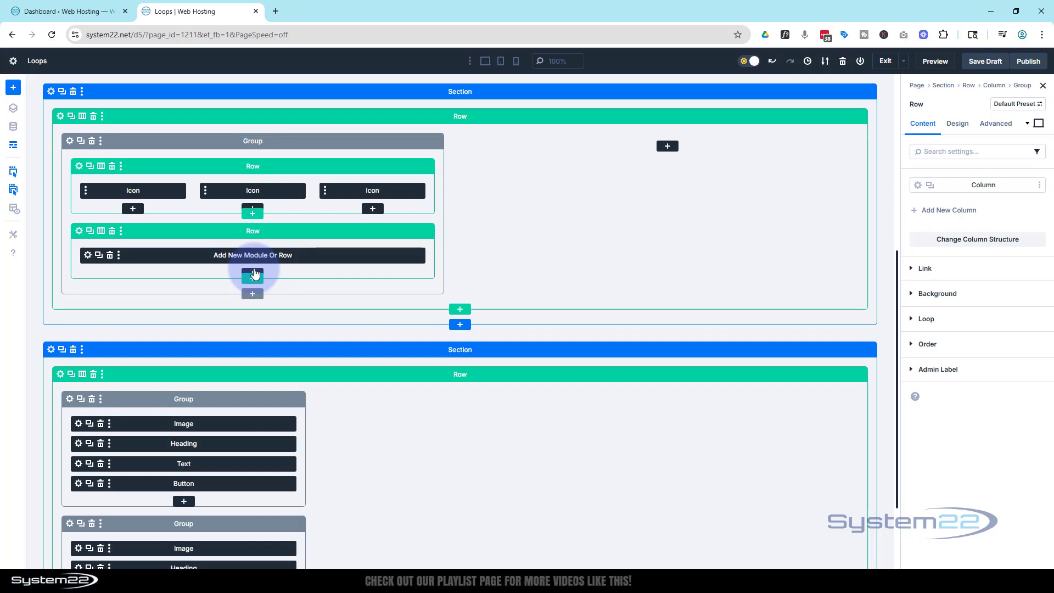
Add a Button module below the car image, then return to the visual view
click(252, 274)
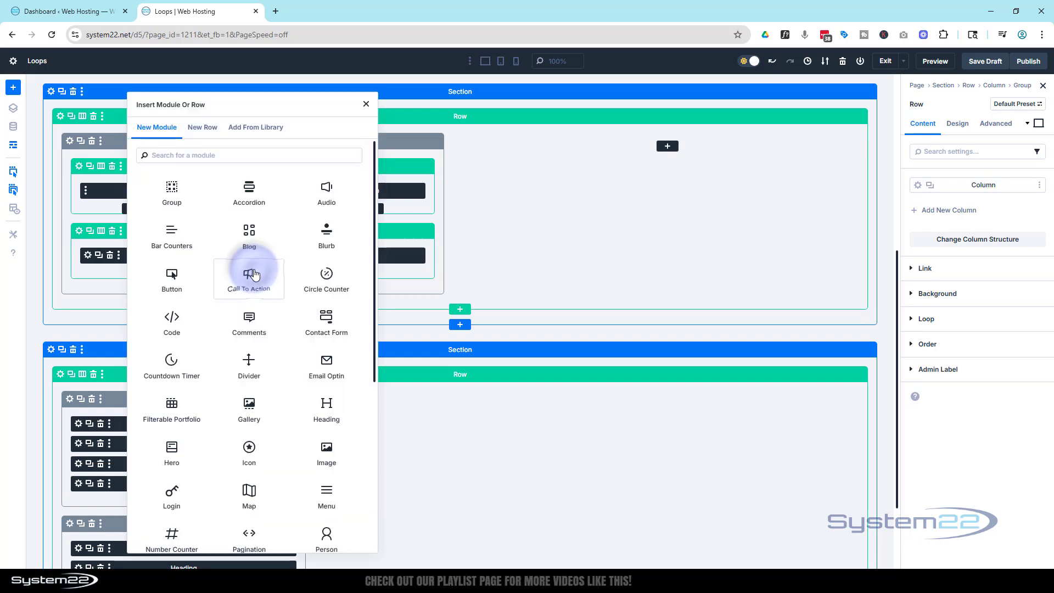
click(203, 126)
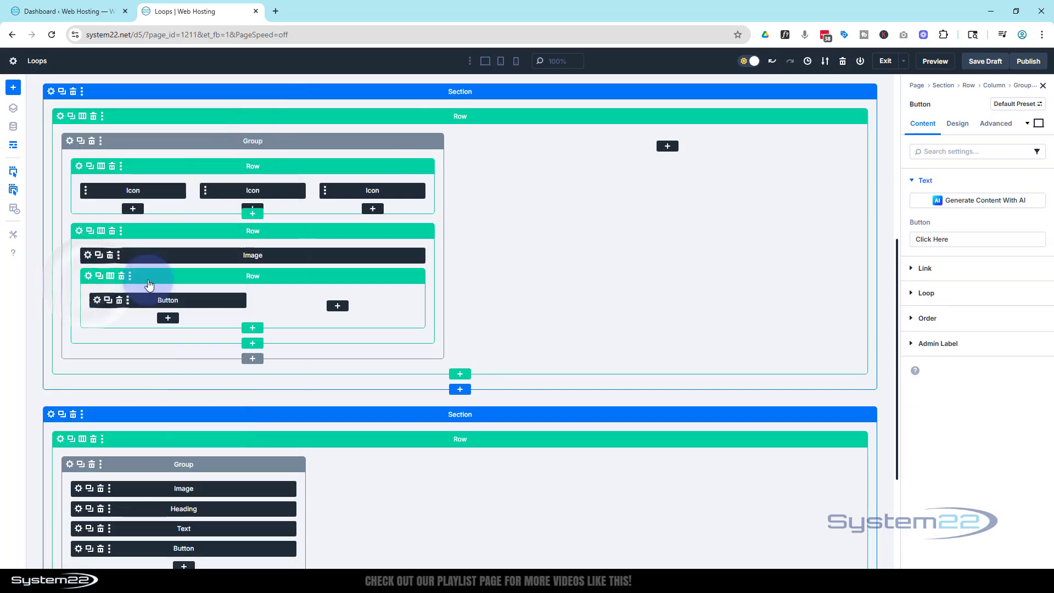
click(13, 144)
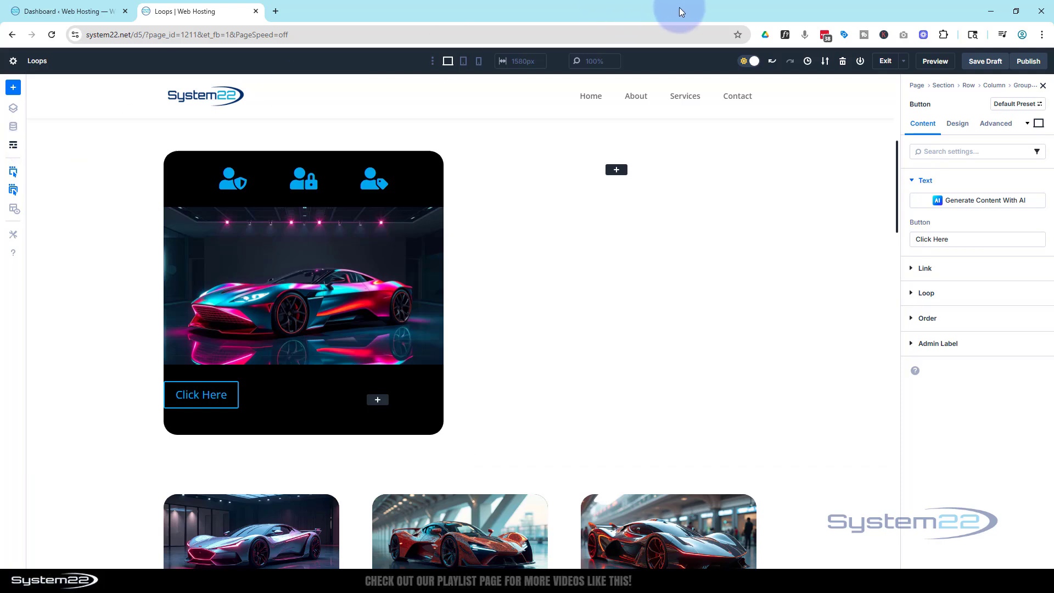
Enable custom button styles with a 15 border radius and right alignment
click(956, 124)
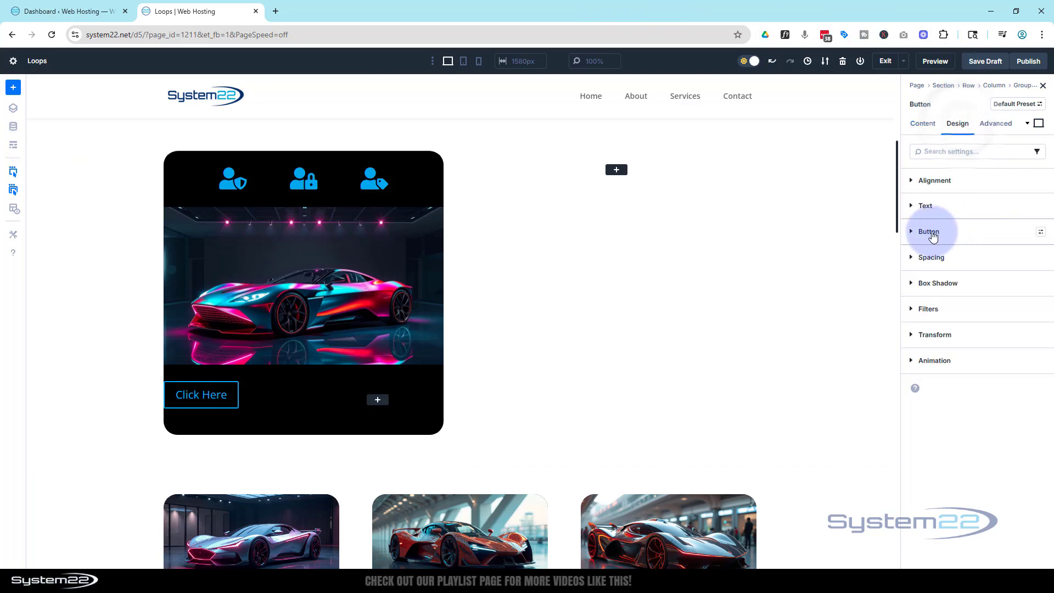
click(928, 231)
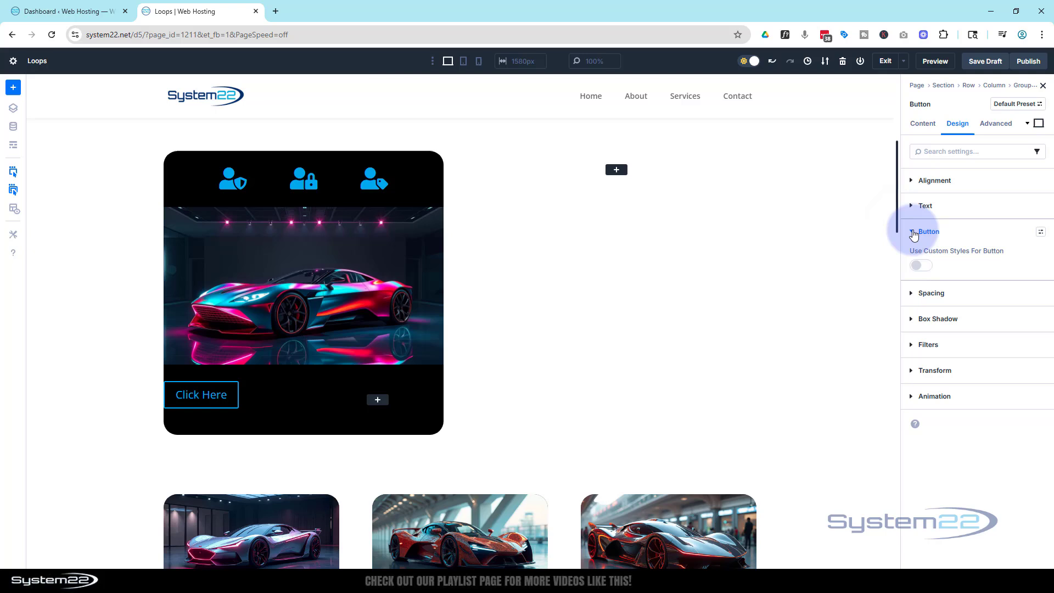
click(919, 264)
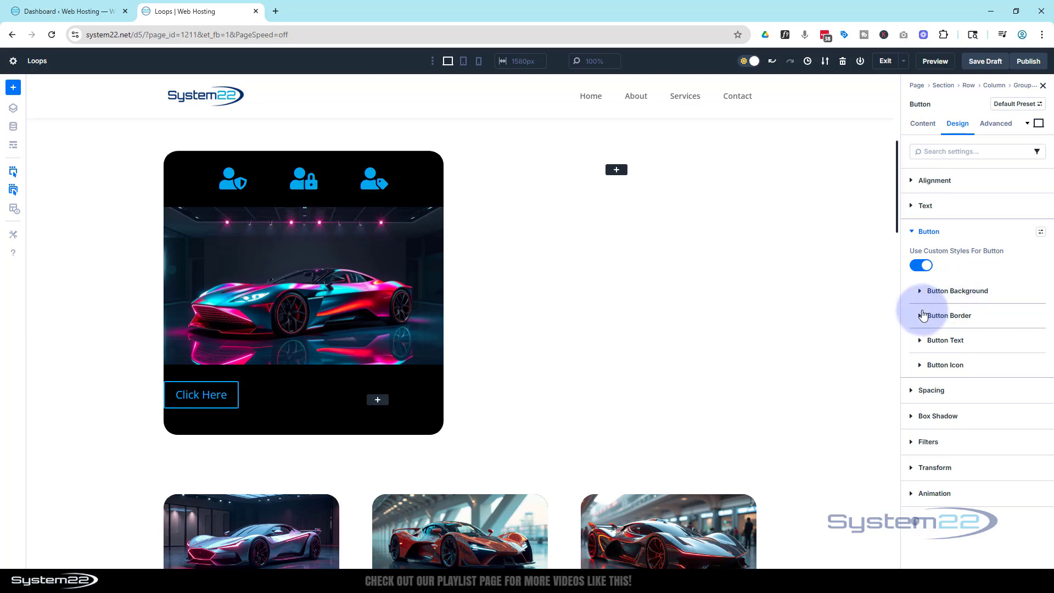
click(948, 315)
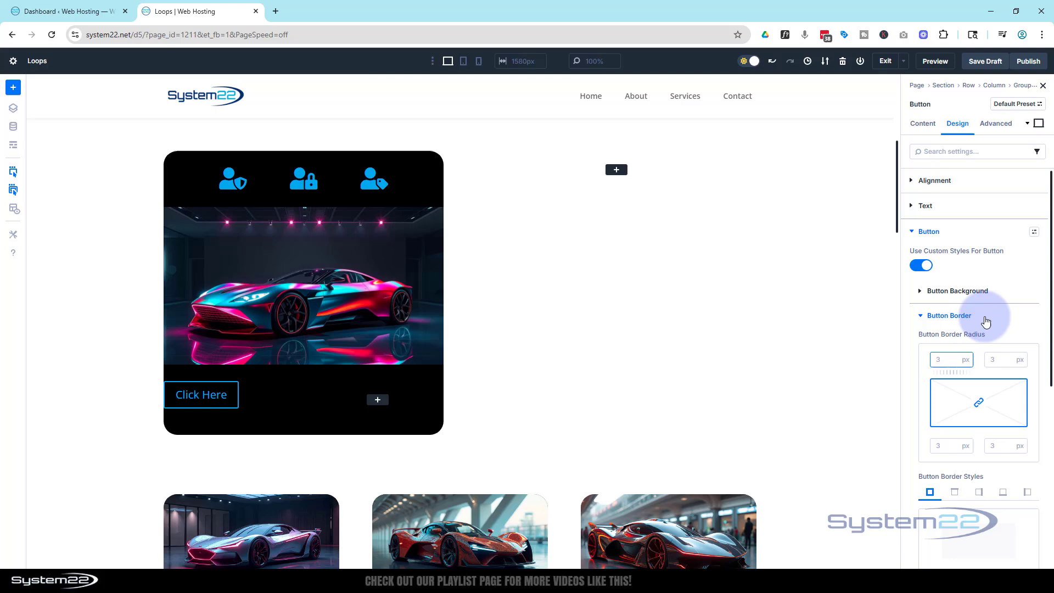
text(15)
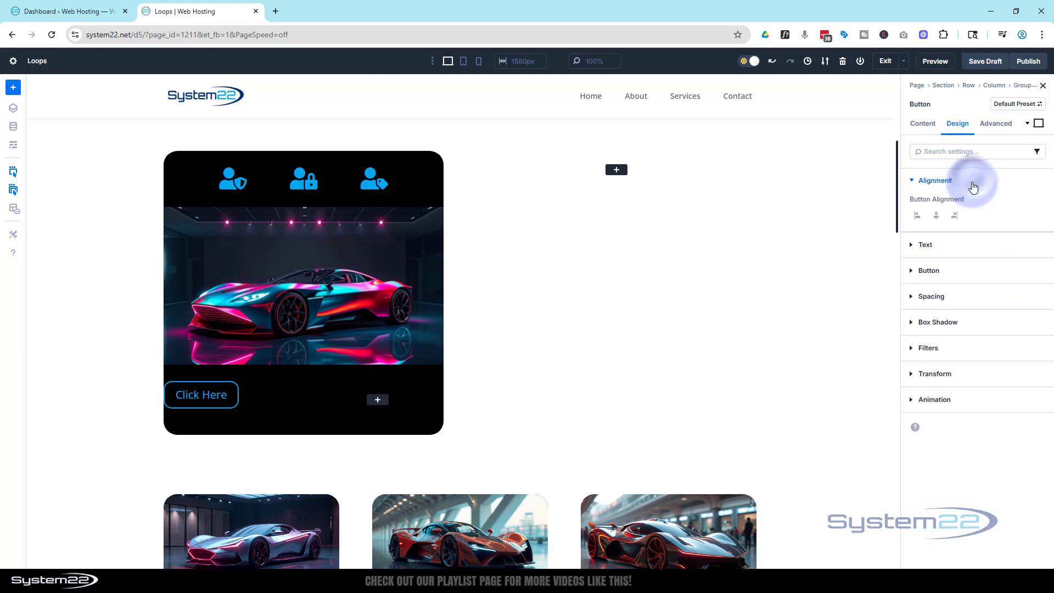
click(954, 215)
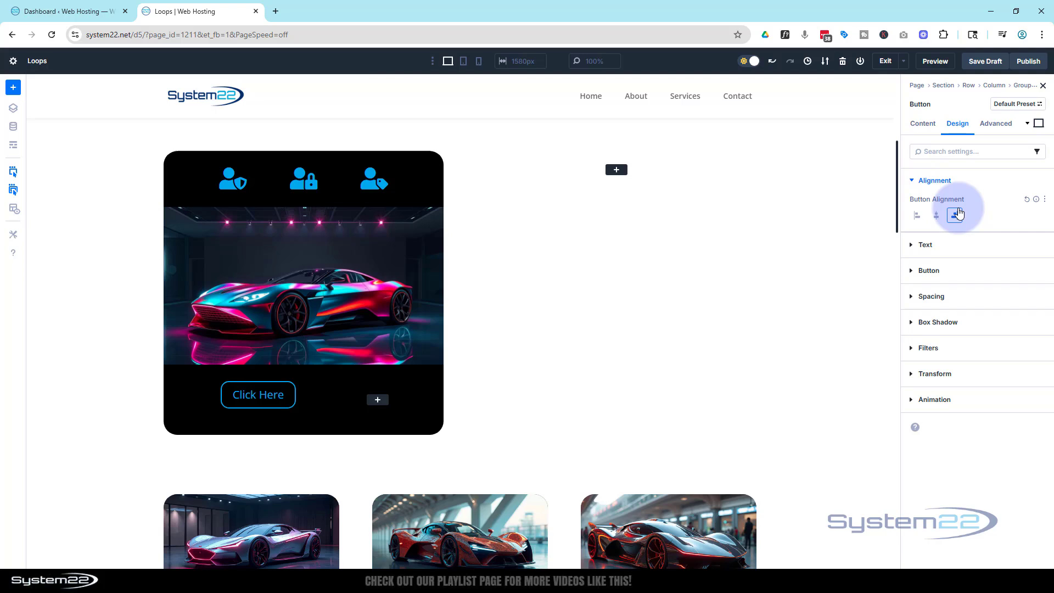
click(953, 215)
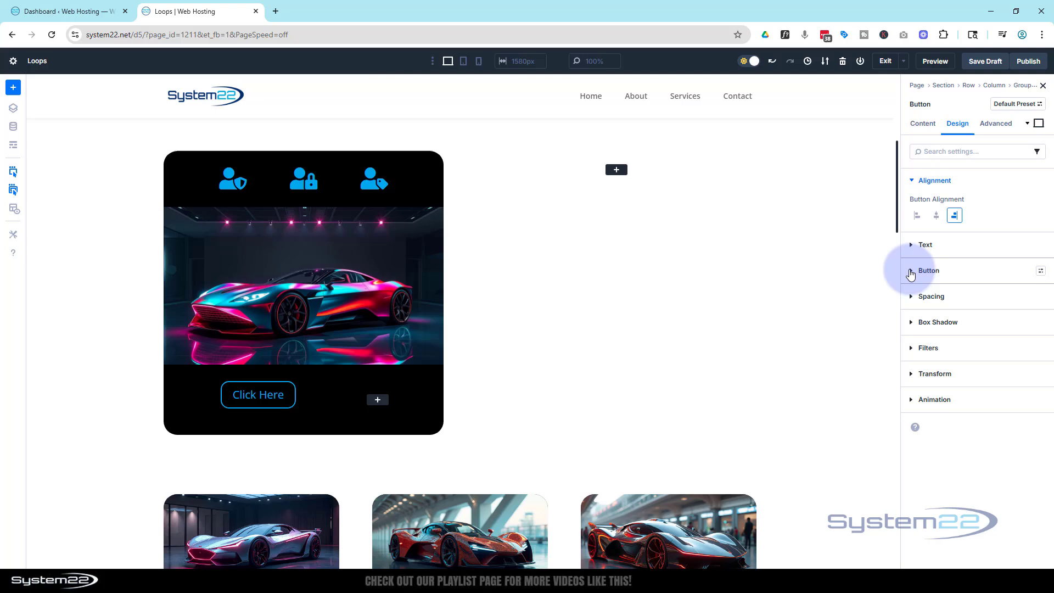
Make the button text uppercase at 16px
click(927, 270)
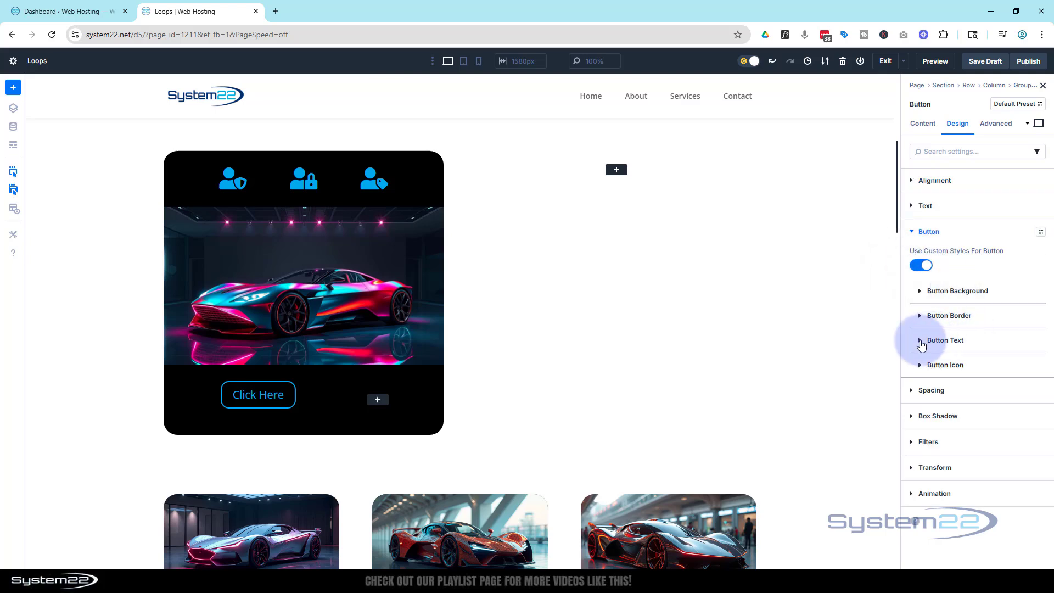
click(943, 340)
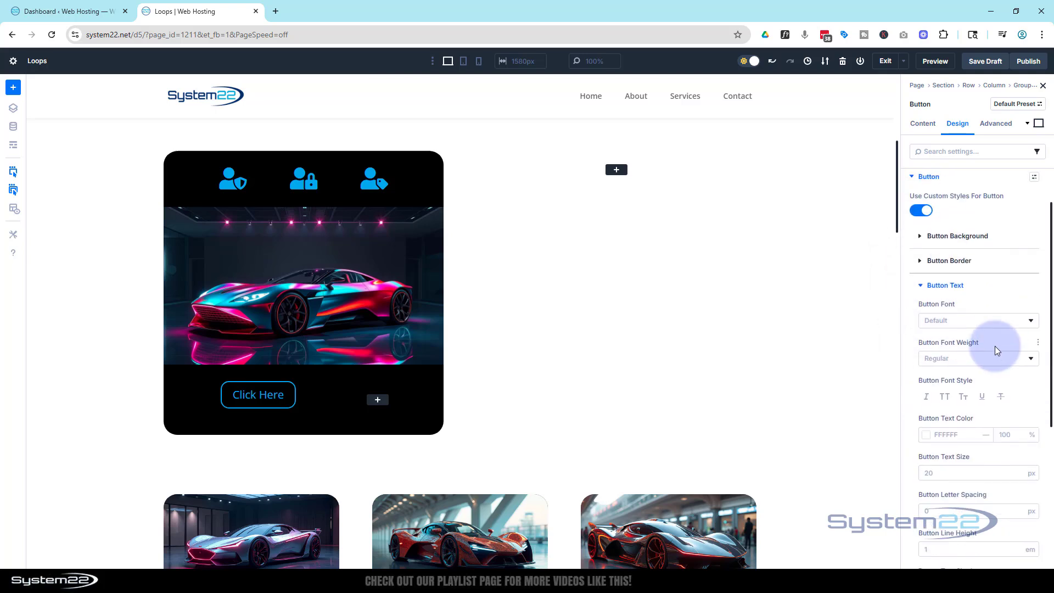
click(930, 434)
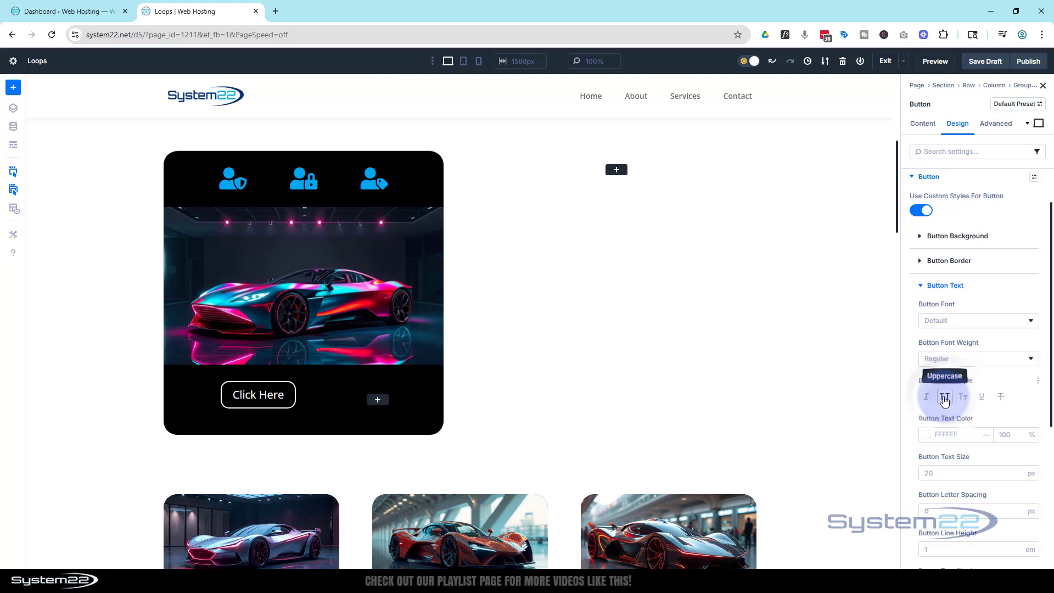
click(943, 397)
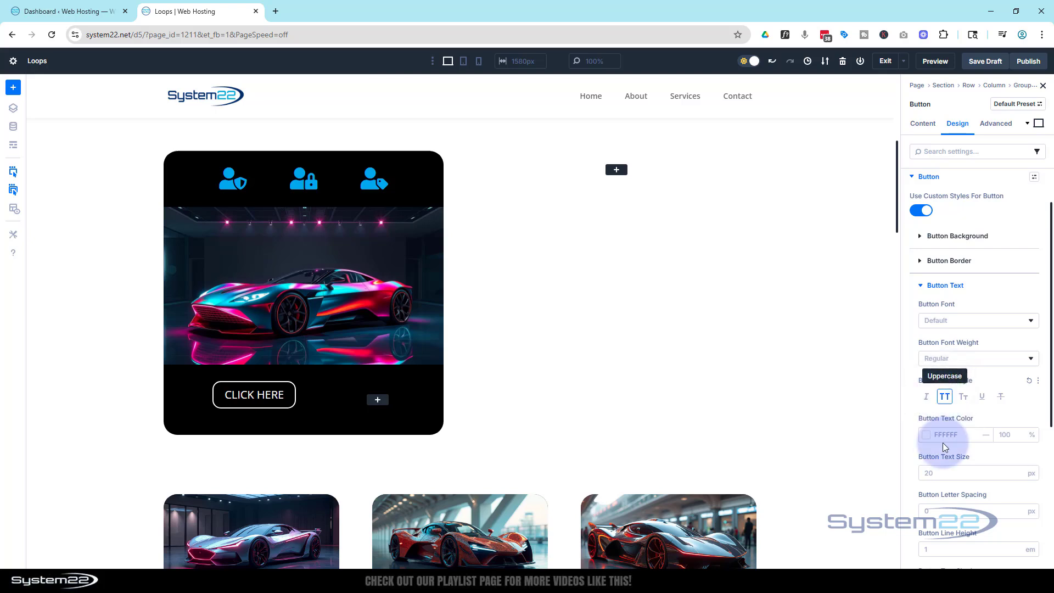
click(954, 472)
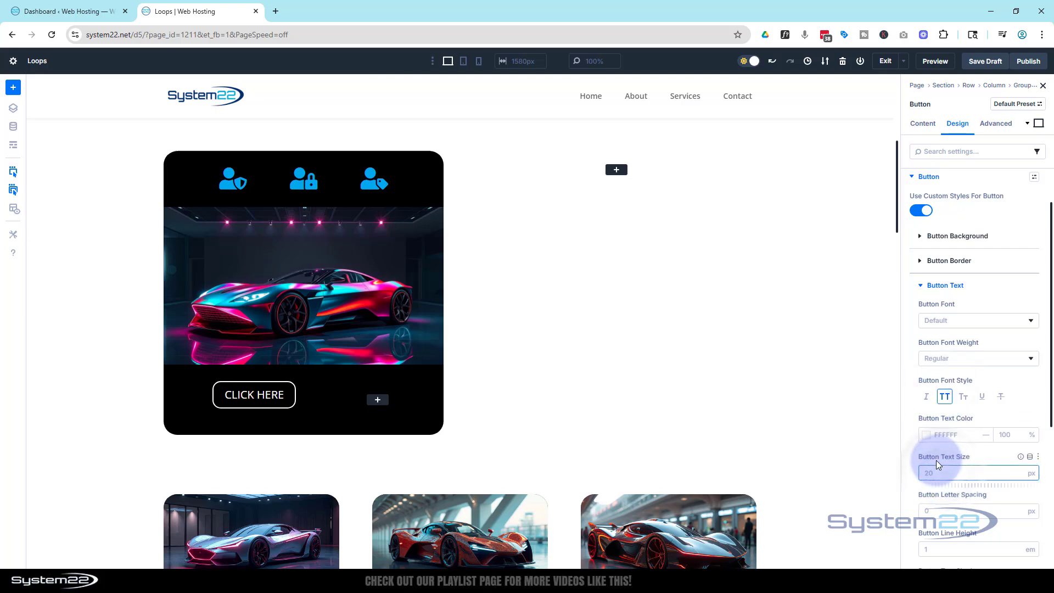
text(16)
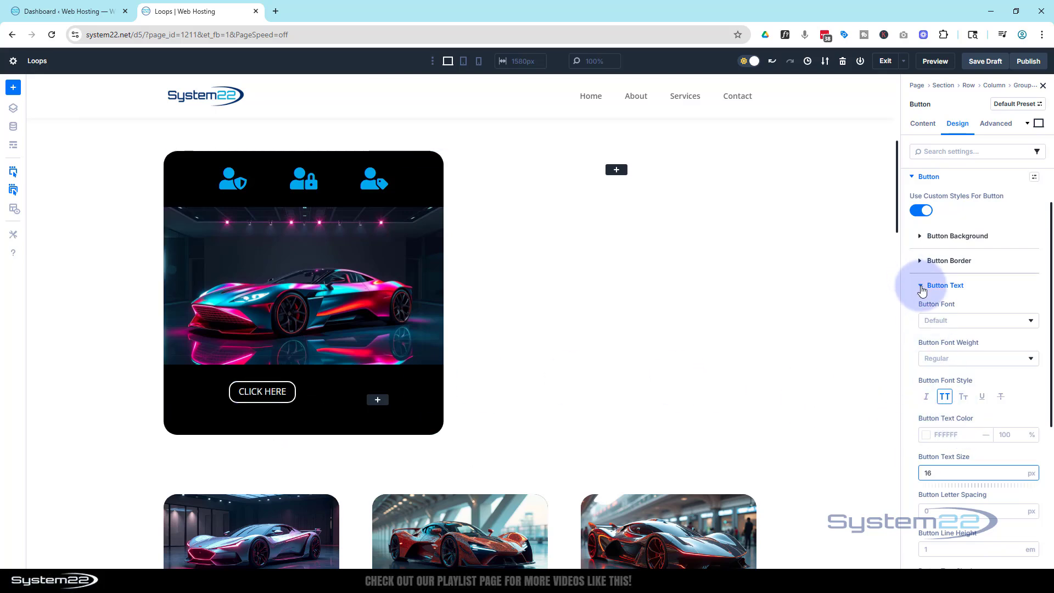
Give the button a 15px top margin and bring up its link settings
click(944, 285)
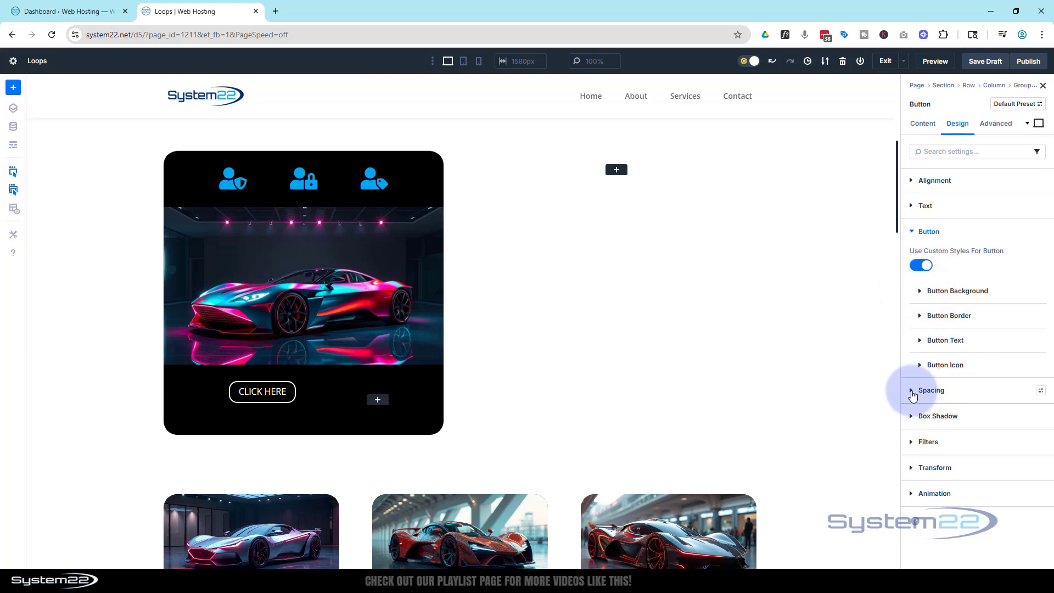
click(930, 390)
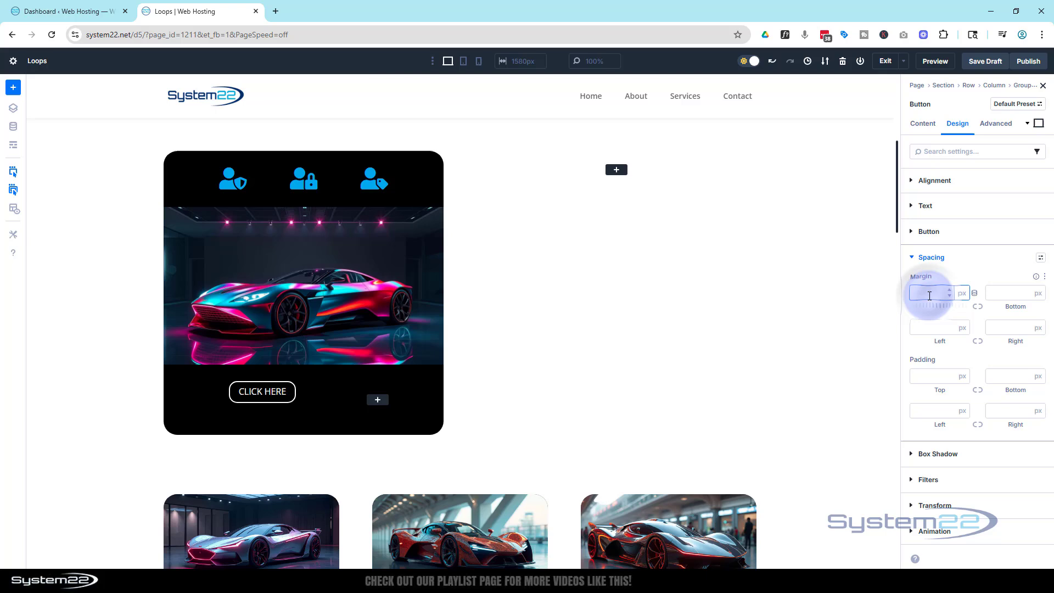
text(20)
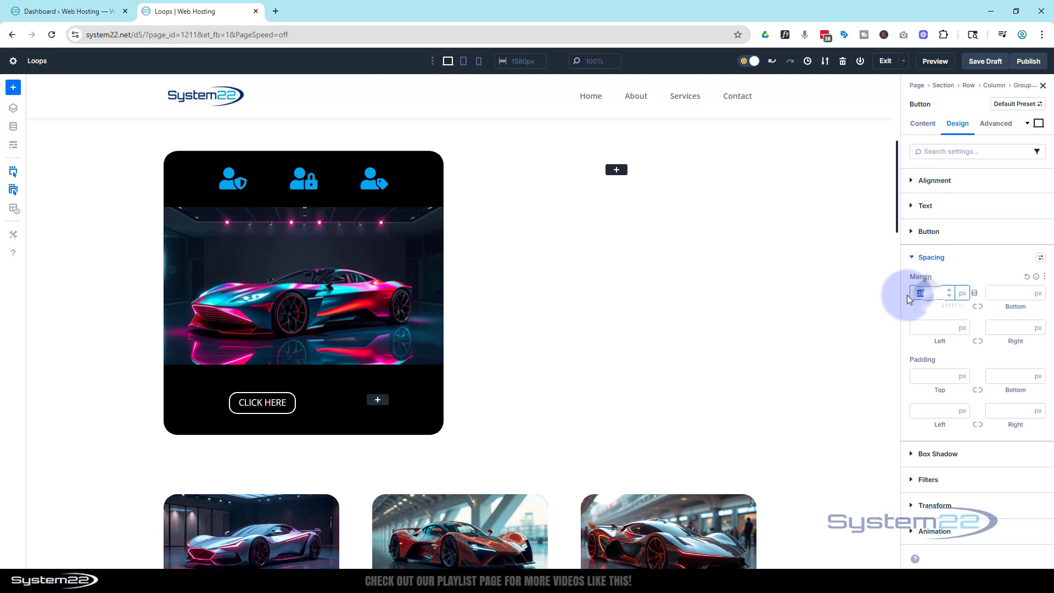
text(15)
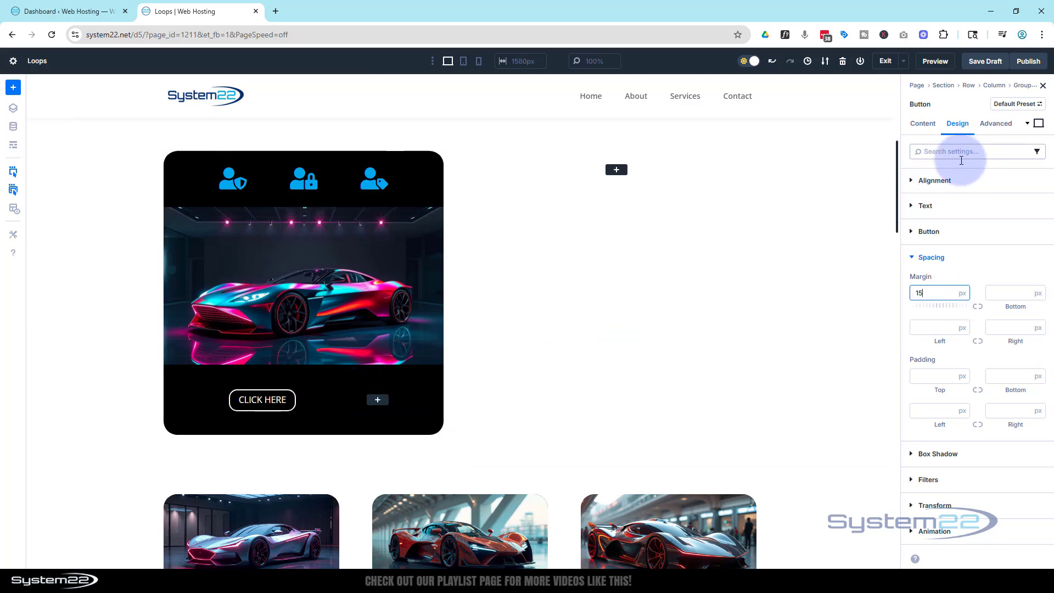
click(922, 123)
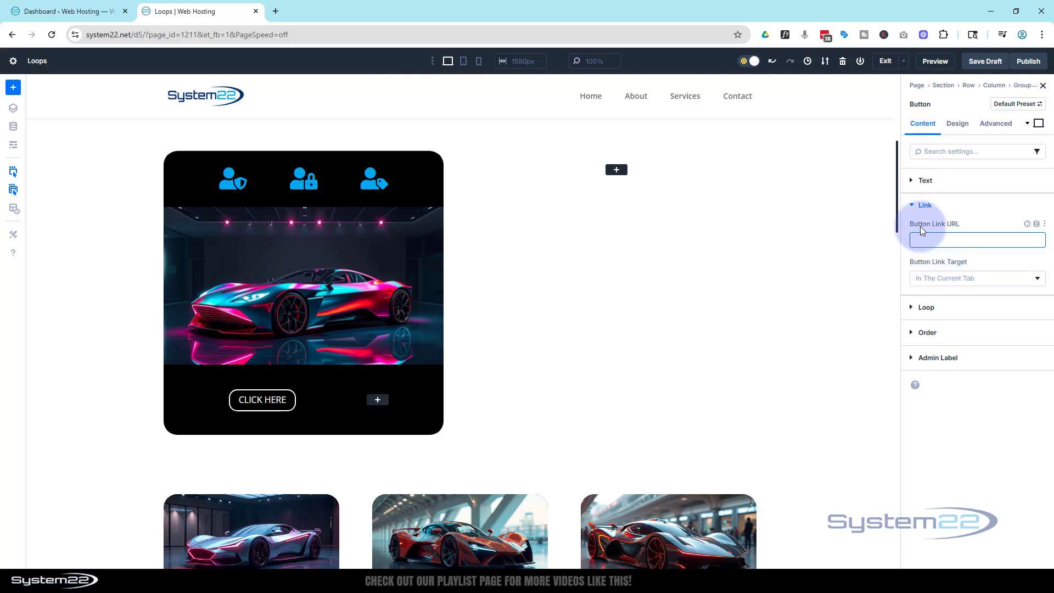
Set the card's buttons to the left Button Alignment option
click(976, 278)
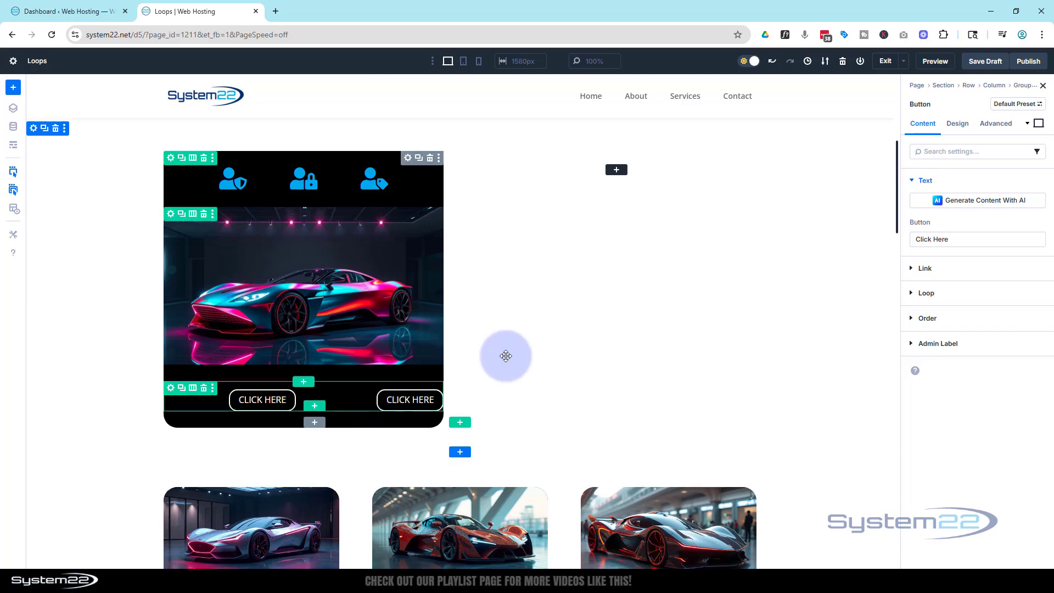
click(957, 123)
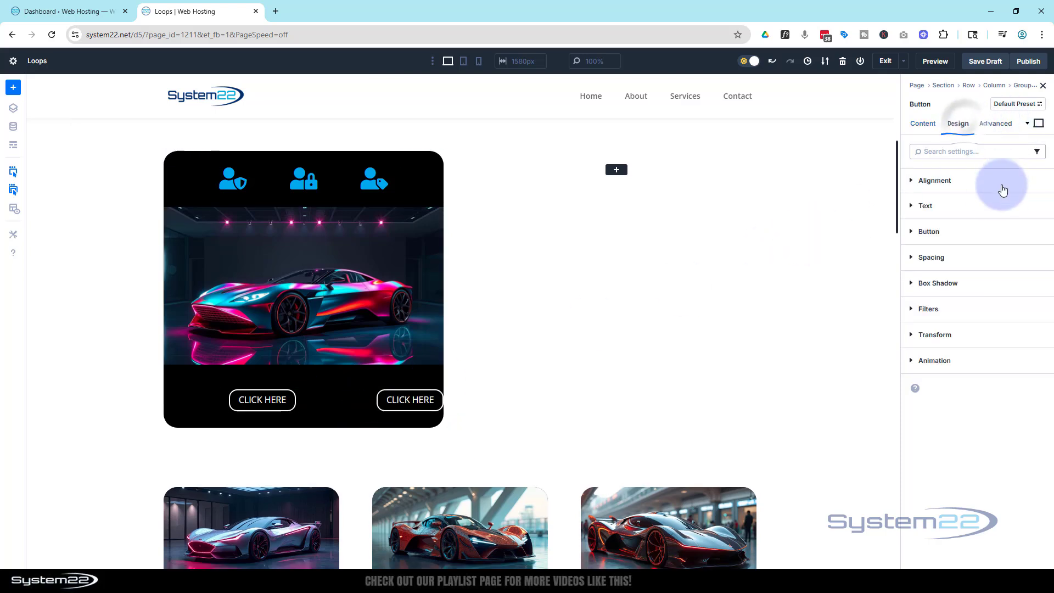
click(932, 180)
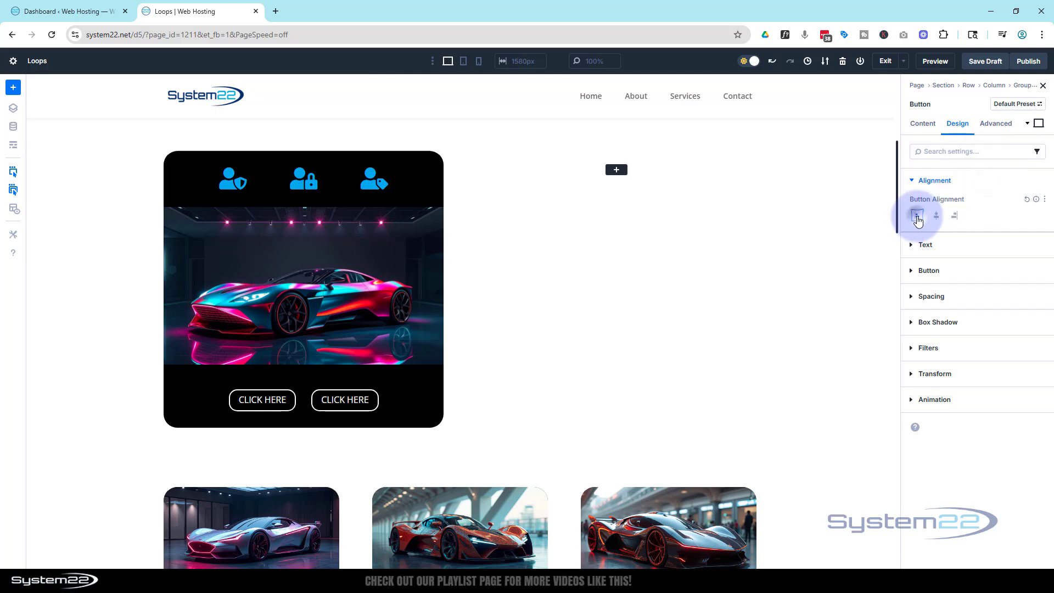
click(916, 215)
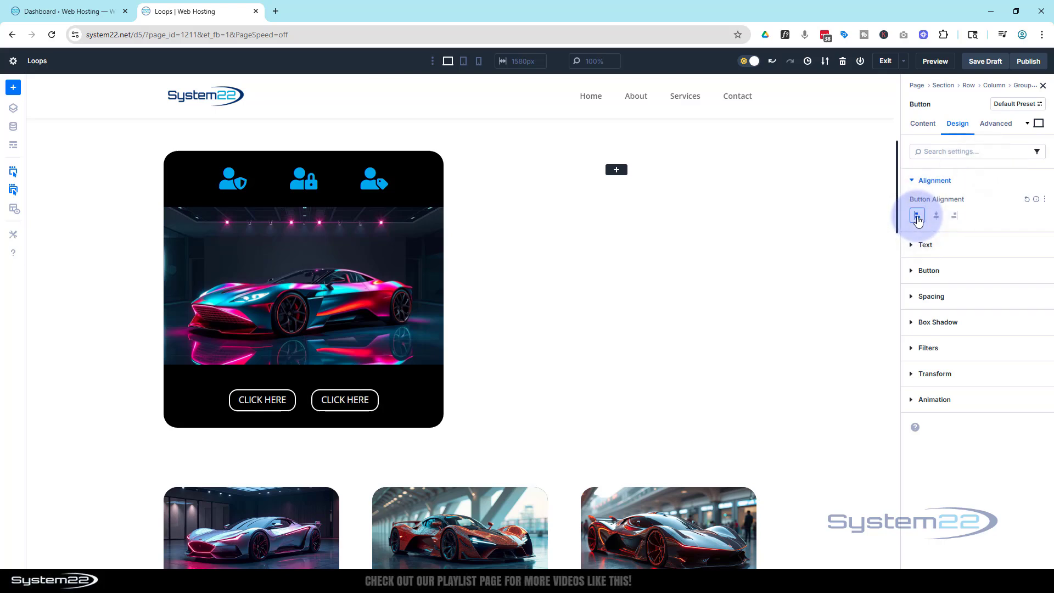
click(916, 215)
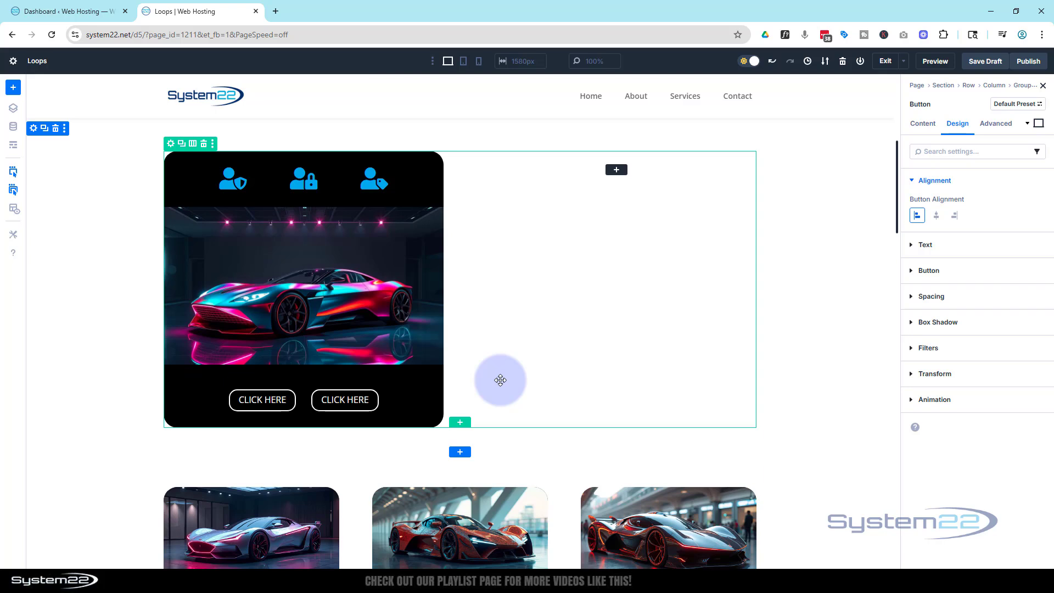
mouse_move(554, 309)
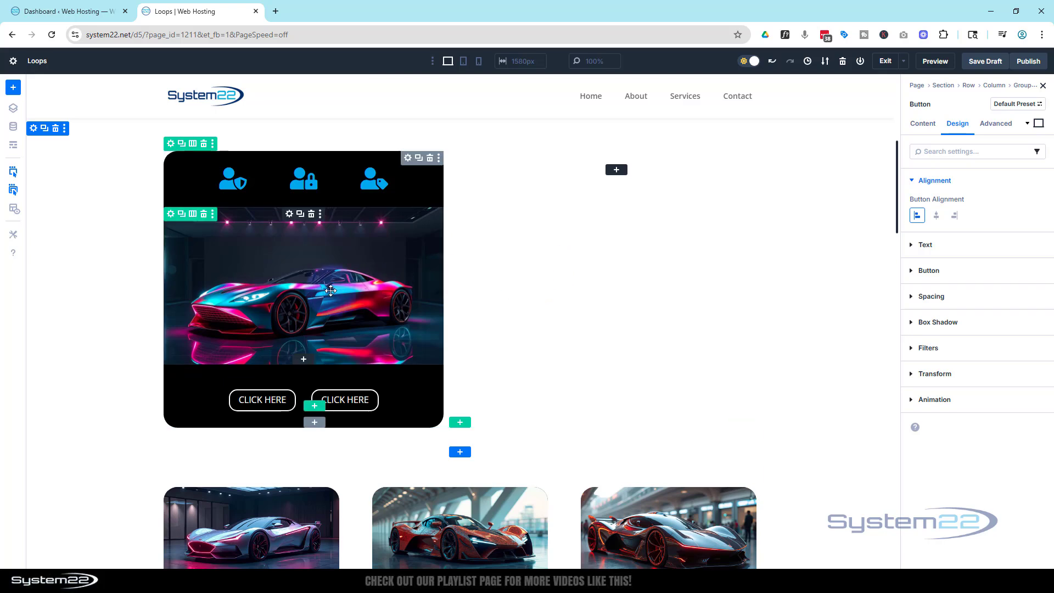
mouse_move(278, 249)
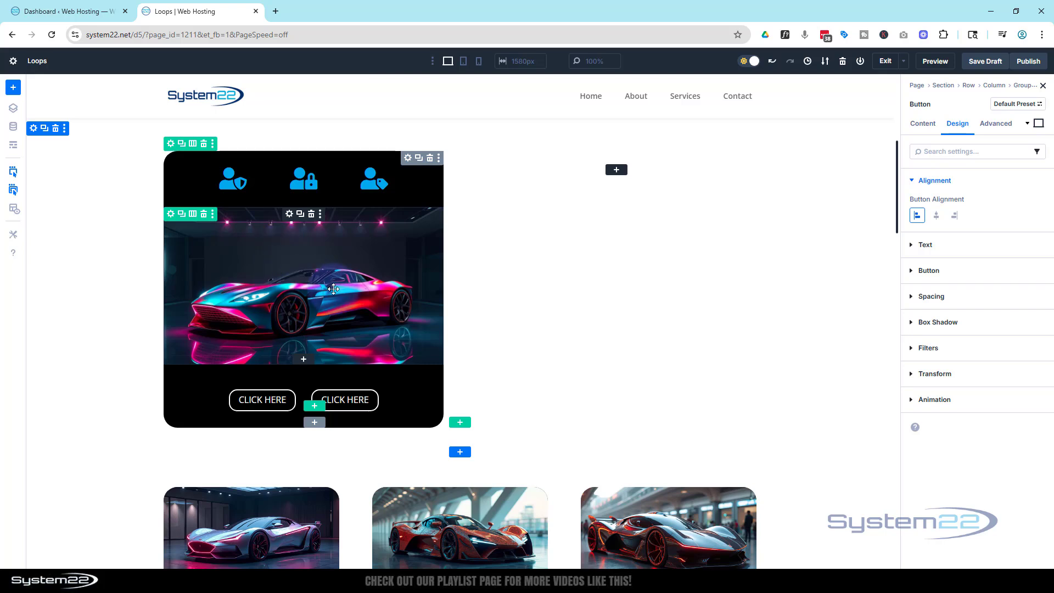
mouse_move(346, 264)
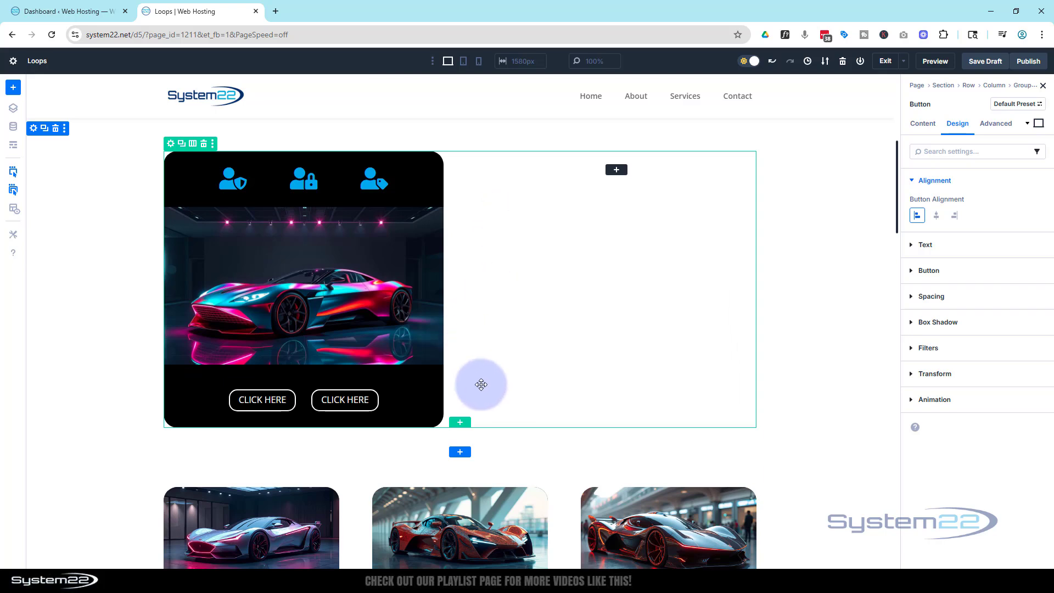
mouse_move(317, 273)
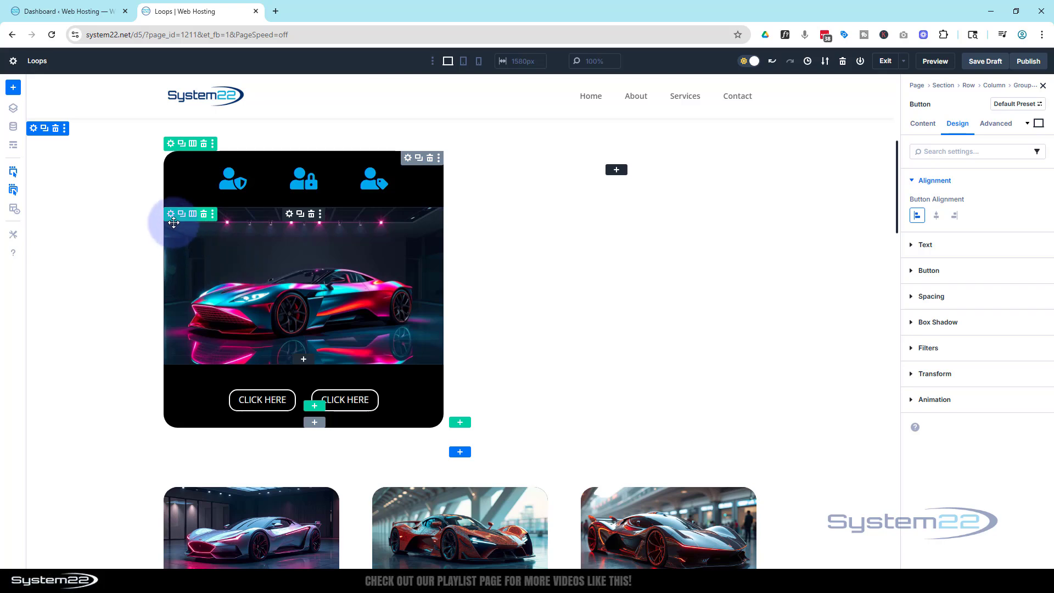
mouse_move(171, 213)
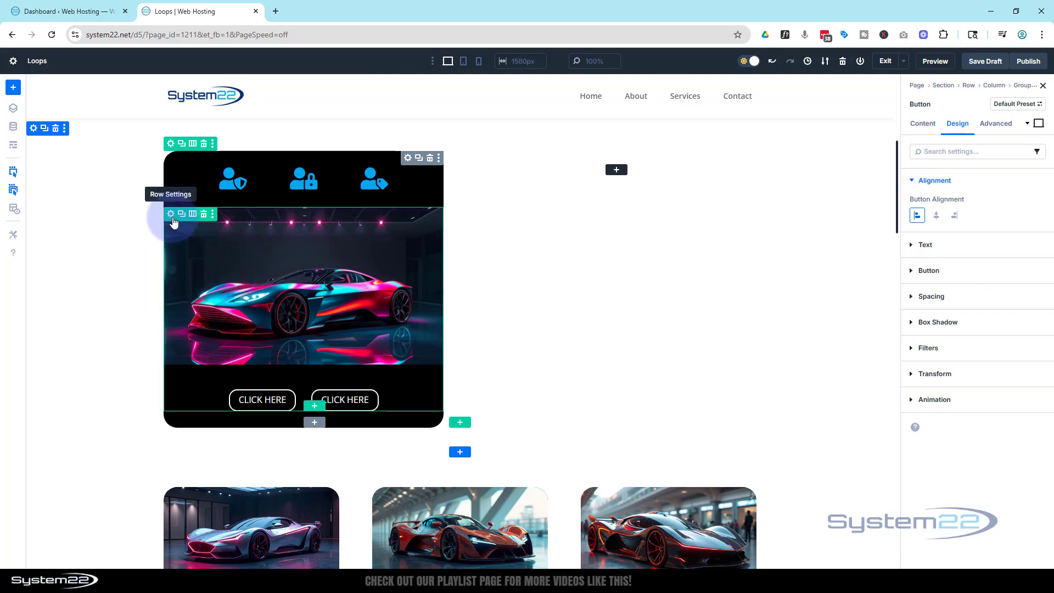
Set the image row's horizontal and vertical overflow to Hidden
click(170, 214)
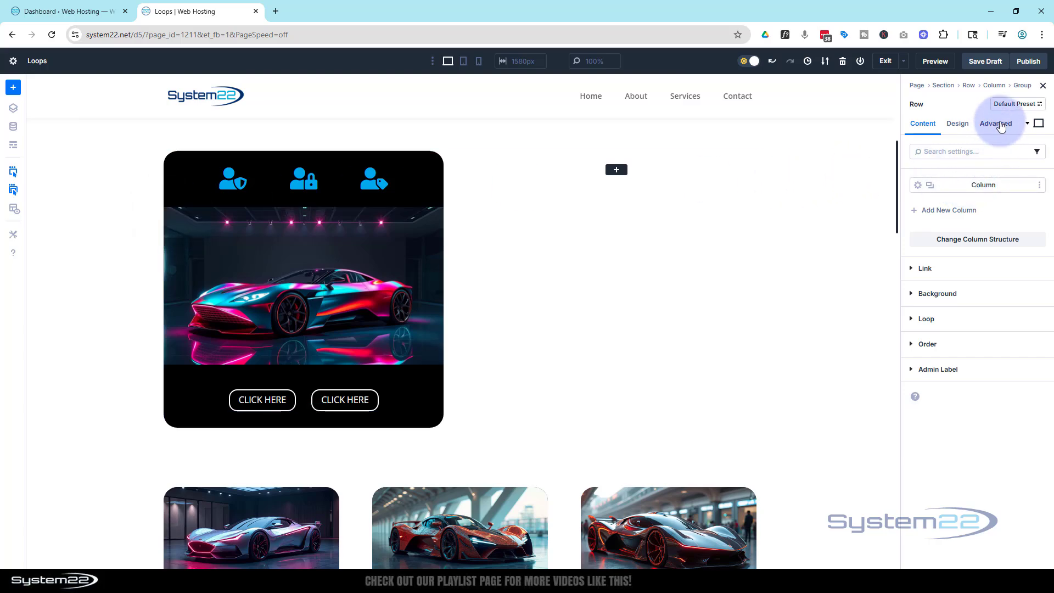
click(995, 123)
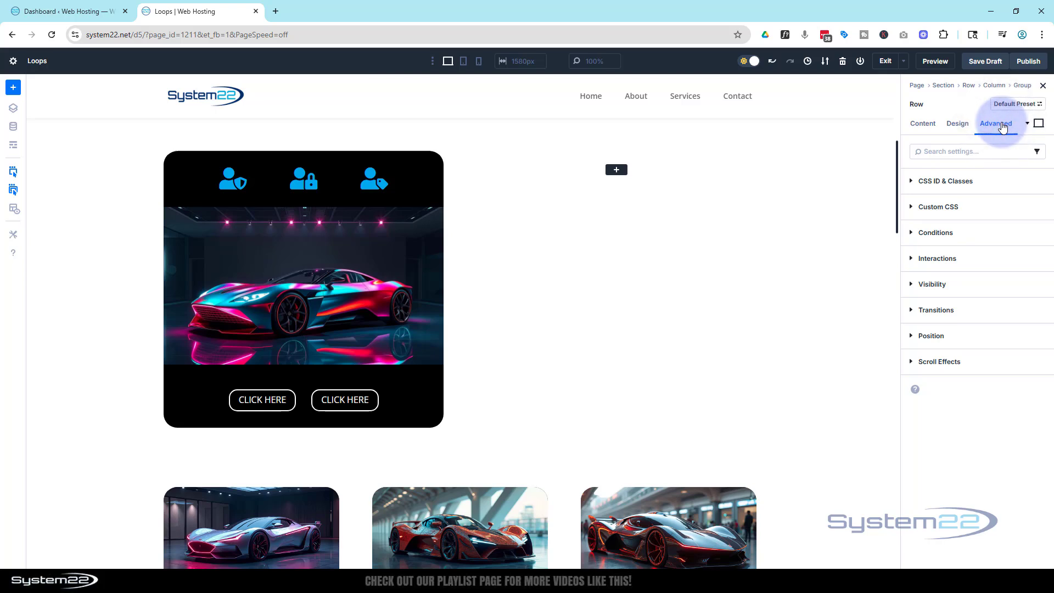
mouse_move(908, 285)
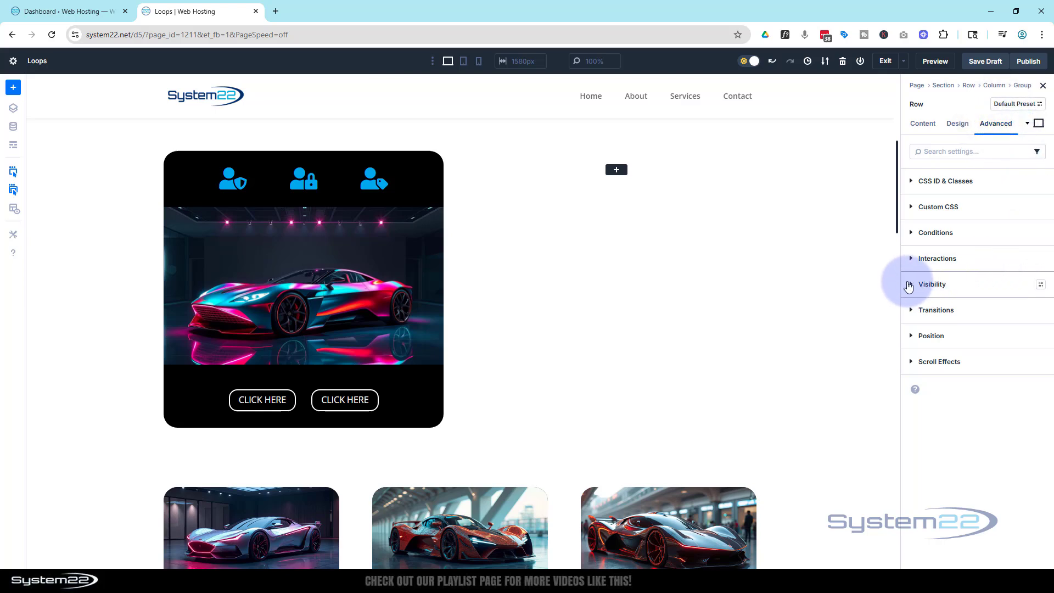
click(931, 284)
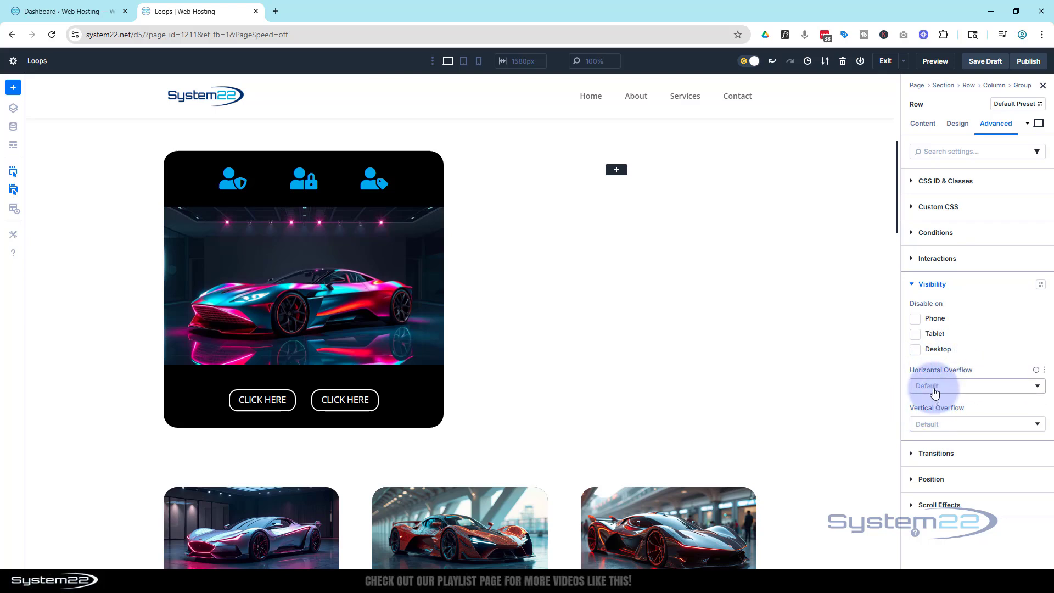
click(974, 385)
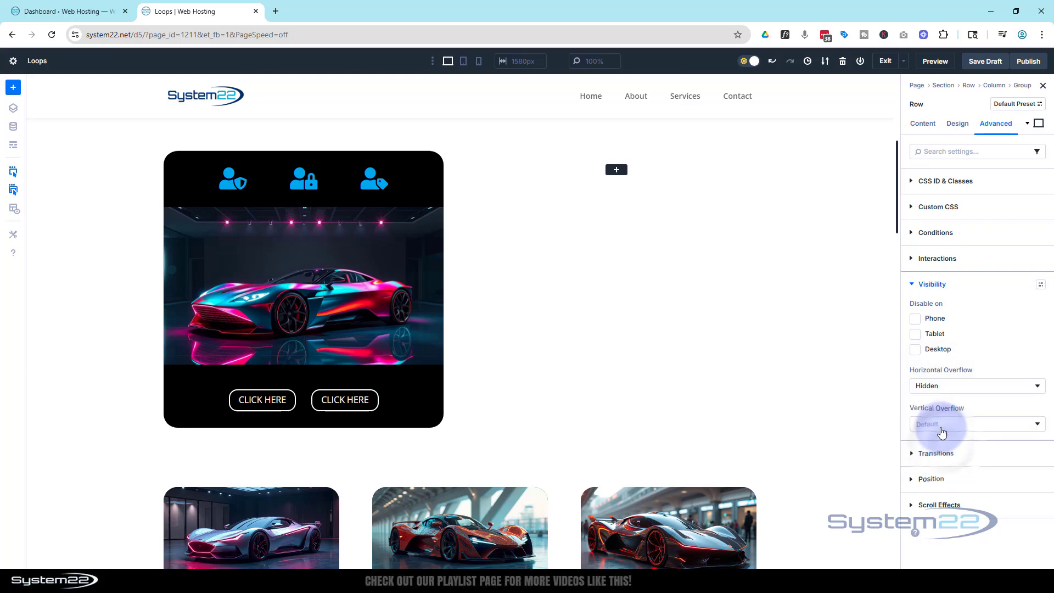
click(975, 423)
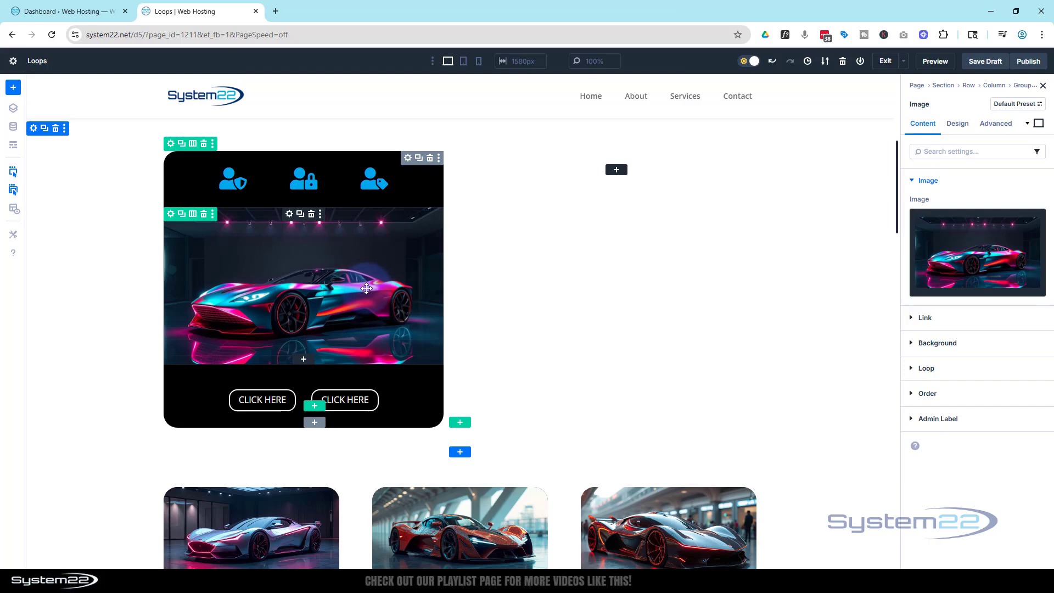
Set the car image's hover Transform Scale to 130%
click(957, 123)
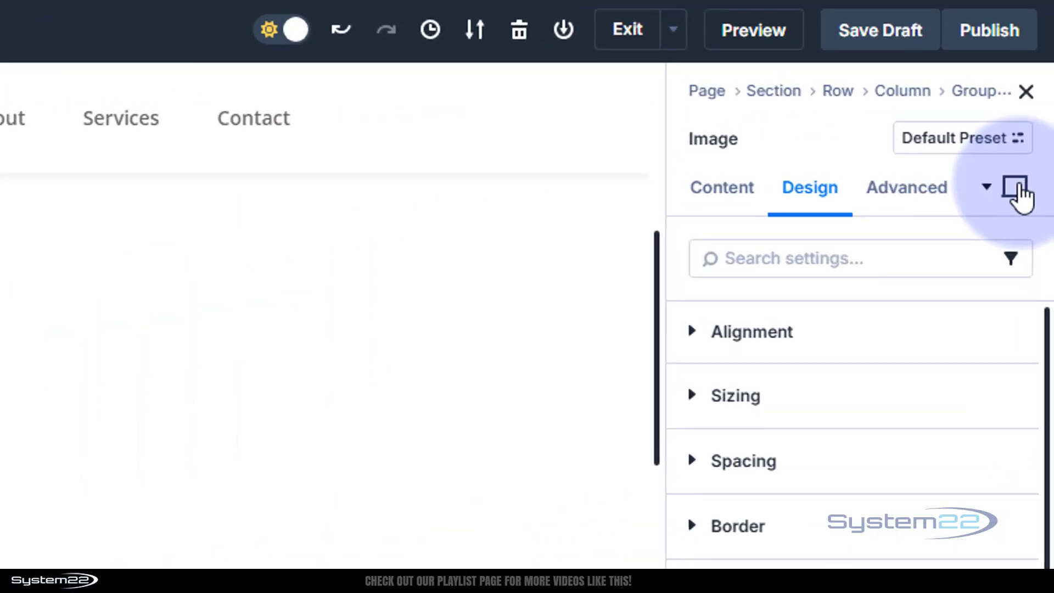
click(1014, 188)
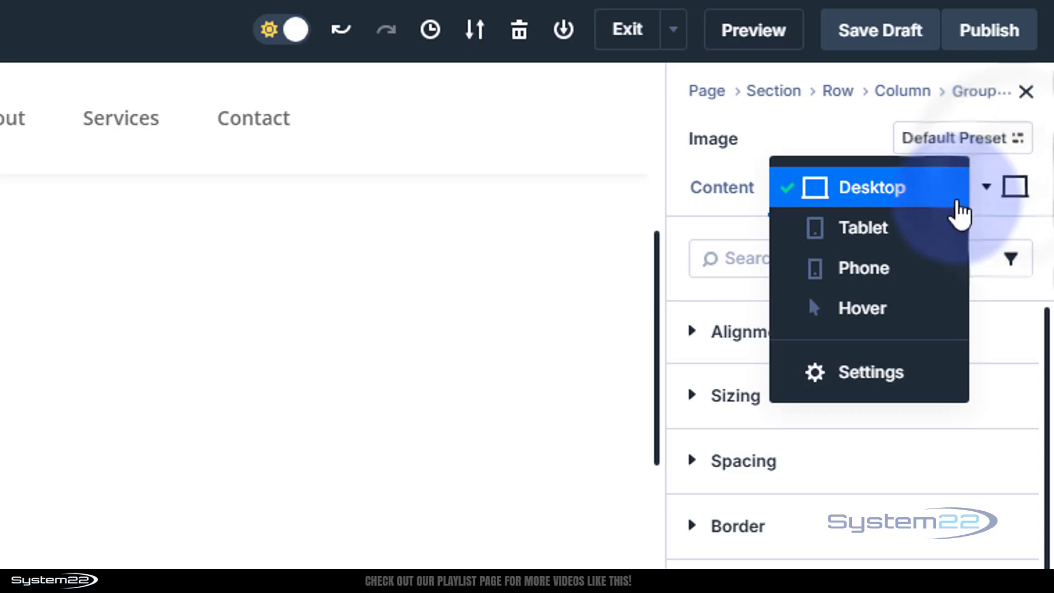
mouse_move(862, 307)
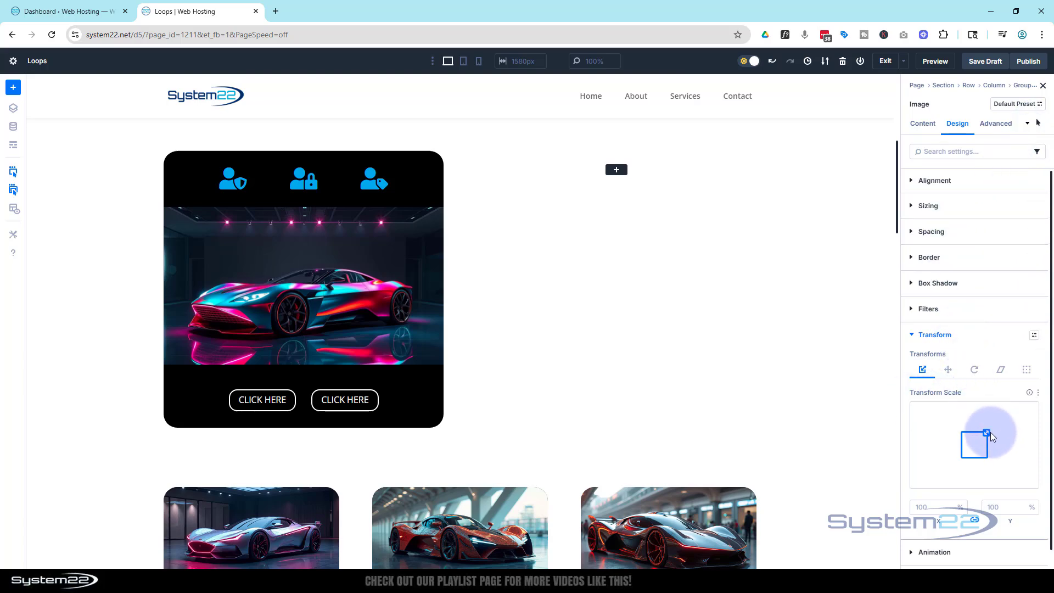
drag(973, 442, 987, 433)
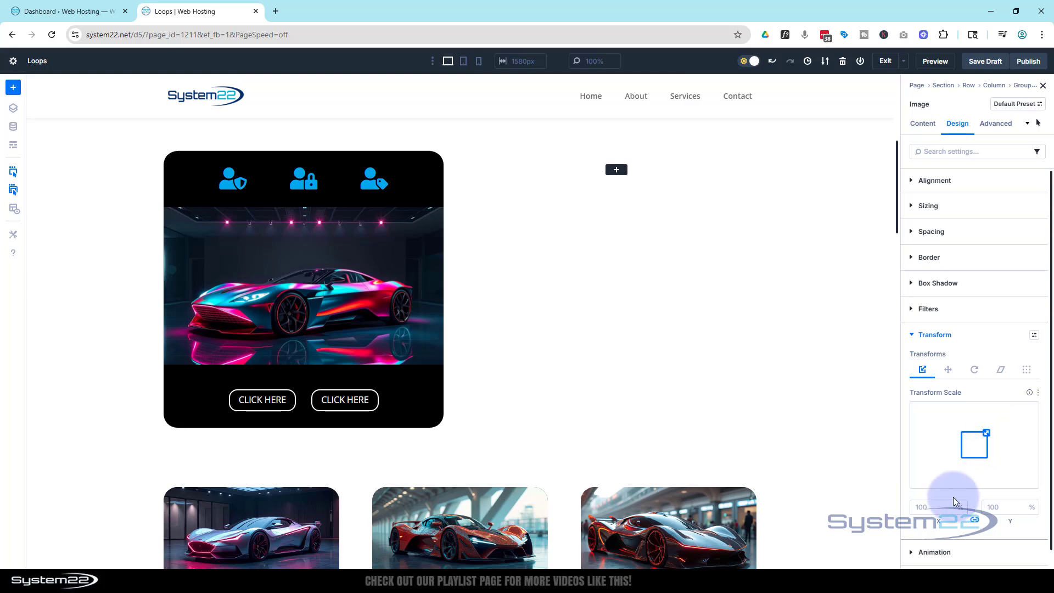
drag(972, 444, 988, 430)
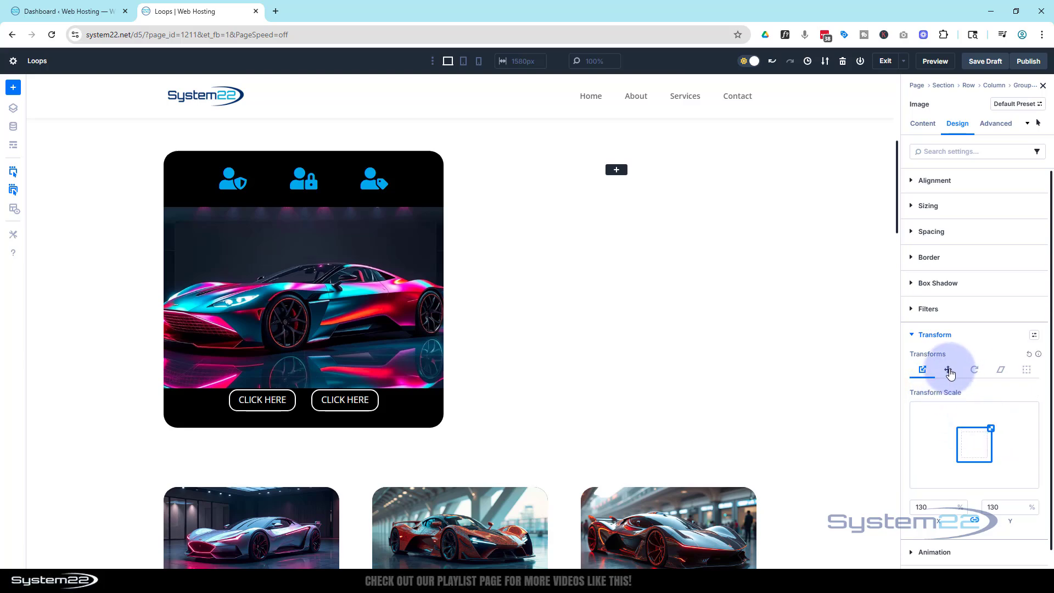
mouse_move(949, 370)
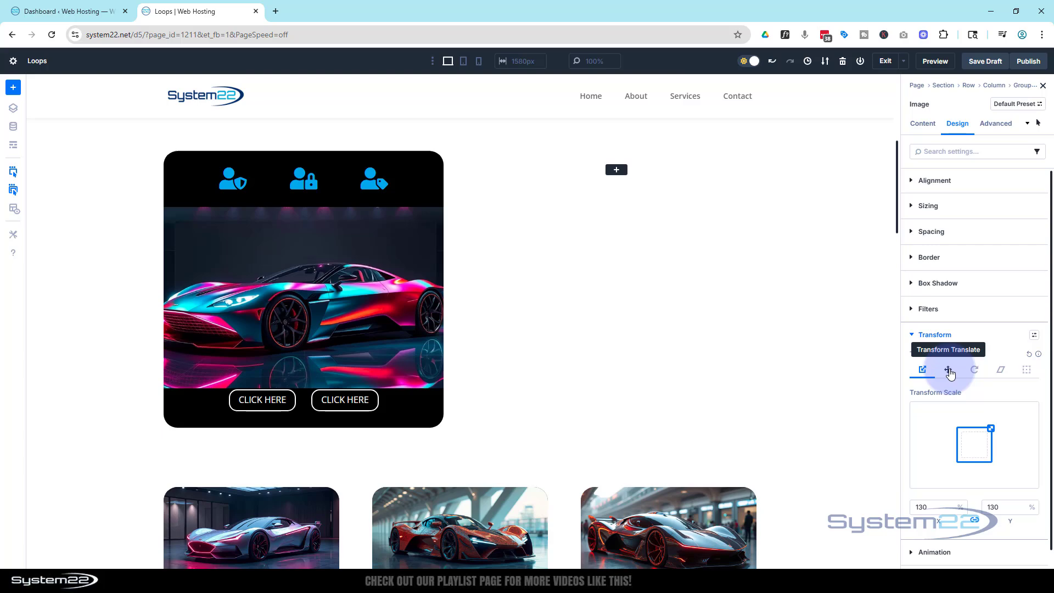
Try shifting the hovered image with Translate, then reset the offset to zero
click(950, 370)
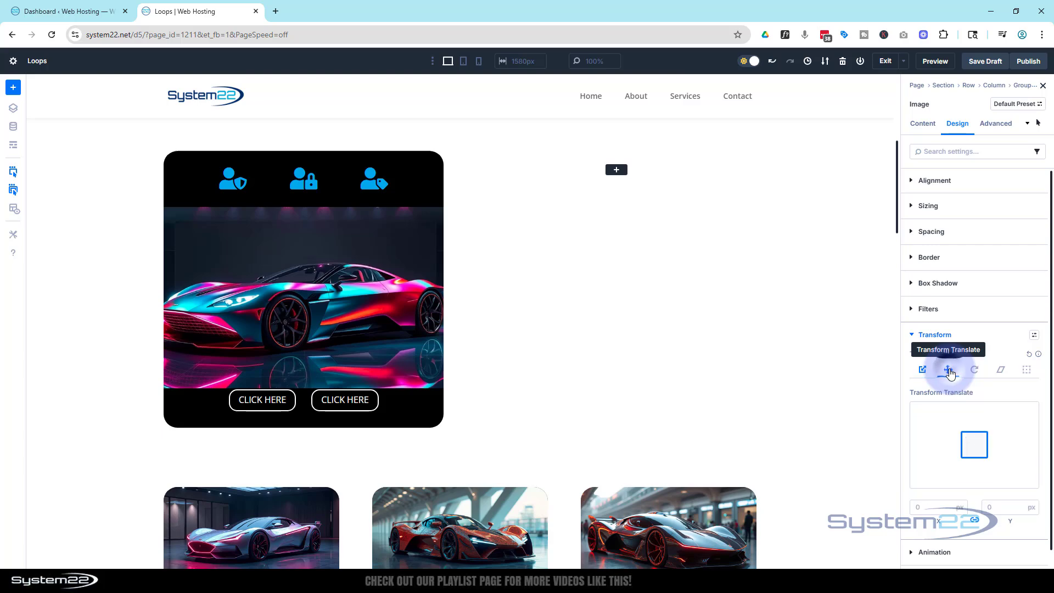
click(948, 369)
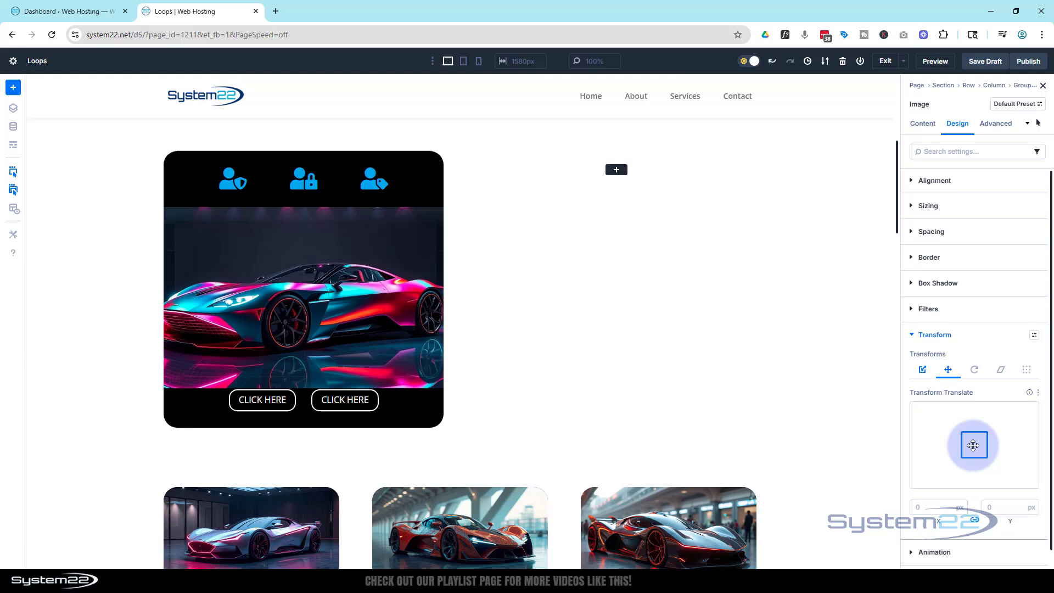
drag(973, 444, 960, 443)
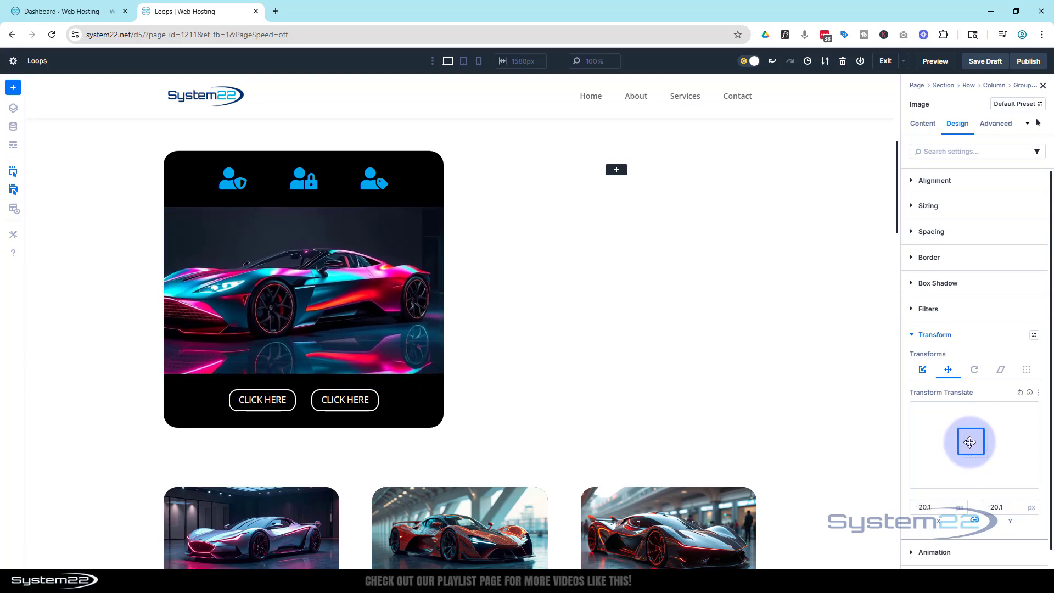
click(1019, 393)
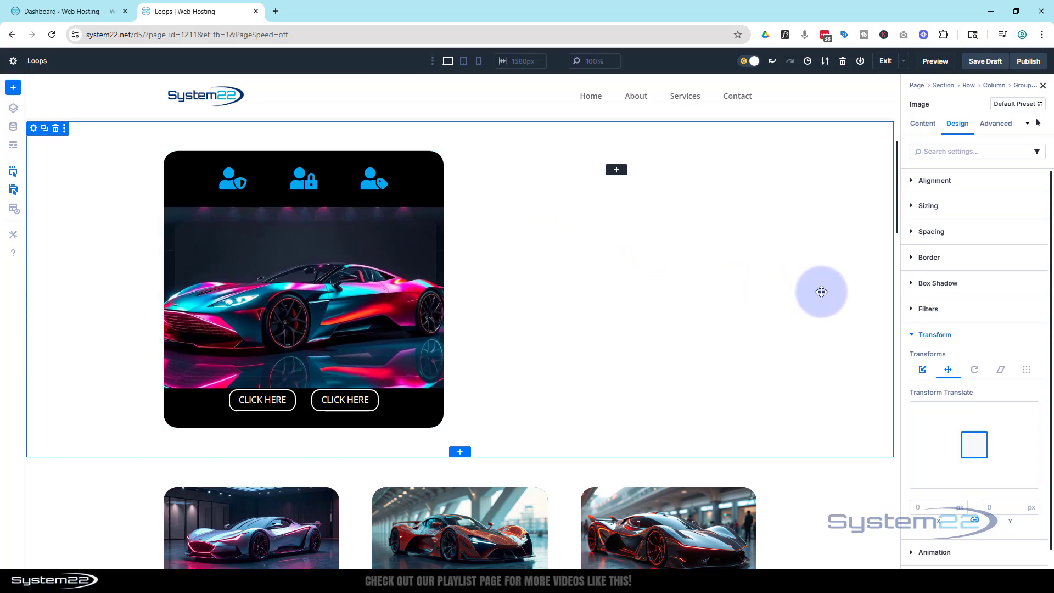
Leave hover mode and preview the page live in a new tab
click(1027, 123)
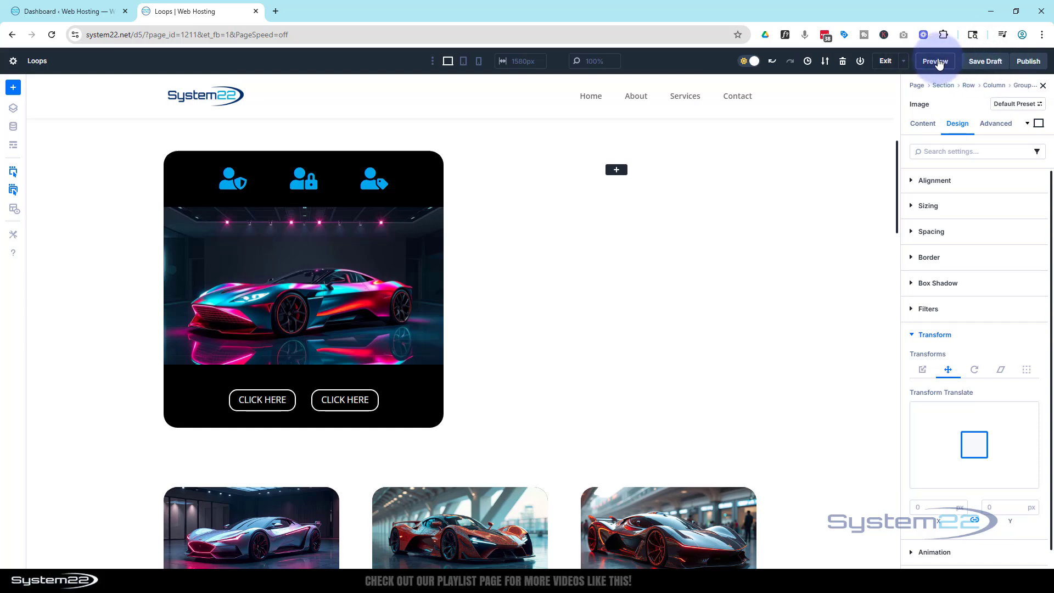
click(934, 61)
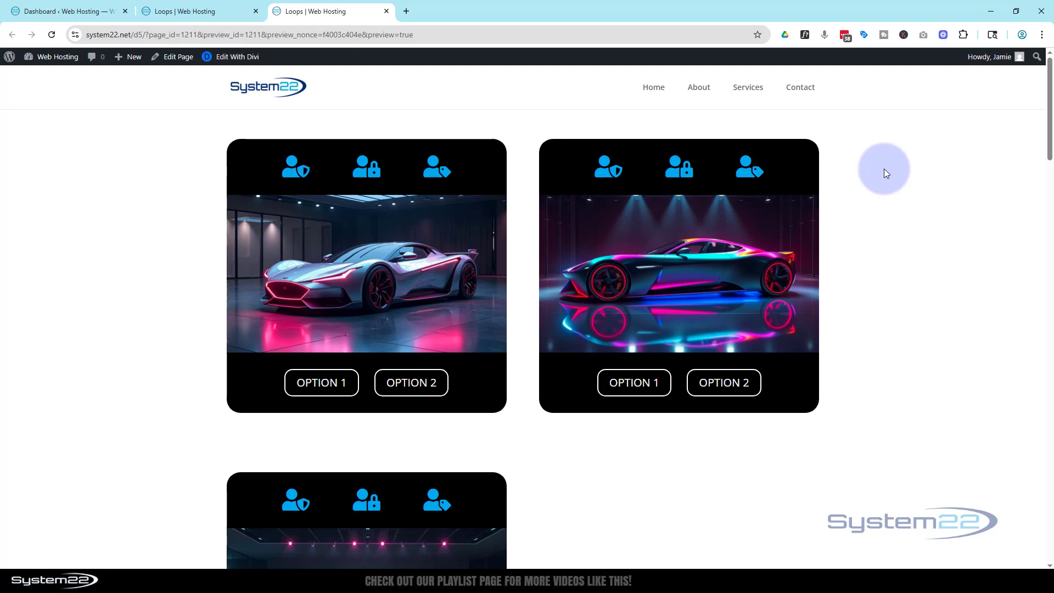
Scroll the live preview to check the car card's buttons, then return to the builder
scroll(down, 3)
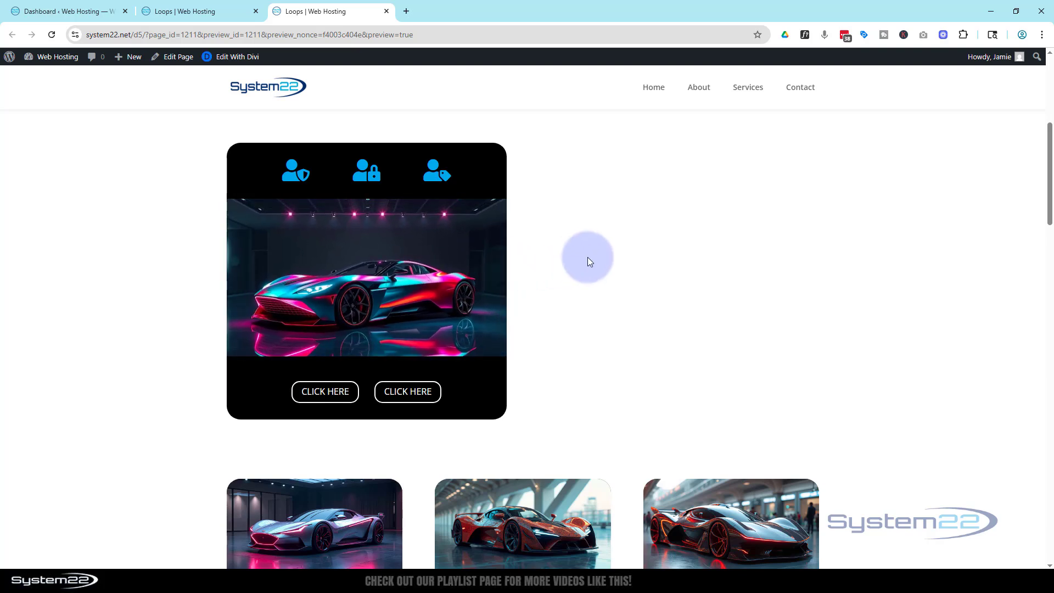
mouse_move(572, 258)
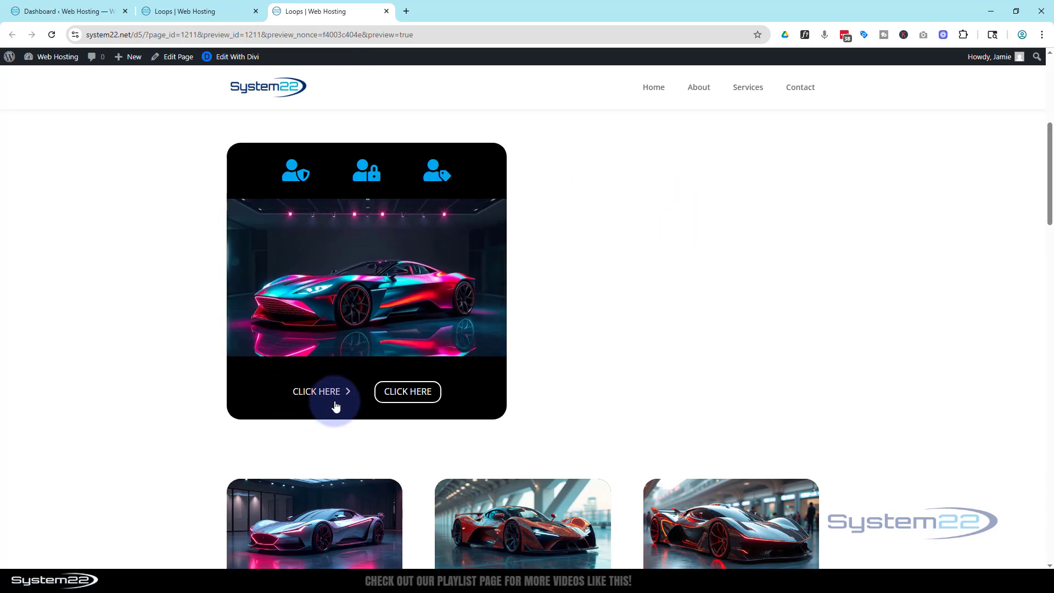
scroll(down, 3)
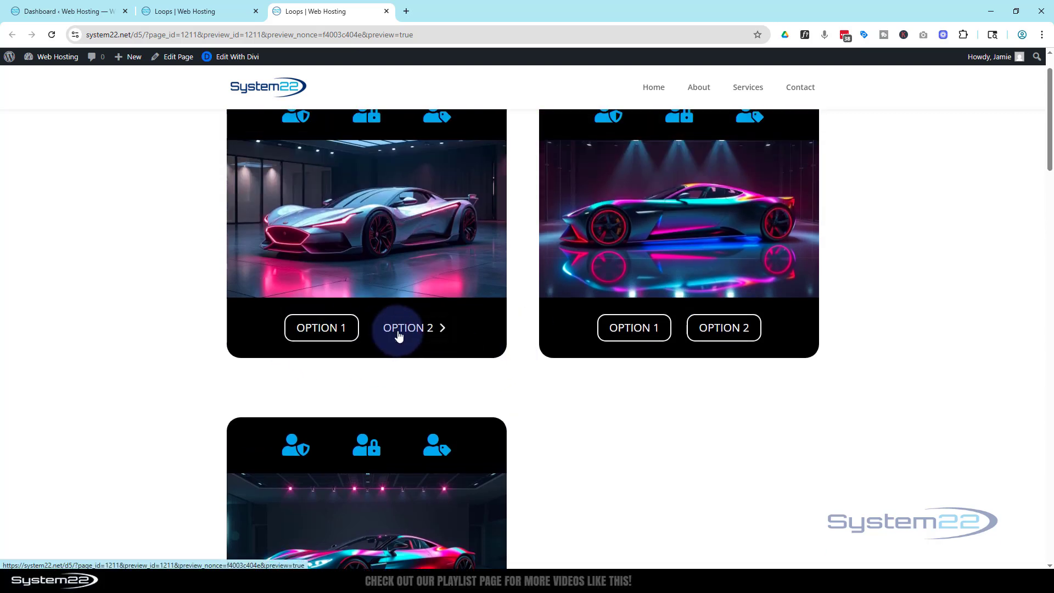
scroll(down, 3)
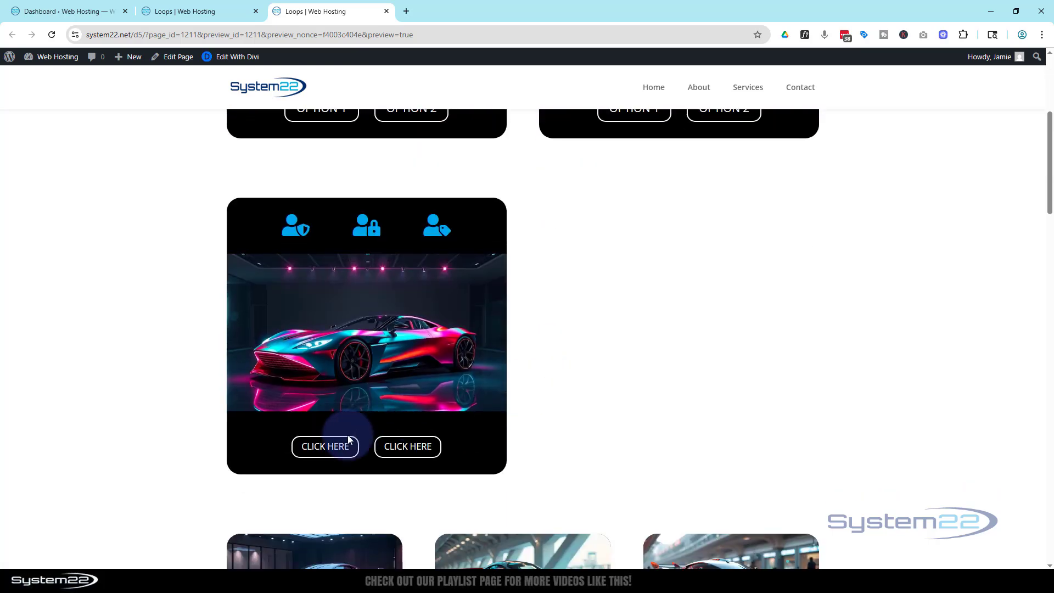
mouse_move(407, 446)
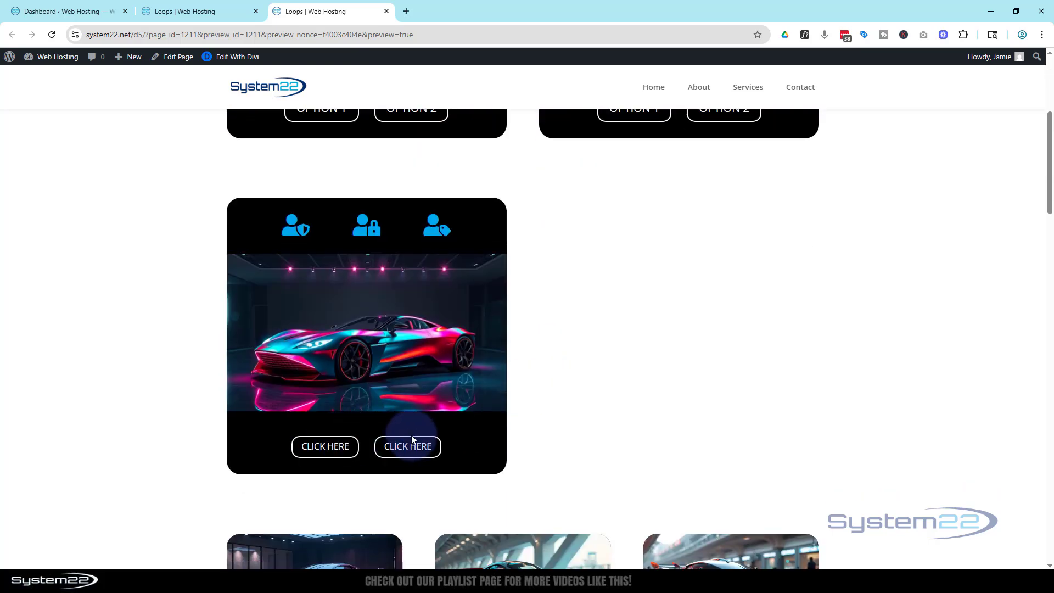
click(195, 12)
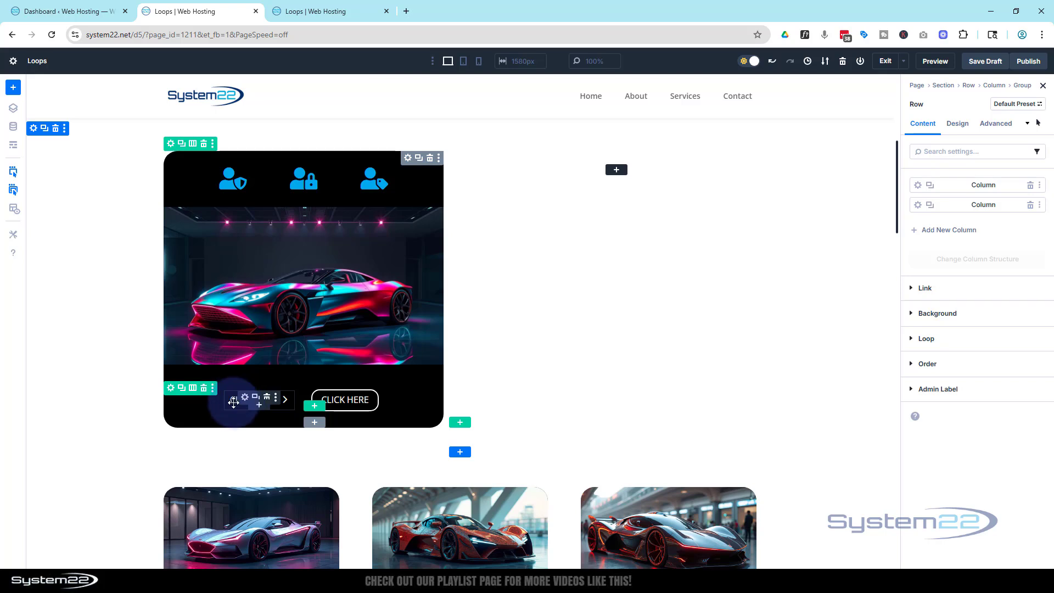
Open the first CLICK HERE button's Design > Button > Button Text styling options
click(956, 123)
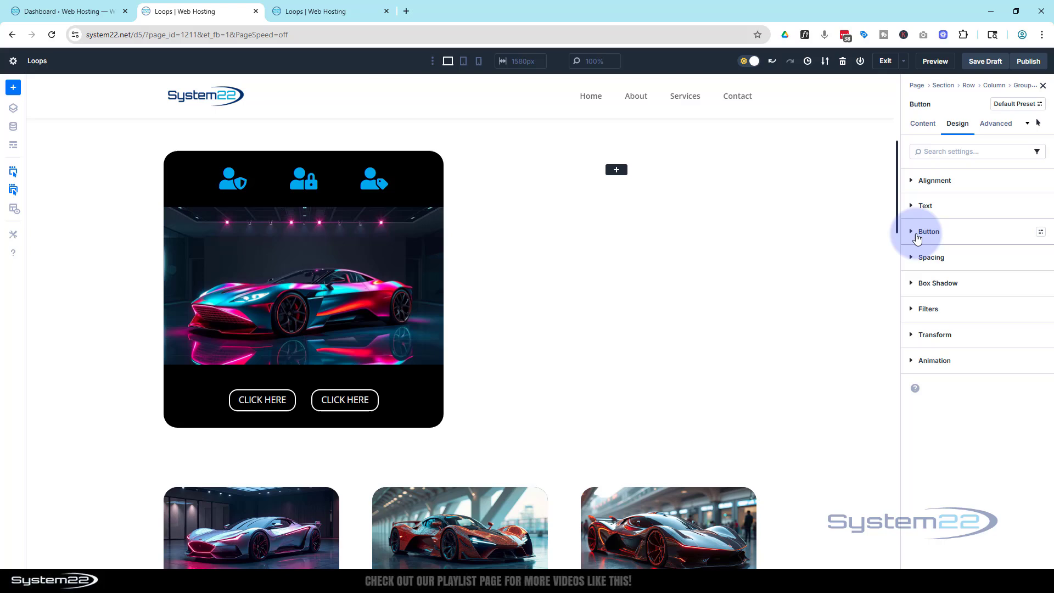
click(928, 231)
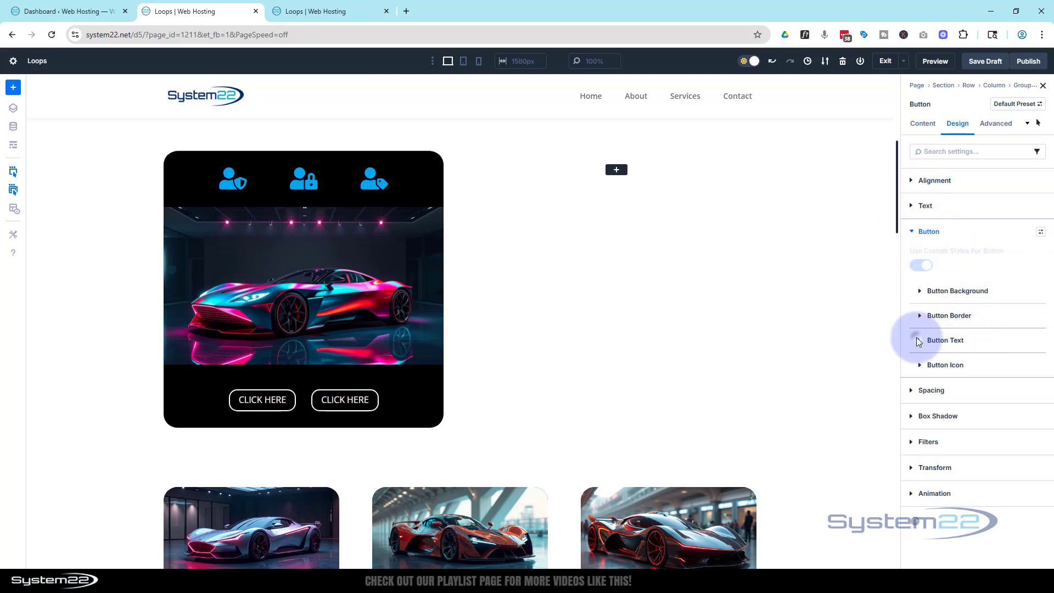
click(945, 340)
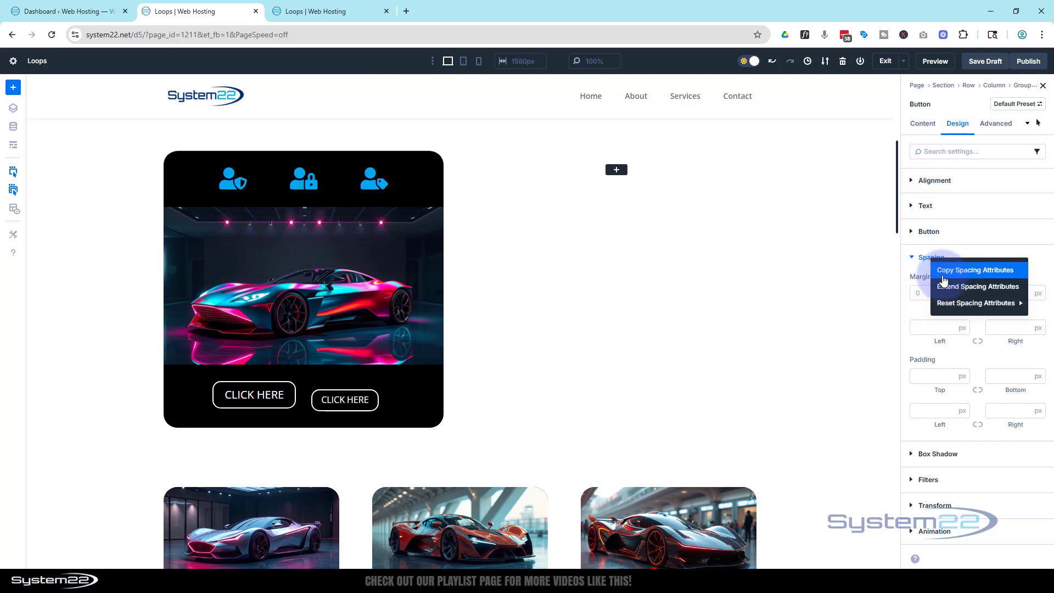
Extend the button's spacing to Buttons in the parent row, then duplicate the car card
click(977, 286)
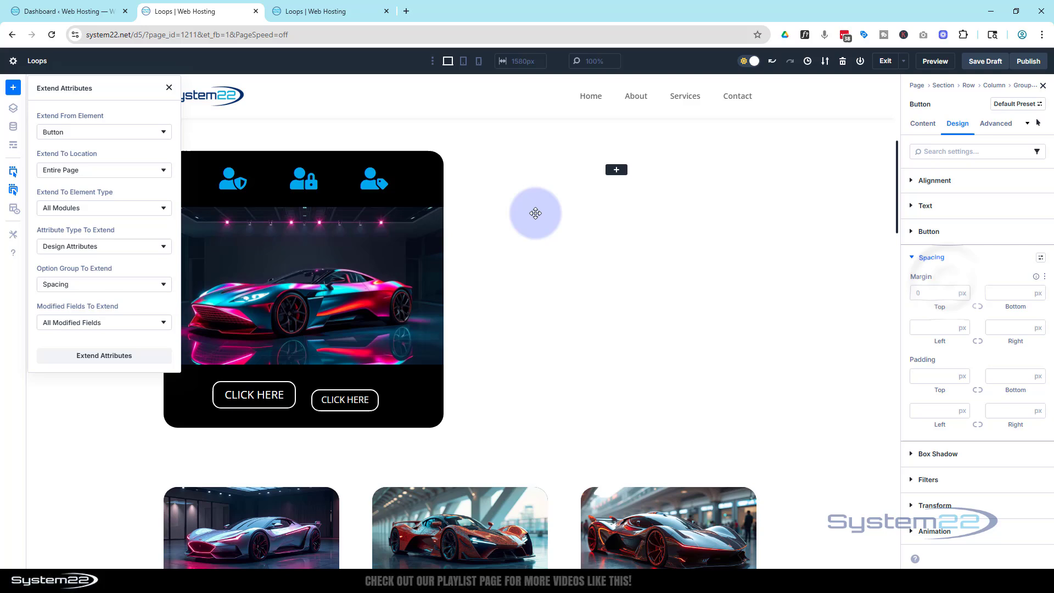
click(104, 169)
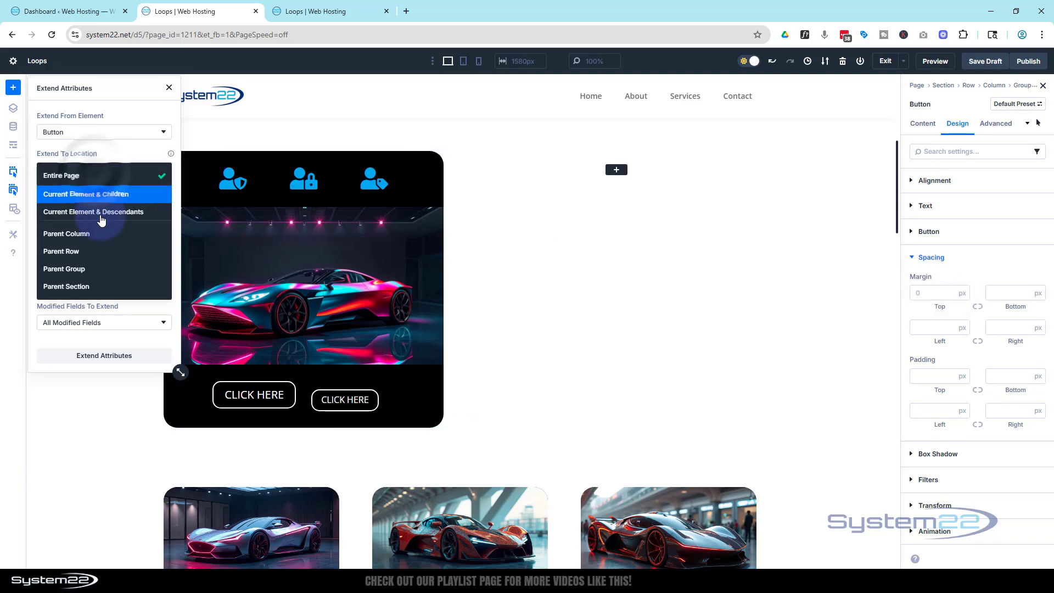
click(61, 251)
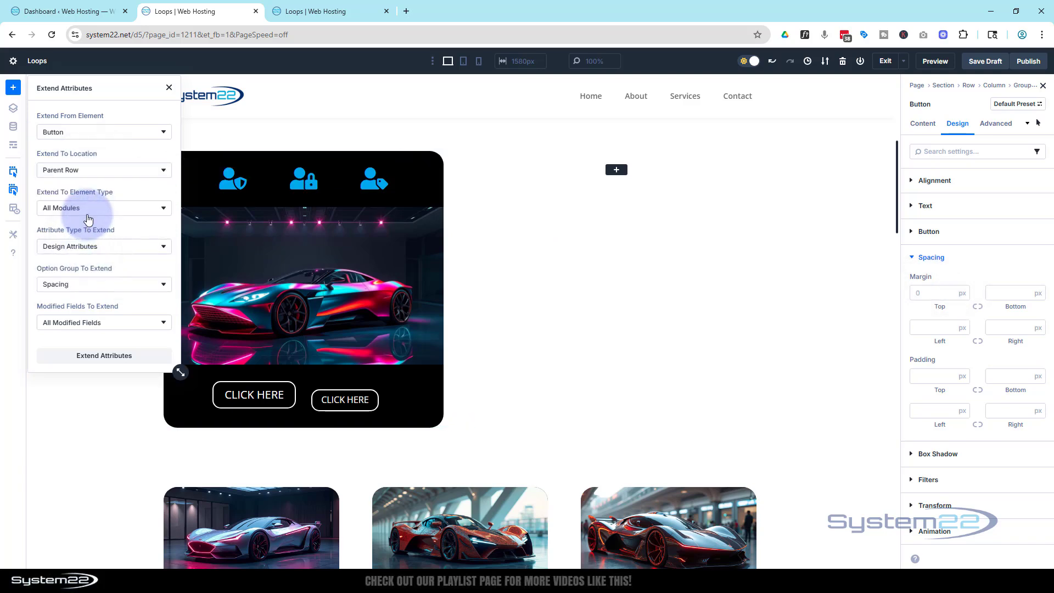
click(104, 207)
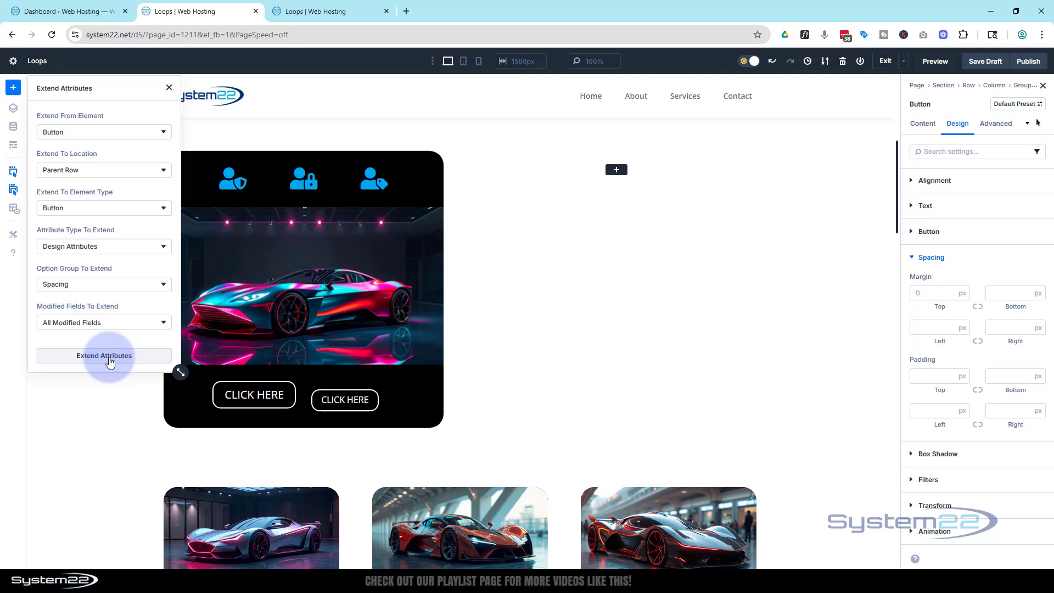
click(103, 355)
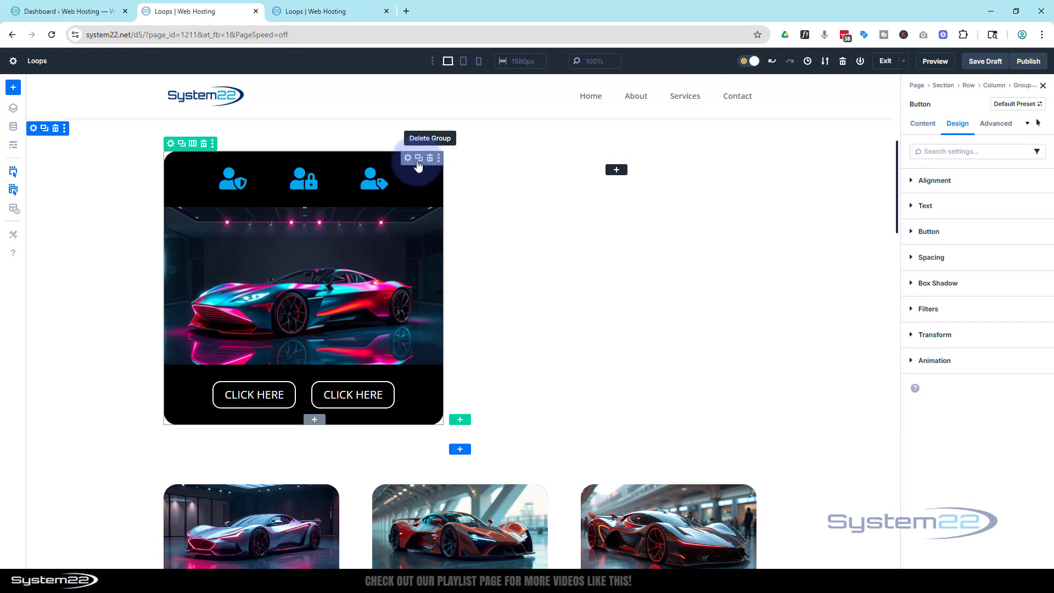
click(418, 158)
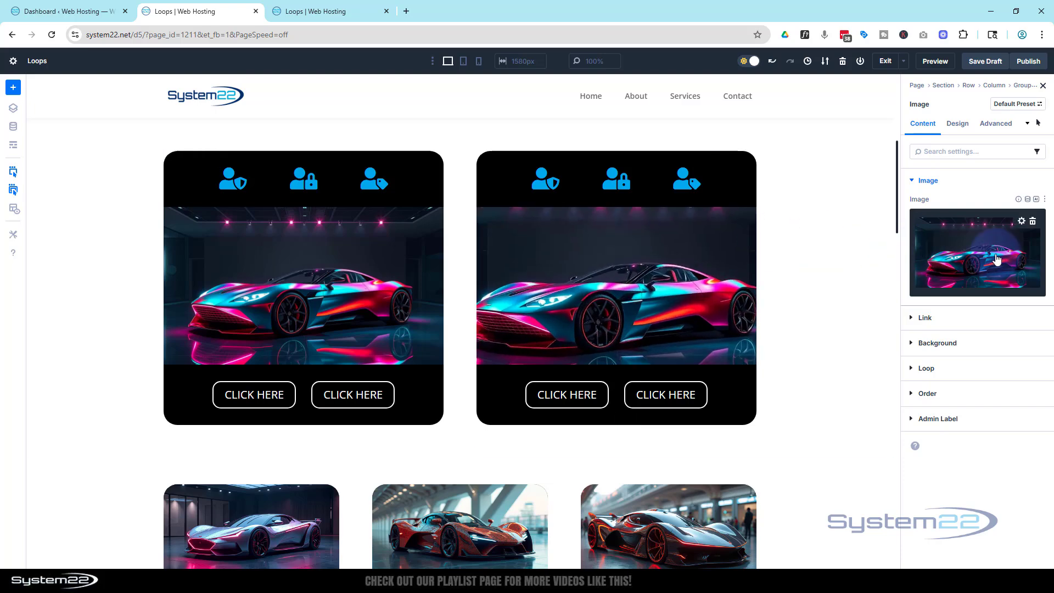
Replace the second card's neon car image with the silver sports car photo
click(976, 252)
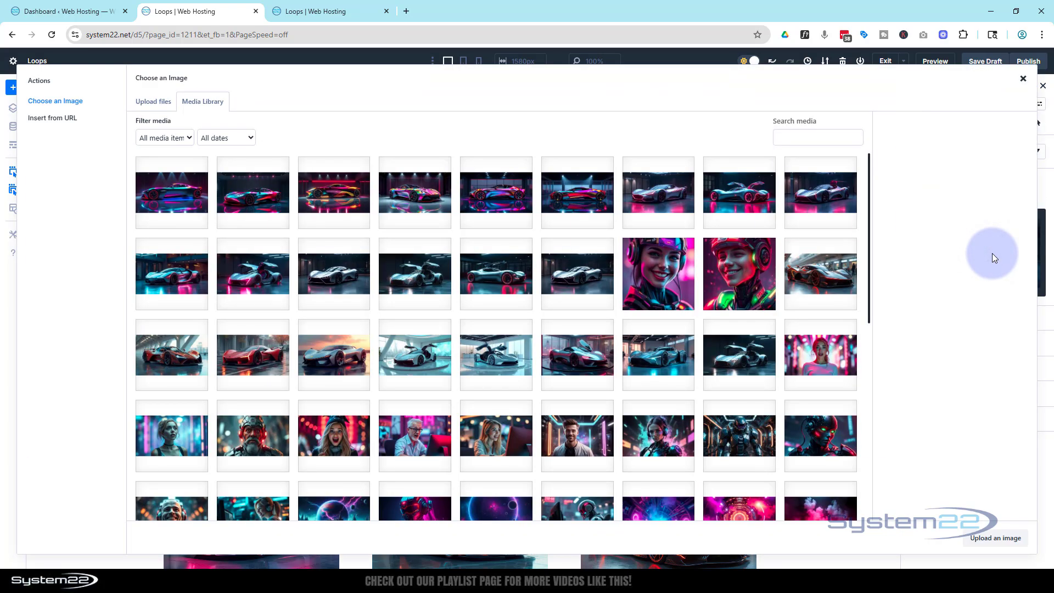
click(575, 273)
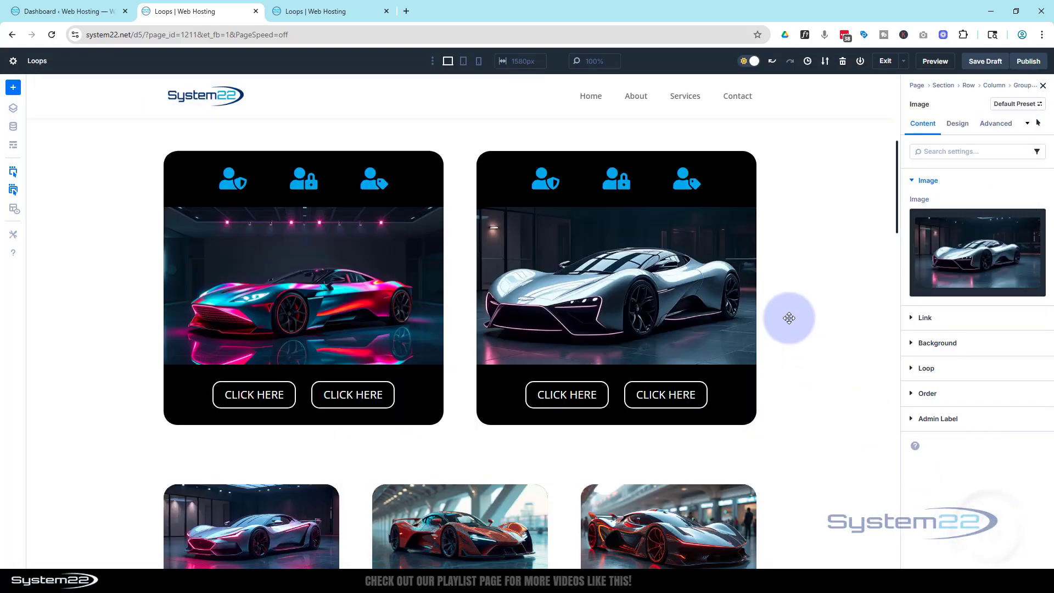
mouse_move(806, 310)
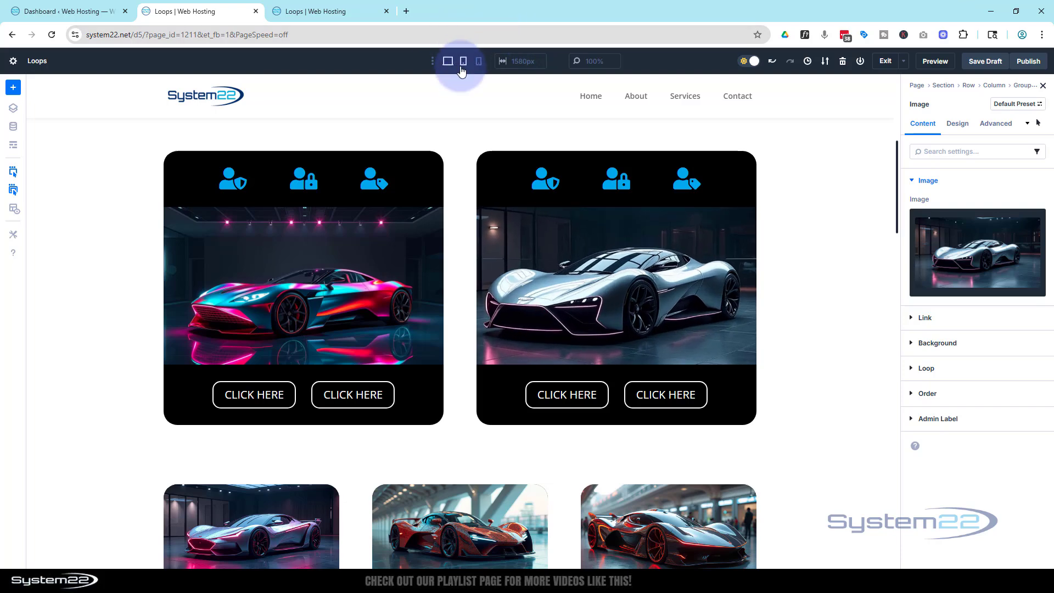
mouse_move(462, 61)
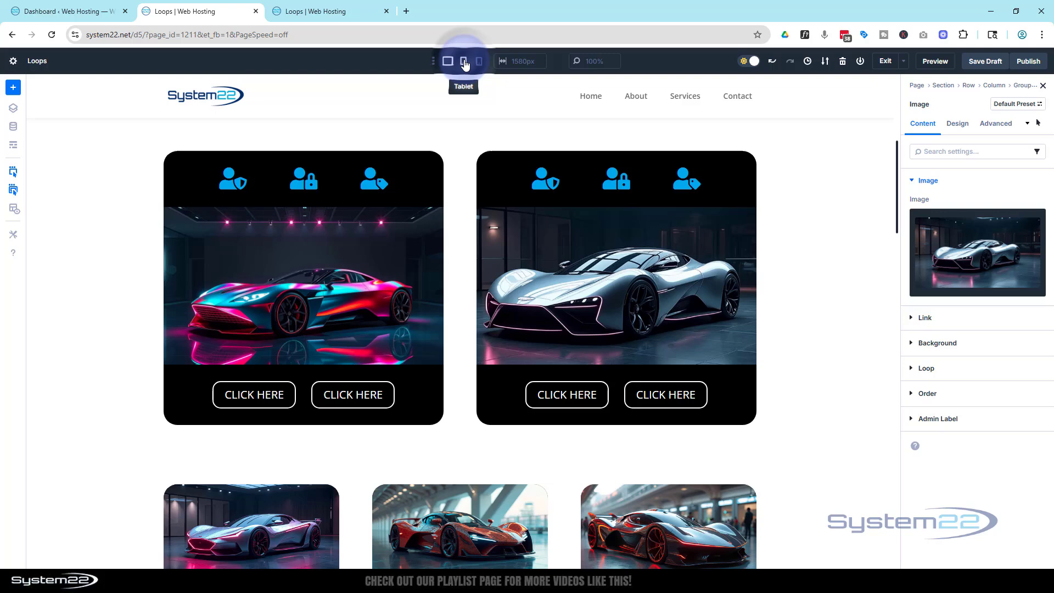
Switch the builder view to tablet width, scroll down, then switch to phone width
click(462, 61)
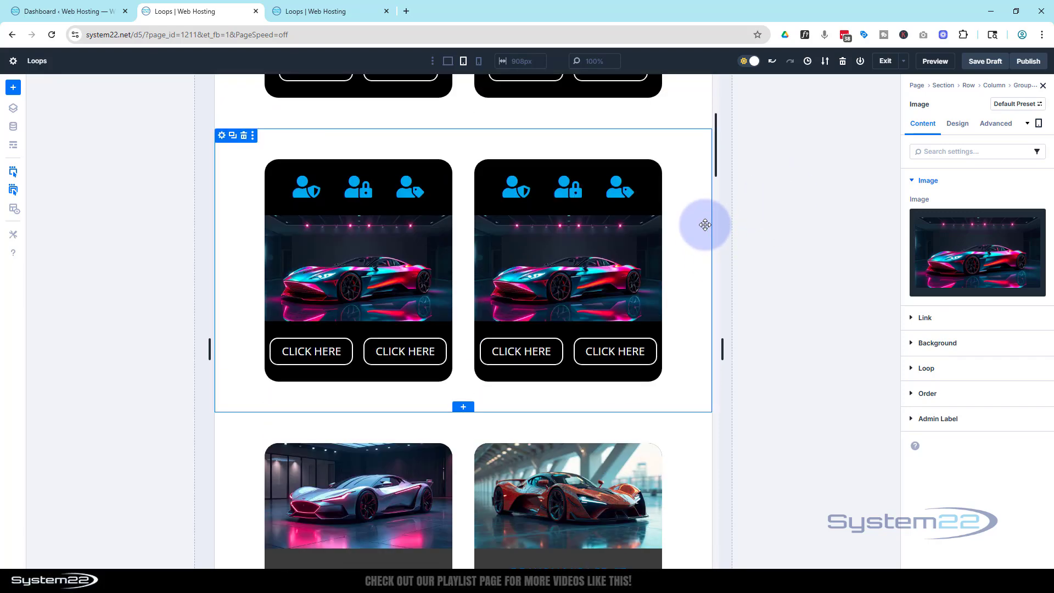
scroll(down, 3)
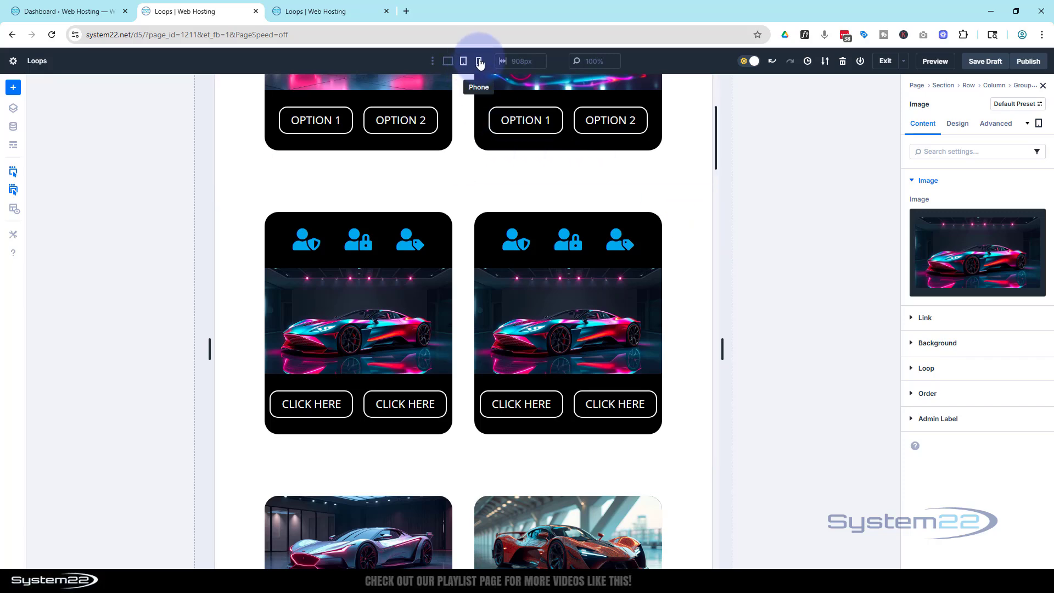
click(479, 61)
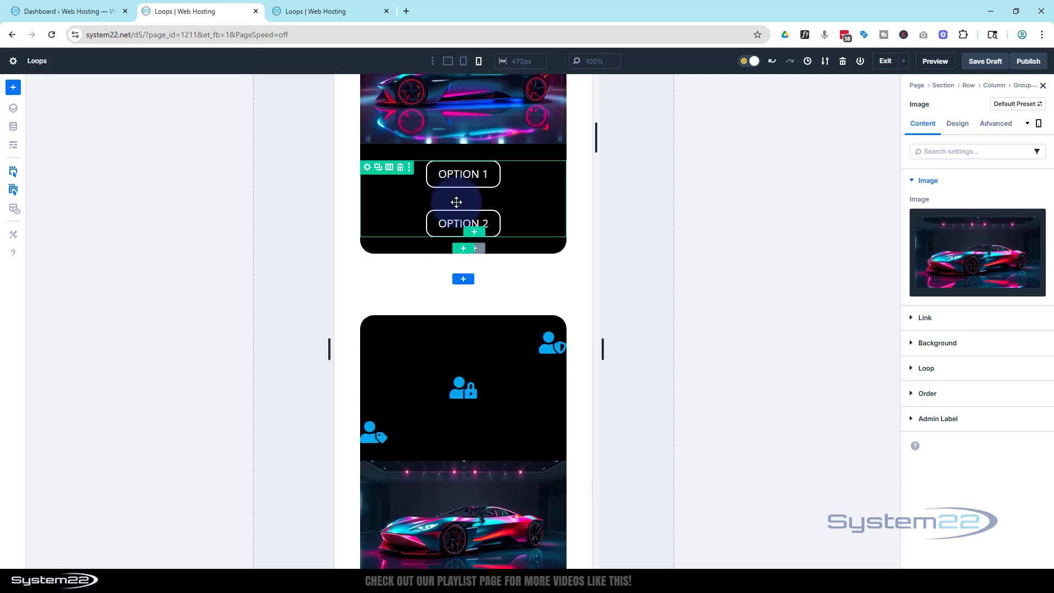
Center the card's top and bottom icons on the phone layout
scroll(down, 3)
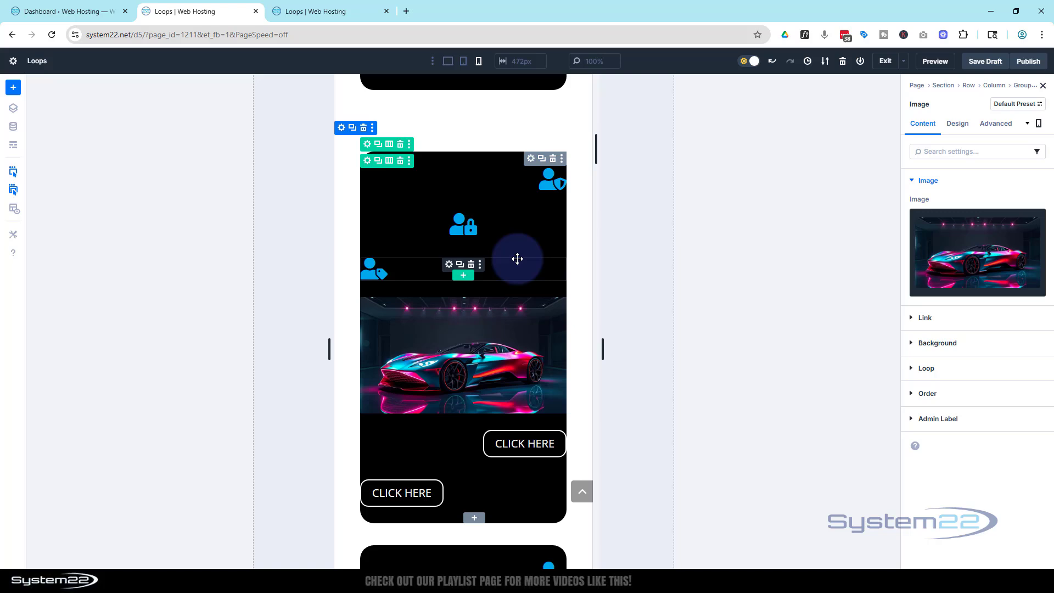
scroll(down, 3)
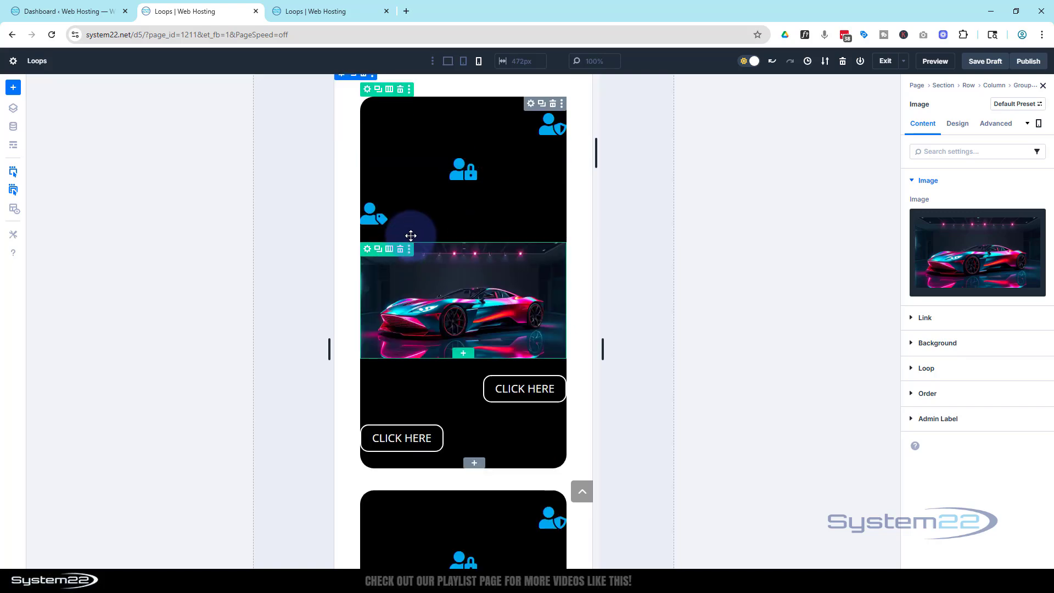
scroll(down, 3)
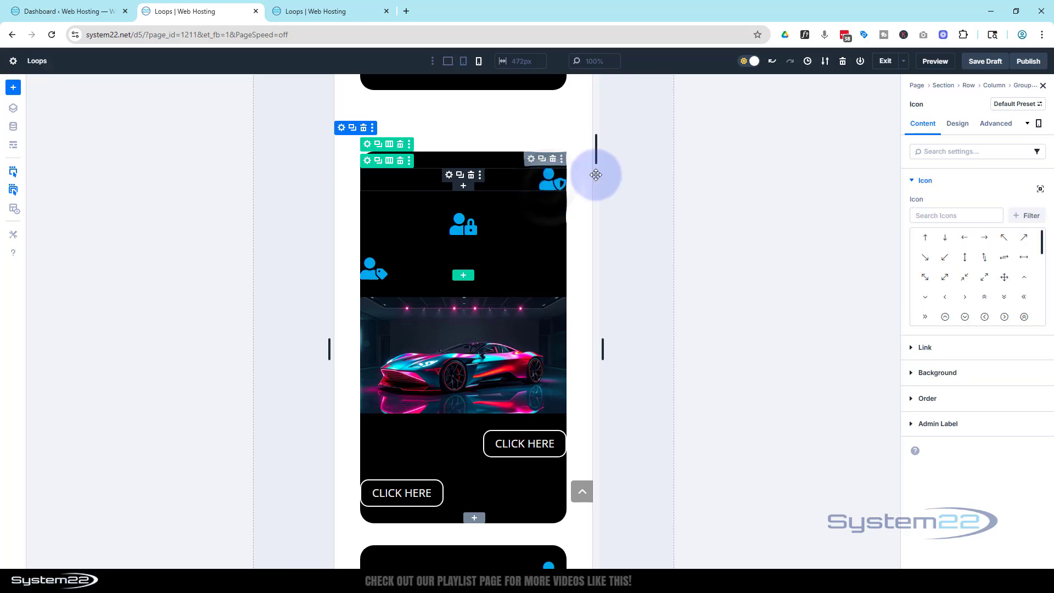
click(957, 123)
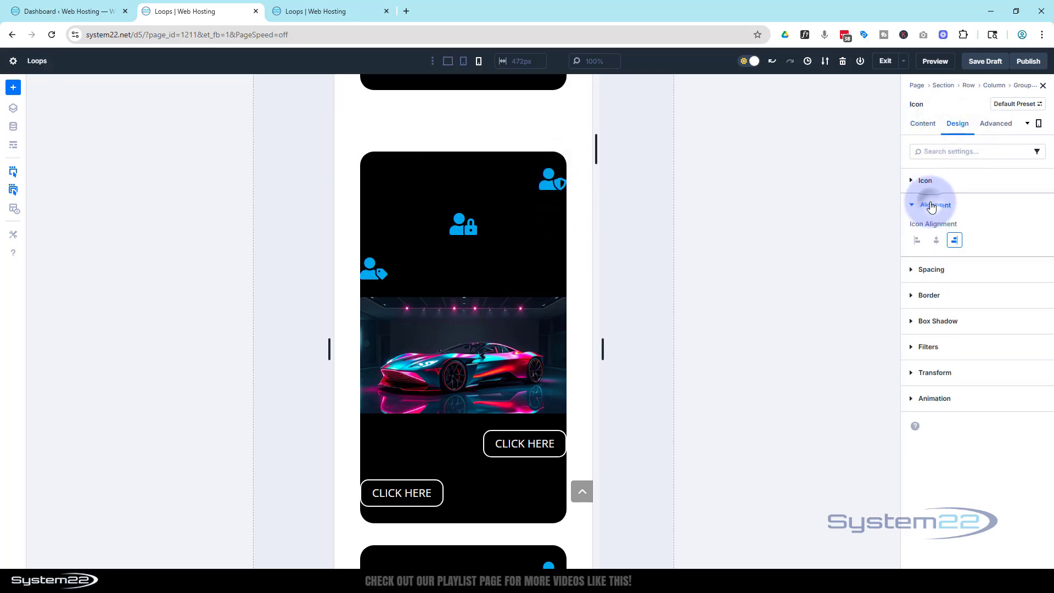
click(935, 240)
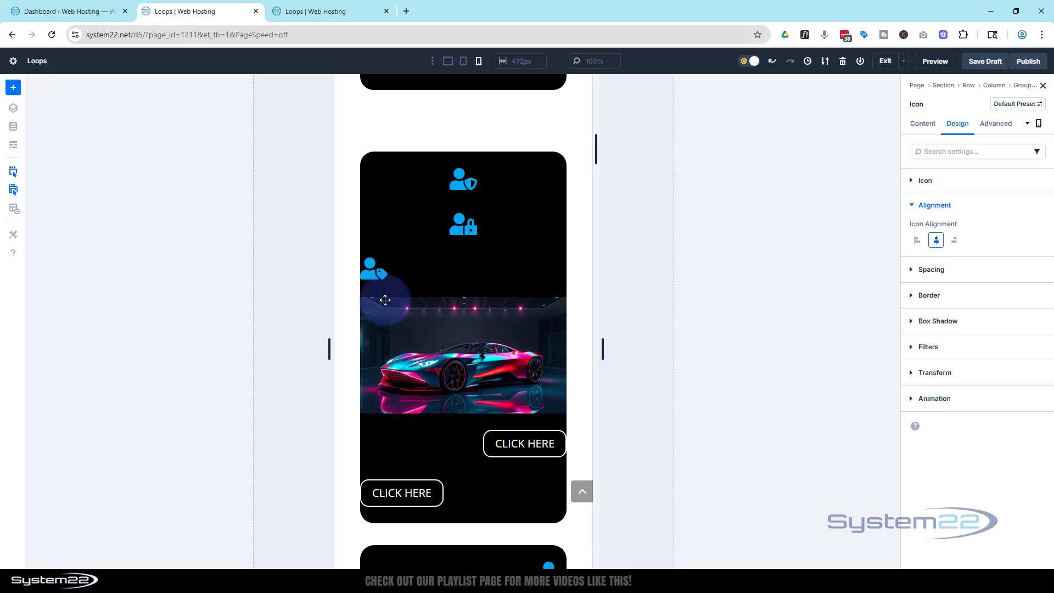
click(922, 124)
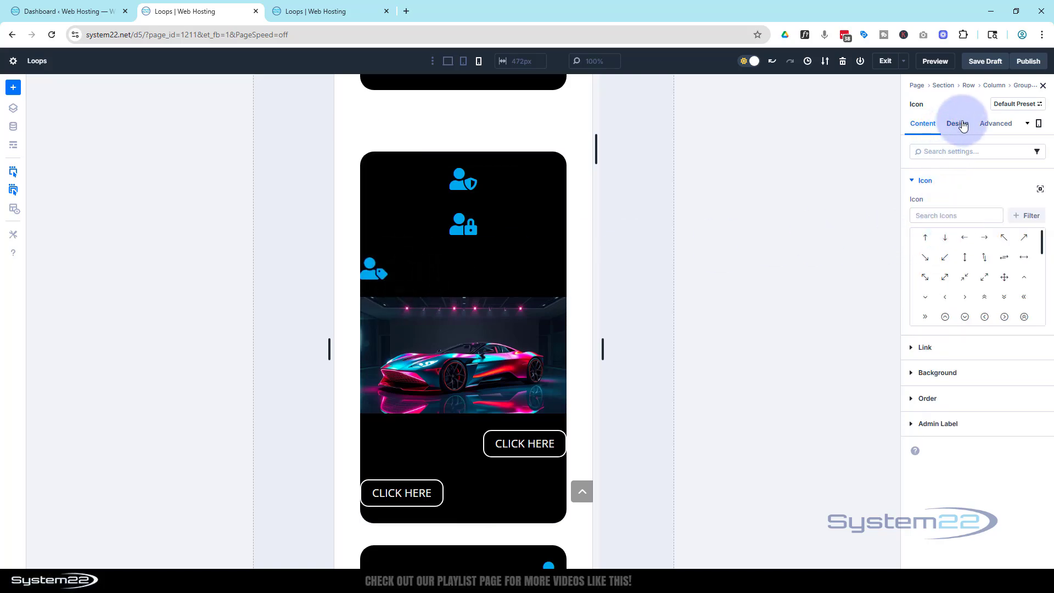
click(956, 123)
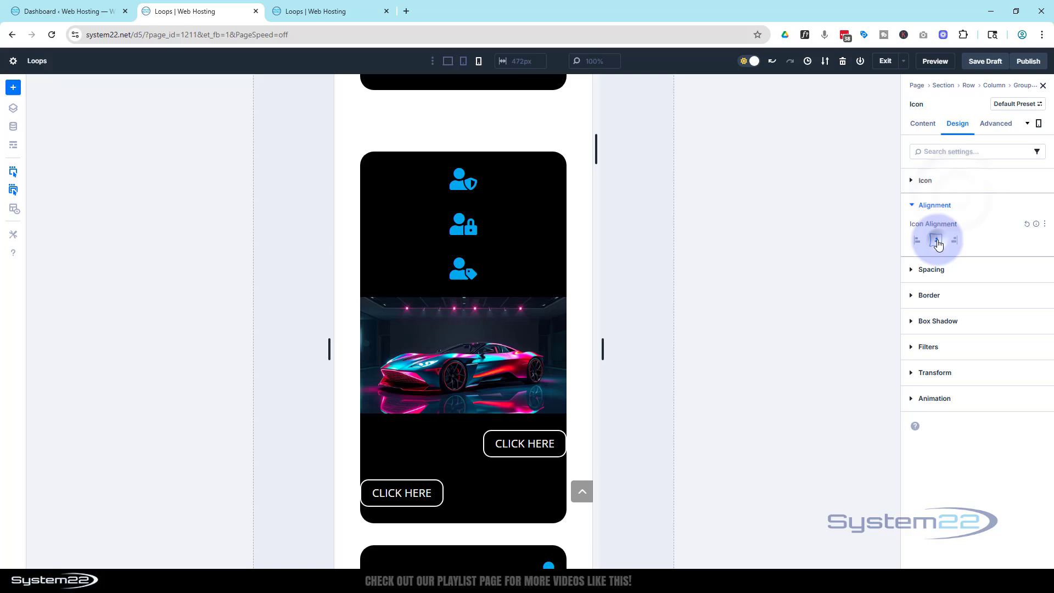
click(935, 240)
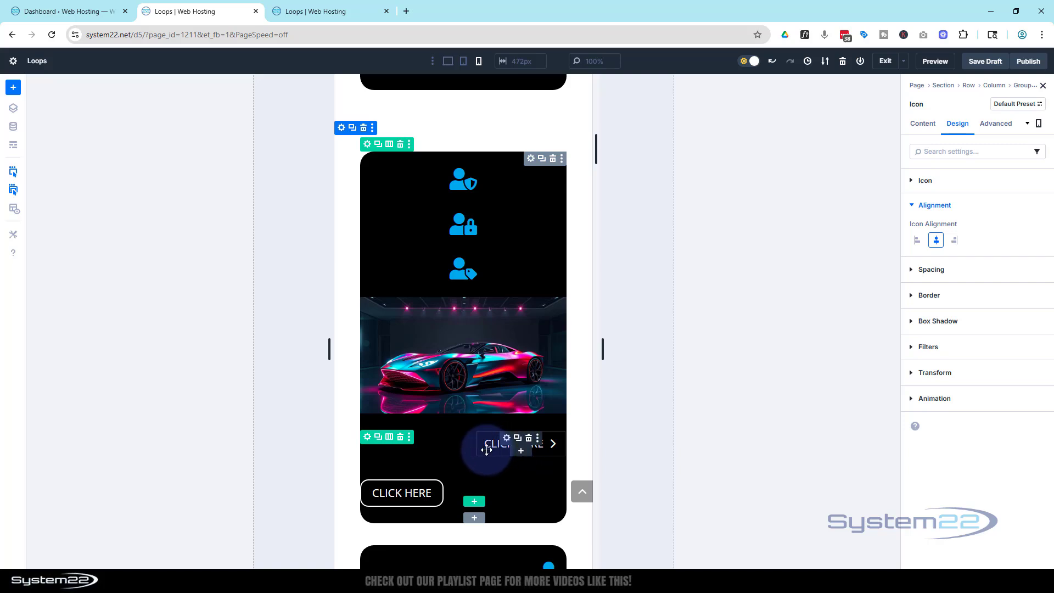
Select the right-hand CLICK HERE button and bring up its alignment settings
click(485, 442)
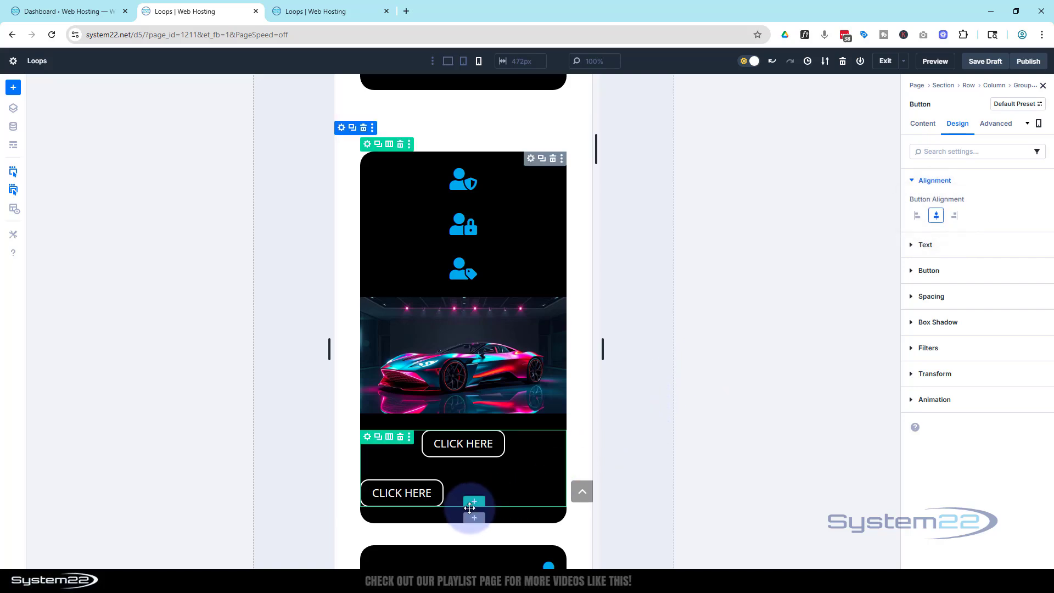
click(922, 123)
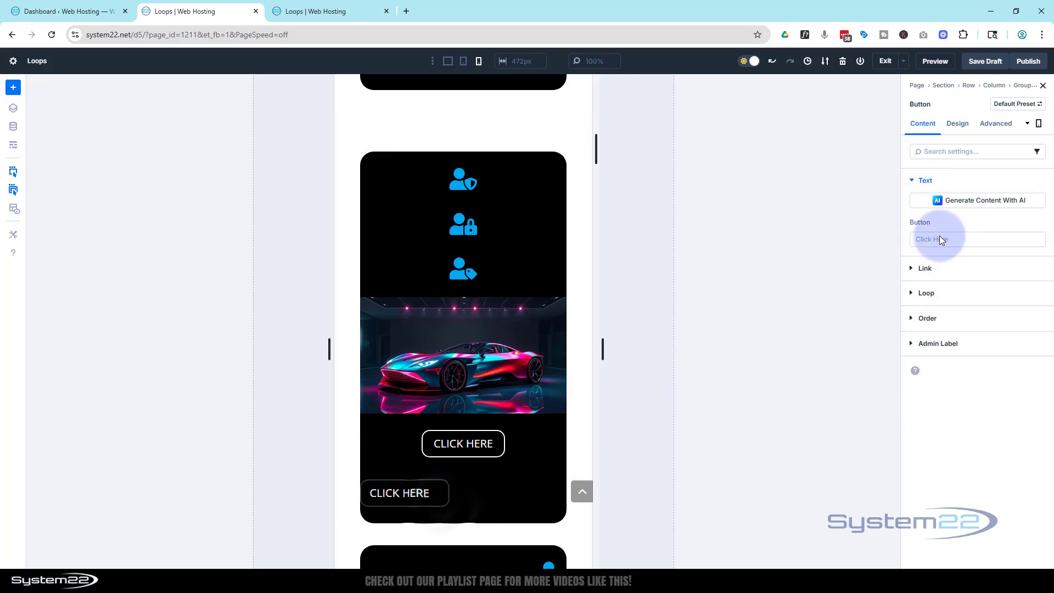
click(957, 123)
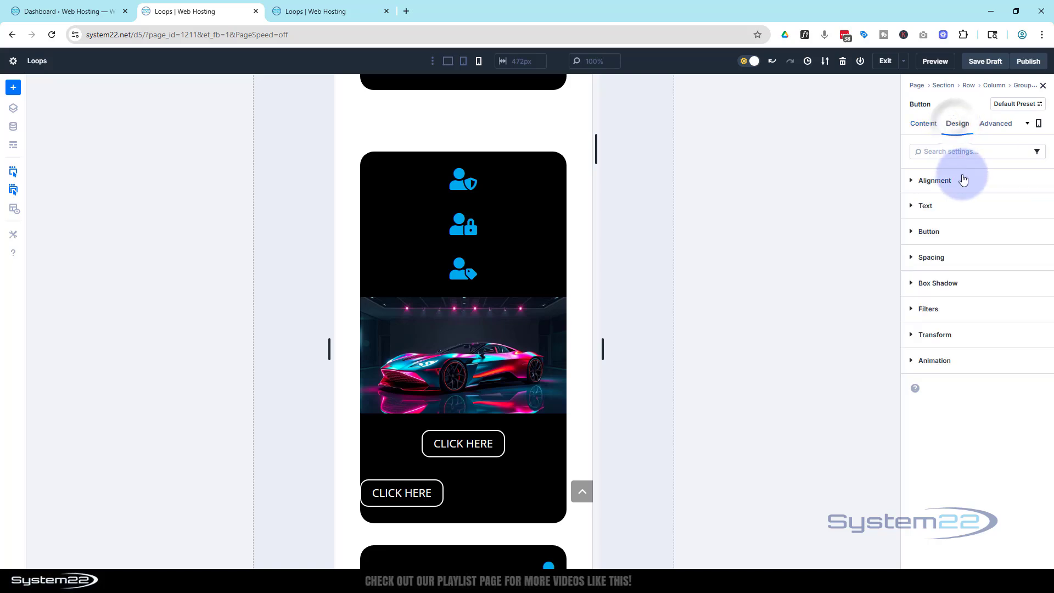
click(934, 180)
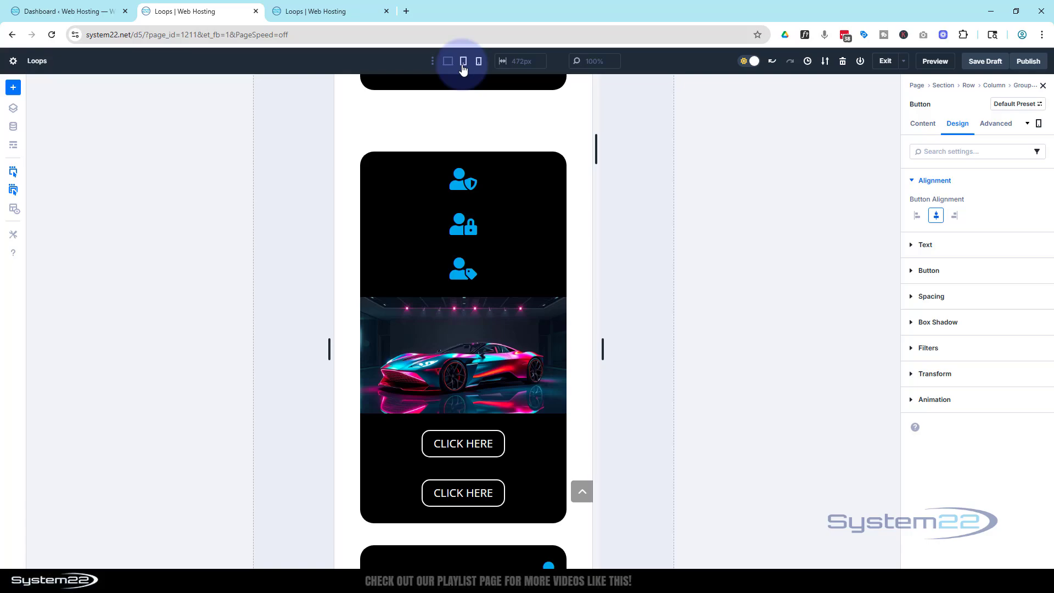
Preview the car cards at tablet width, then return to desktop width
click(463, 61)
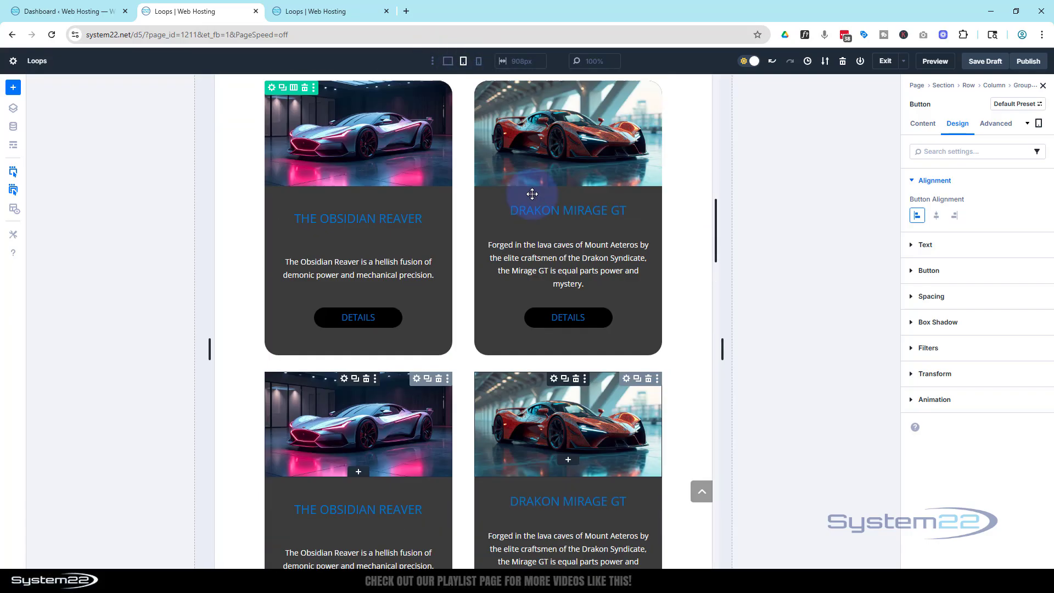
scroll(down, 3)
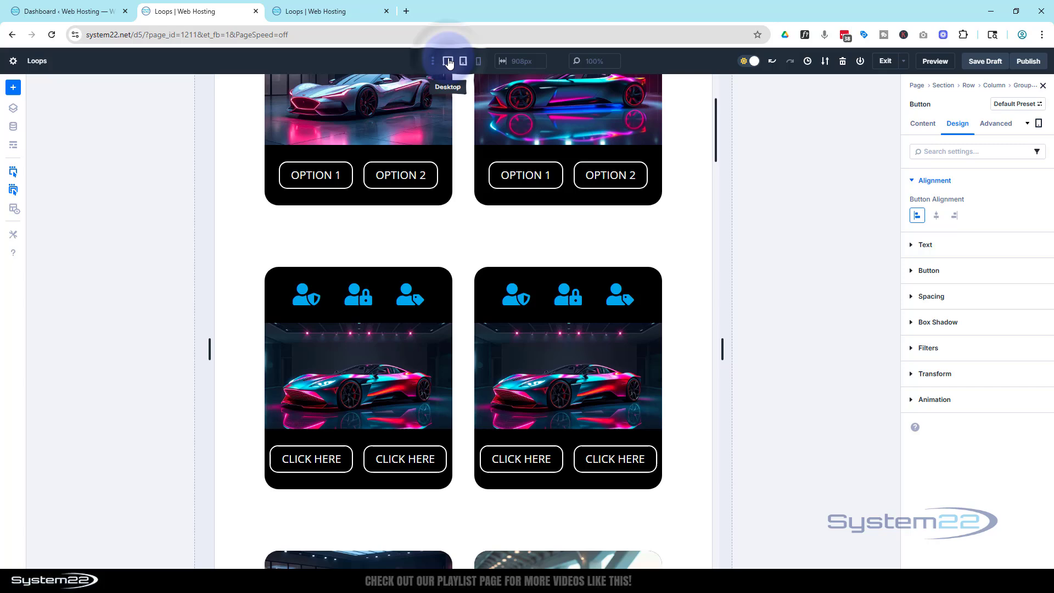
click(447, 60)
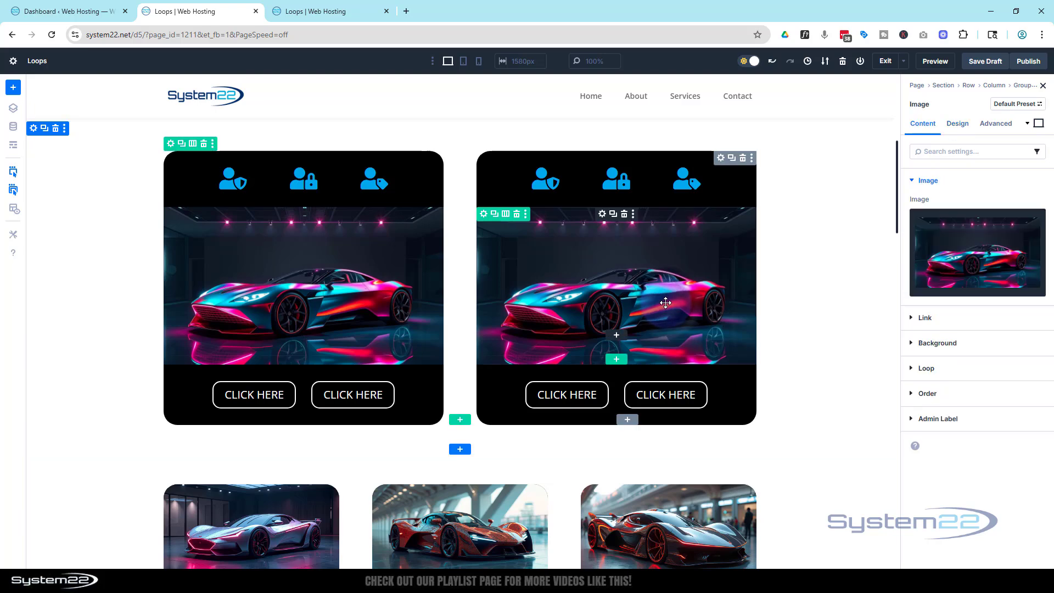
Insert the silver supercar photo from the Media Library into the second card
click(976, 252)
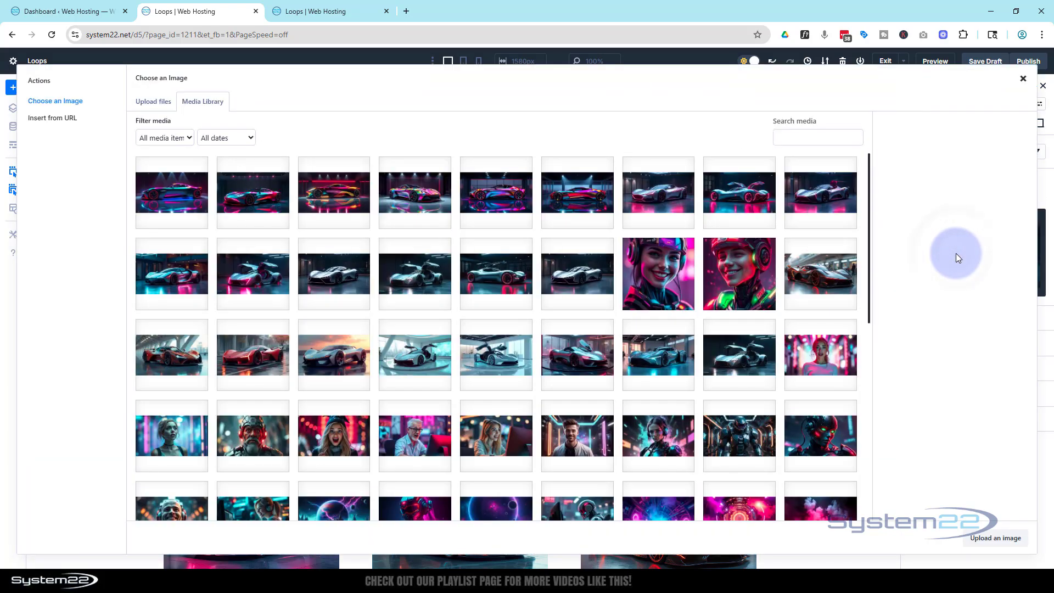
click(576, 273)
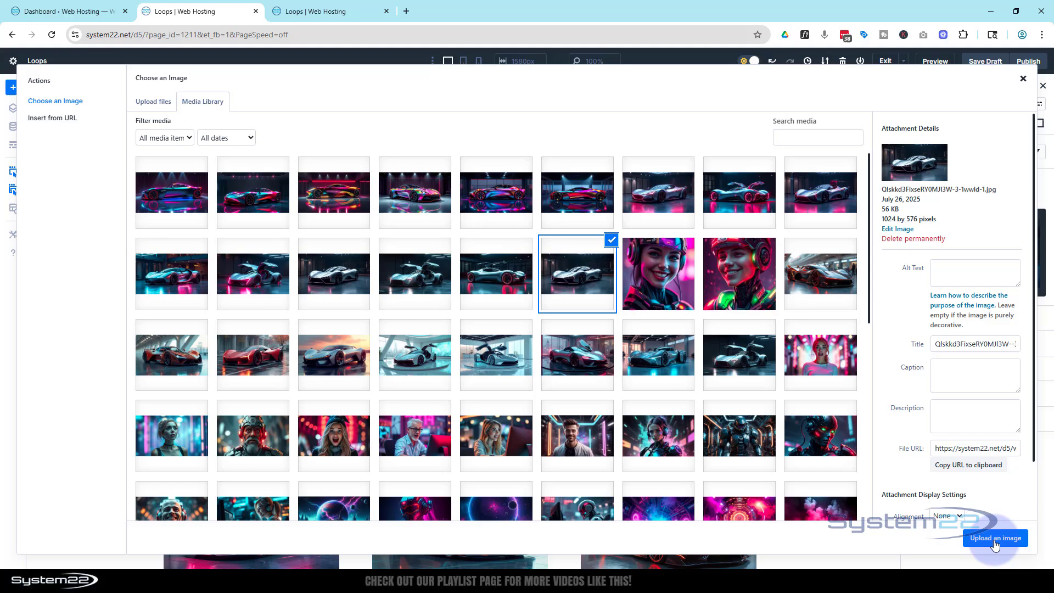
click(994, 538)
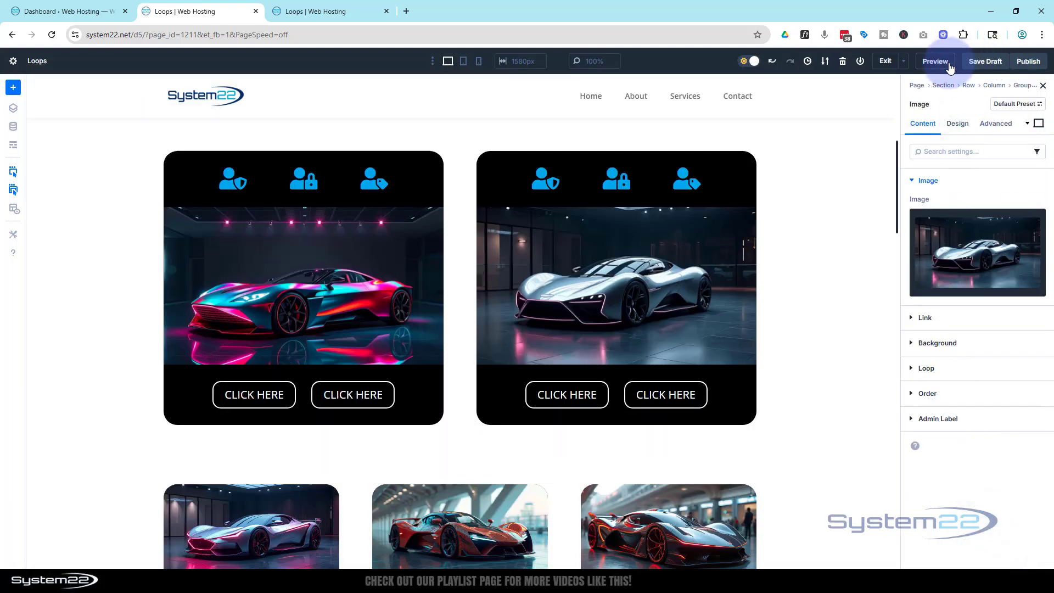
Scroll through the live page preview to check the car card rows and image effects
click(934, 61)
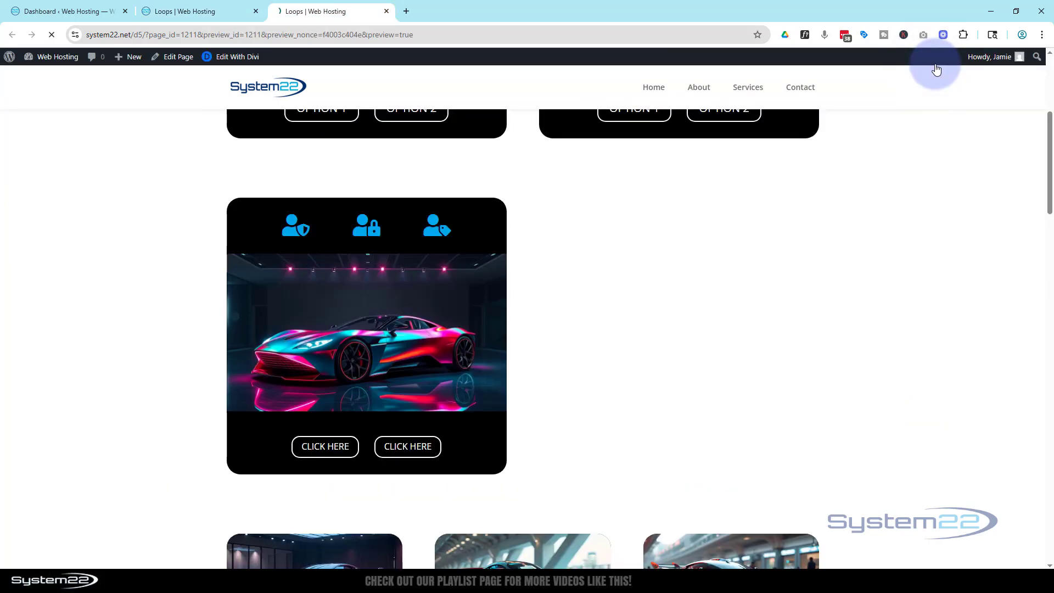
scroll(up, 3)
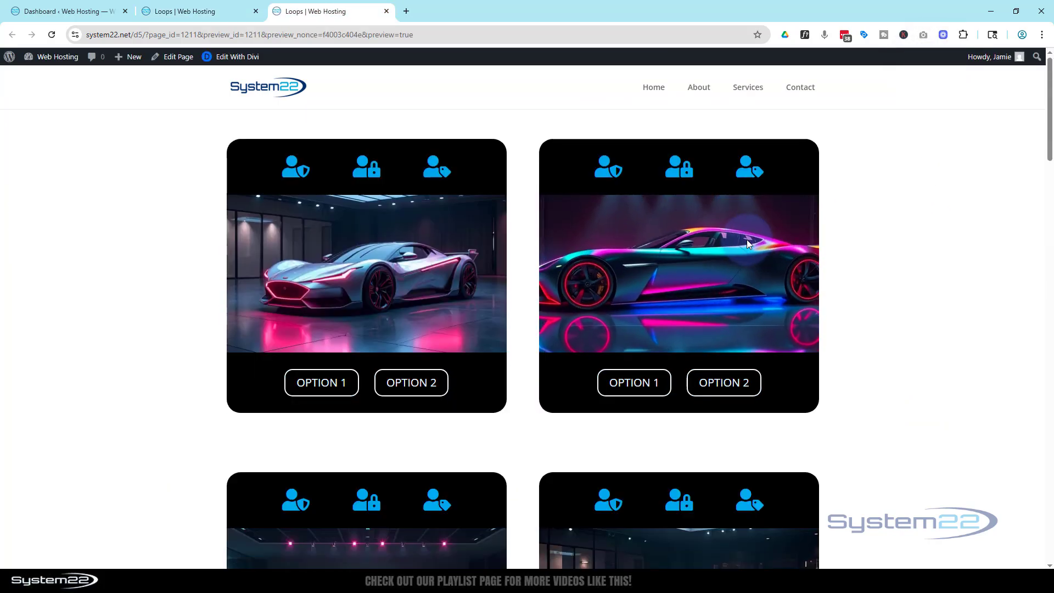
scroll(down, 3)
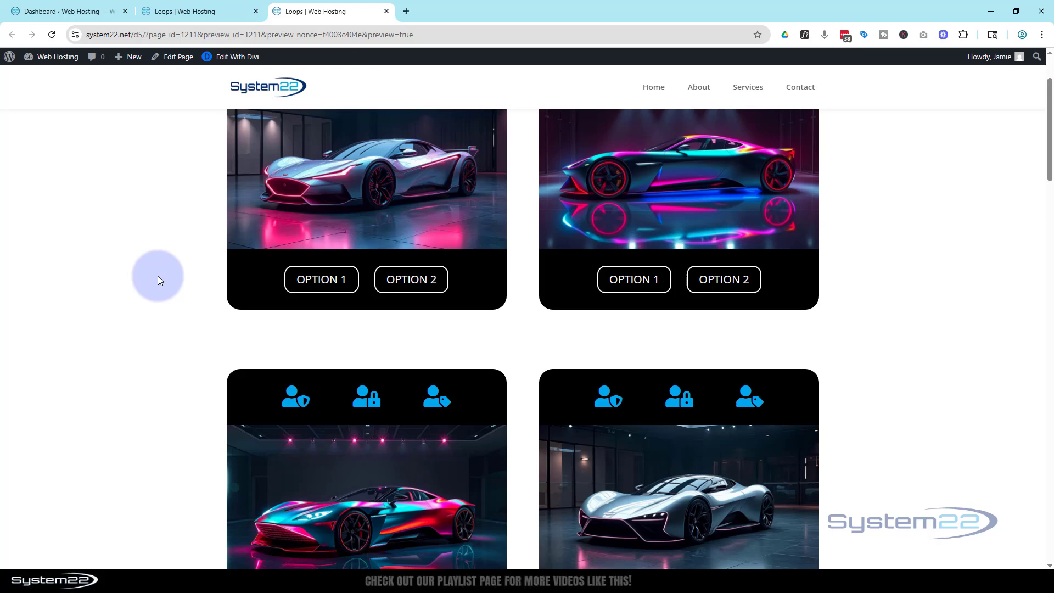
scroll(down, 3)
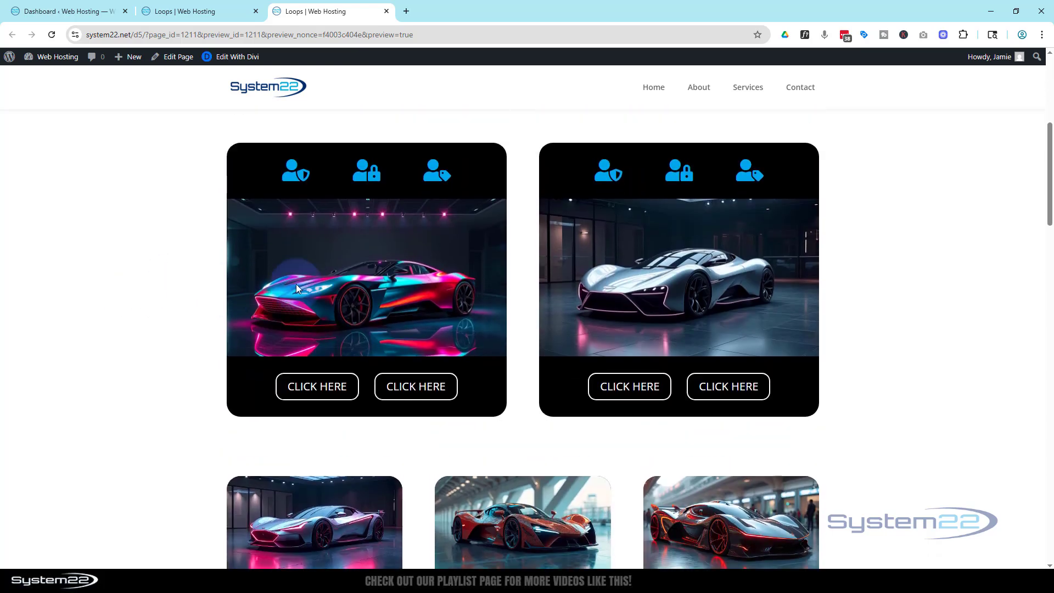
mouse_move(882, 263)
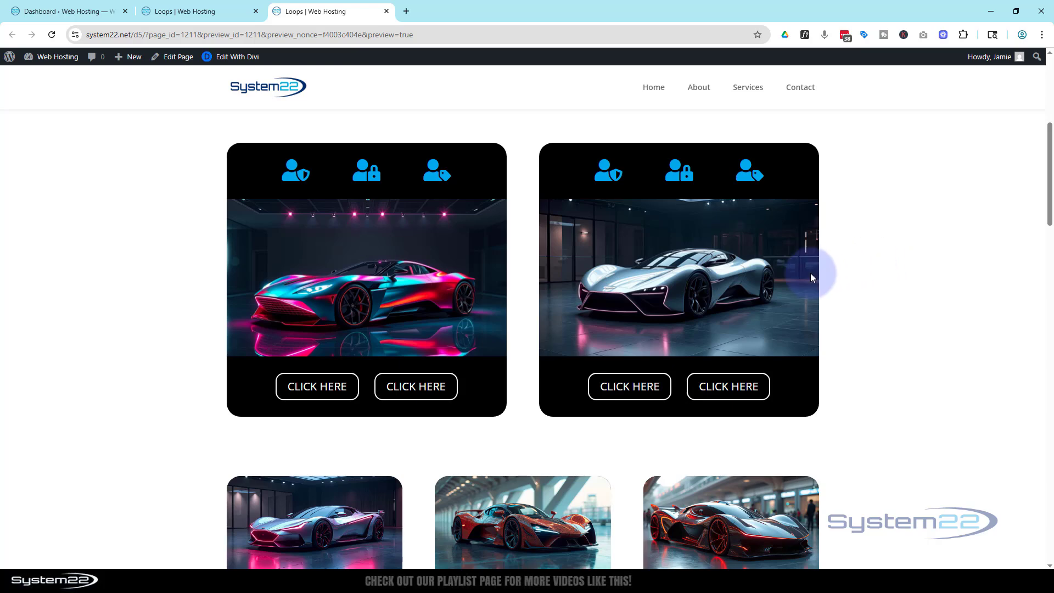
mouse_move(108, 296)
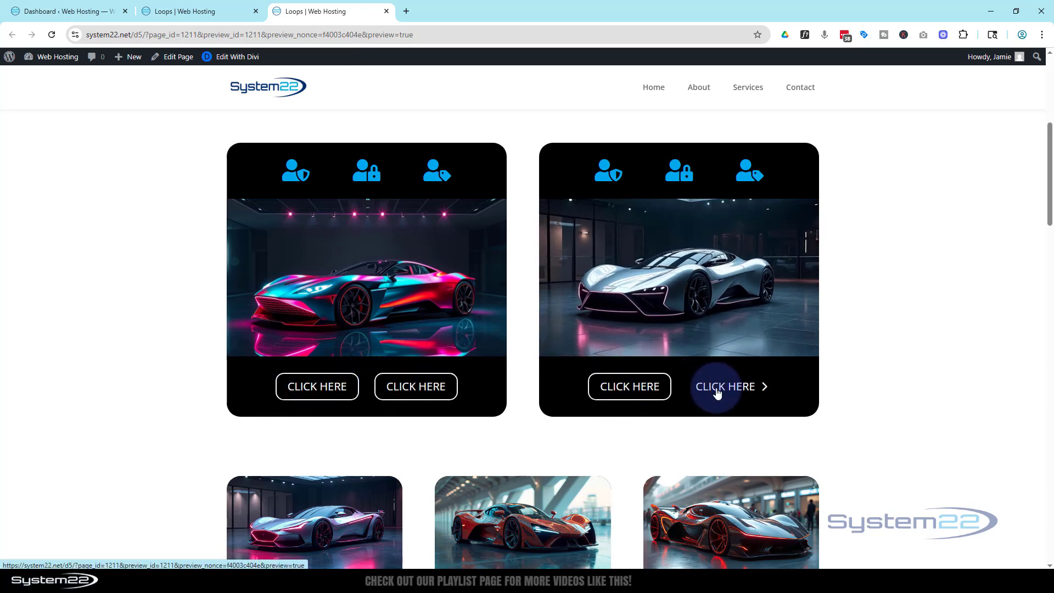
mouse_move(902, 345)
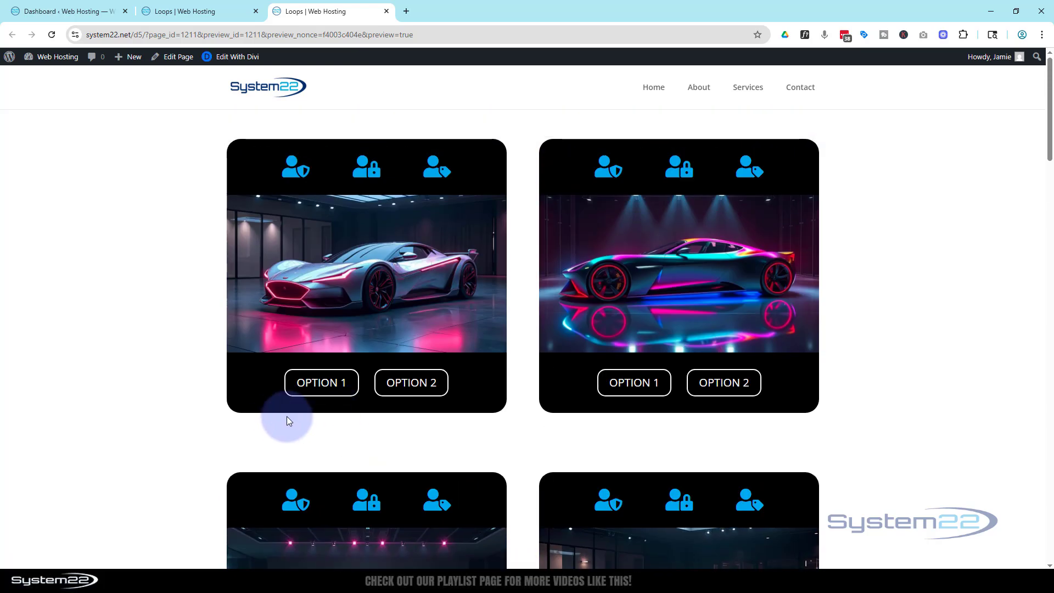
mouse_move(632, 382)
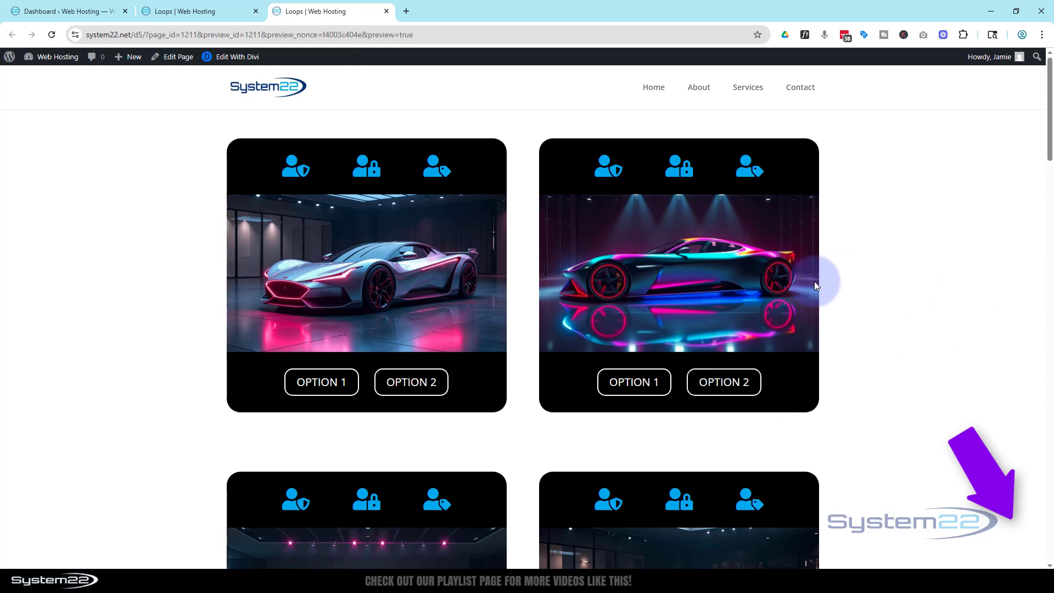
mouse_move(933, 263)
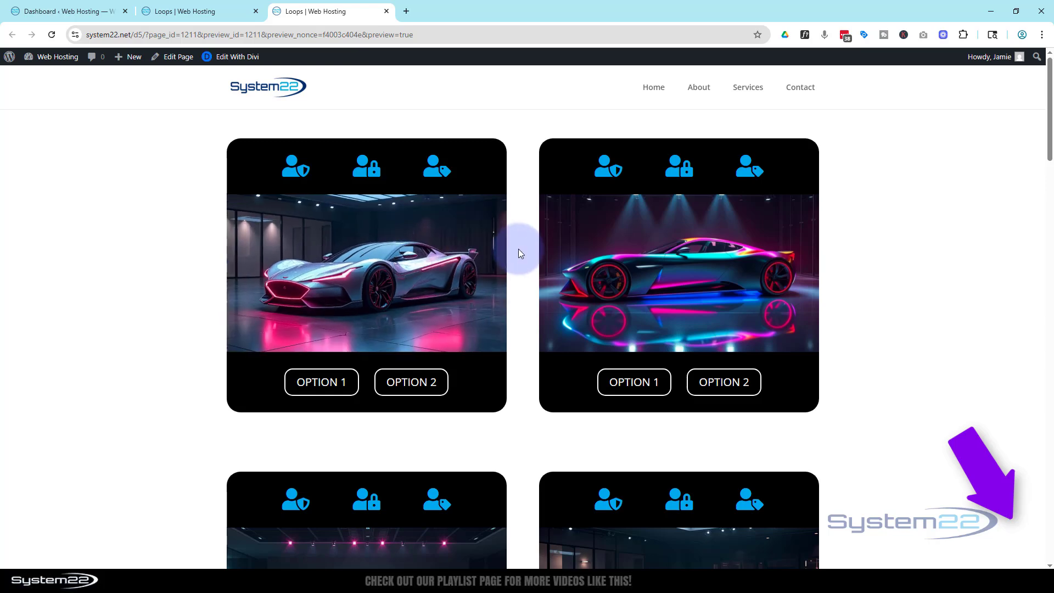
scroll(down, 3)
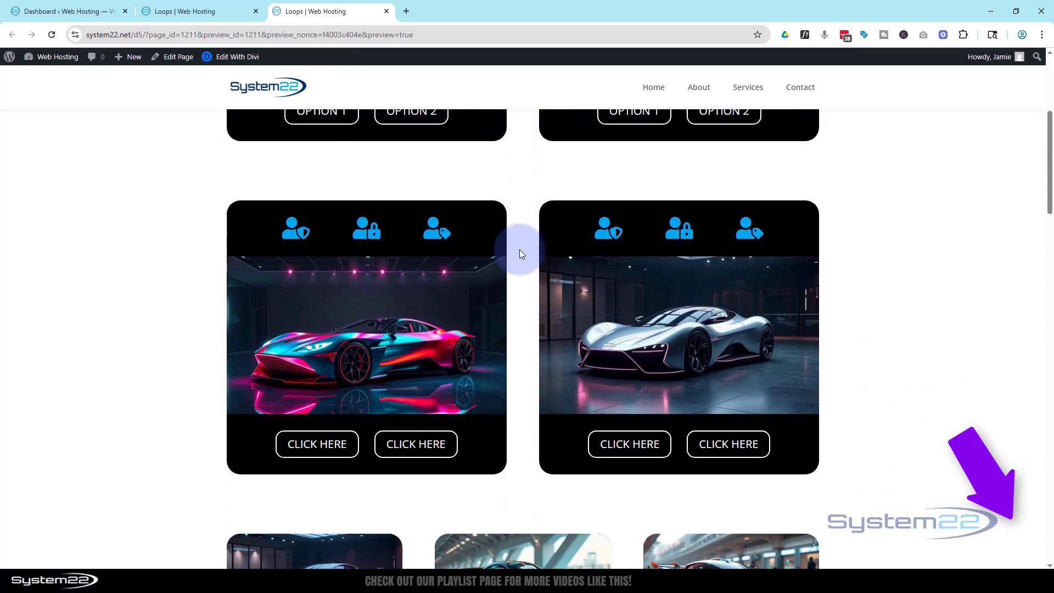
scroll(down, 3)
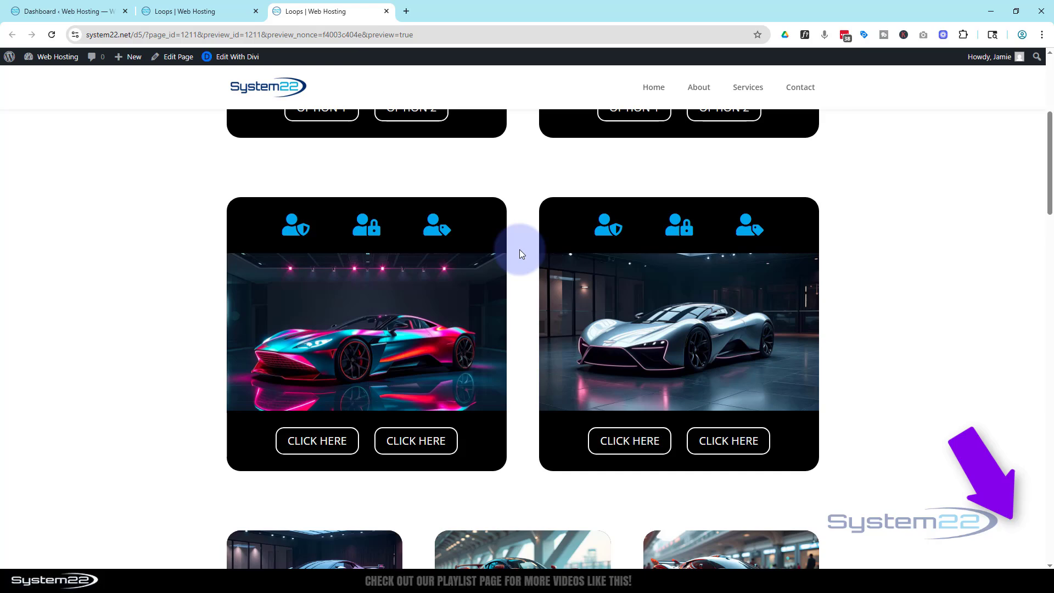
mouse_move(524, 291)
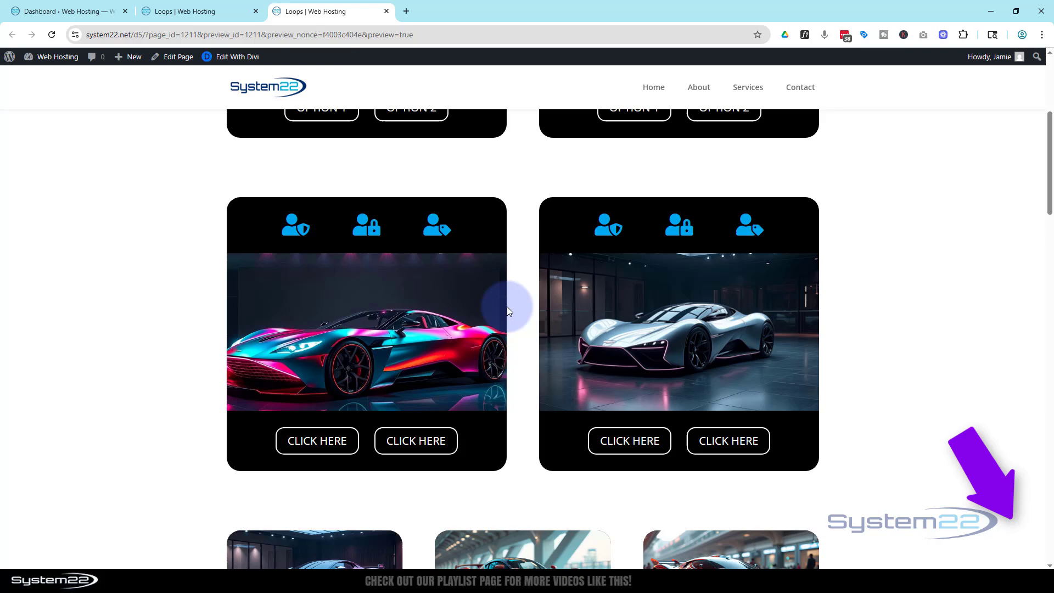
mouse_move(990, 158)
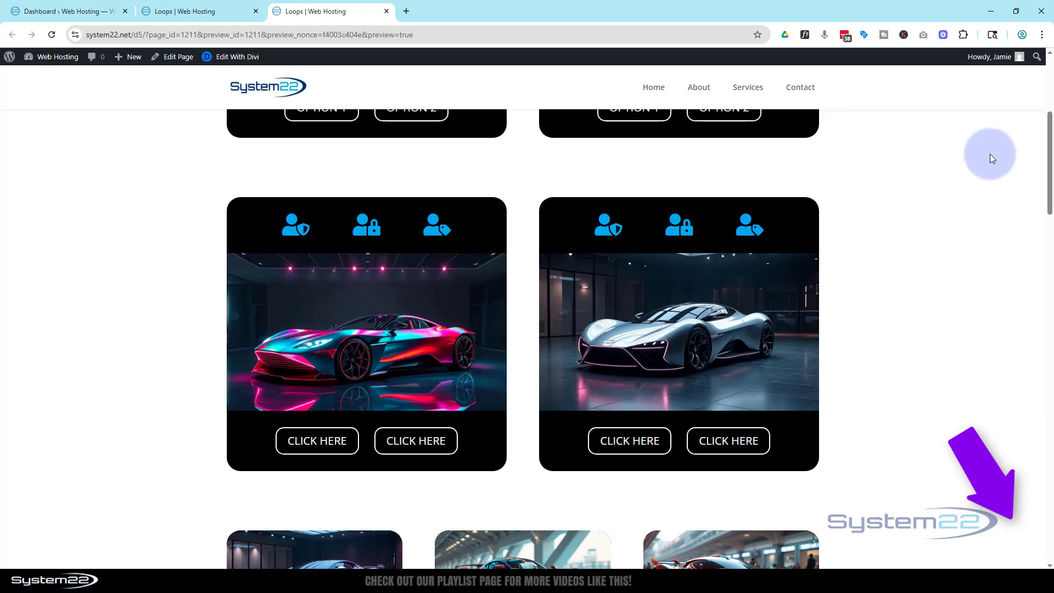
scroll(down, 3)
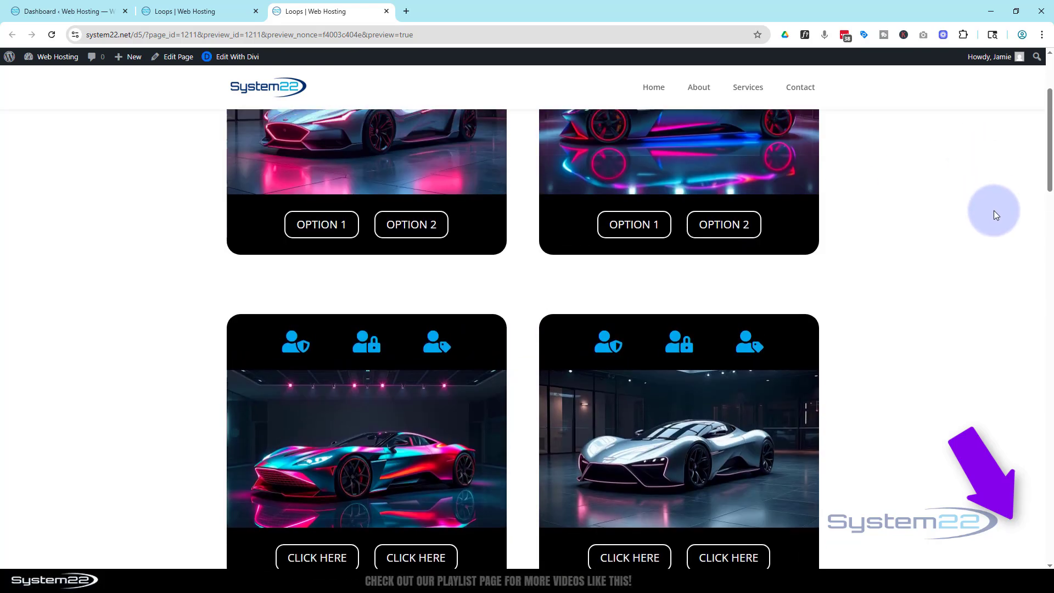